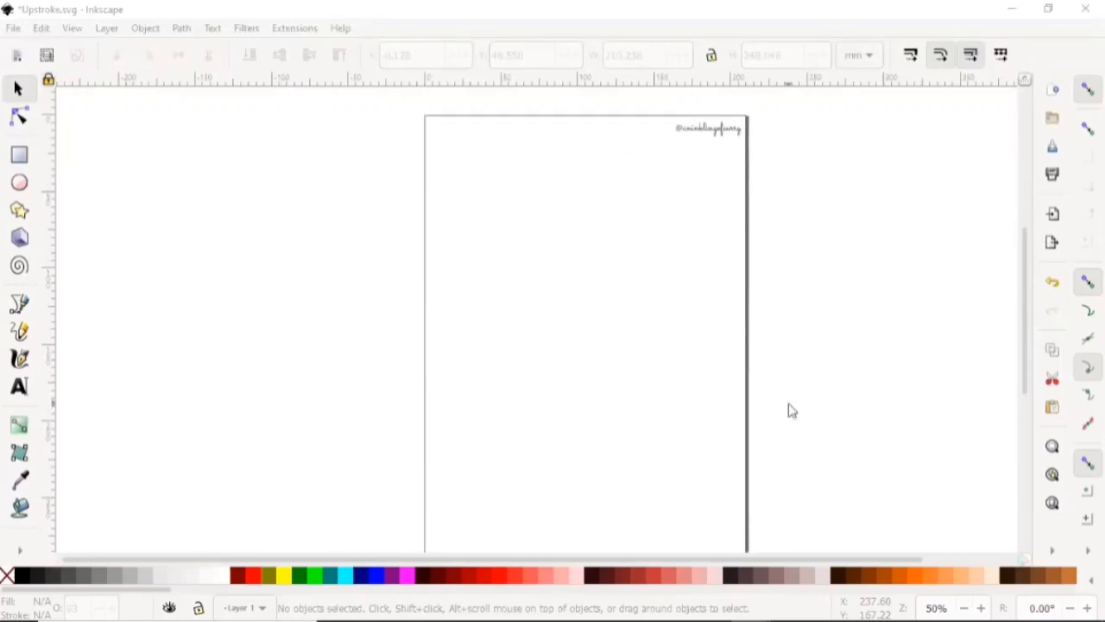
{"action": "mouse_move", "coordinate": [490, 143]}
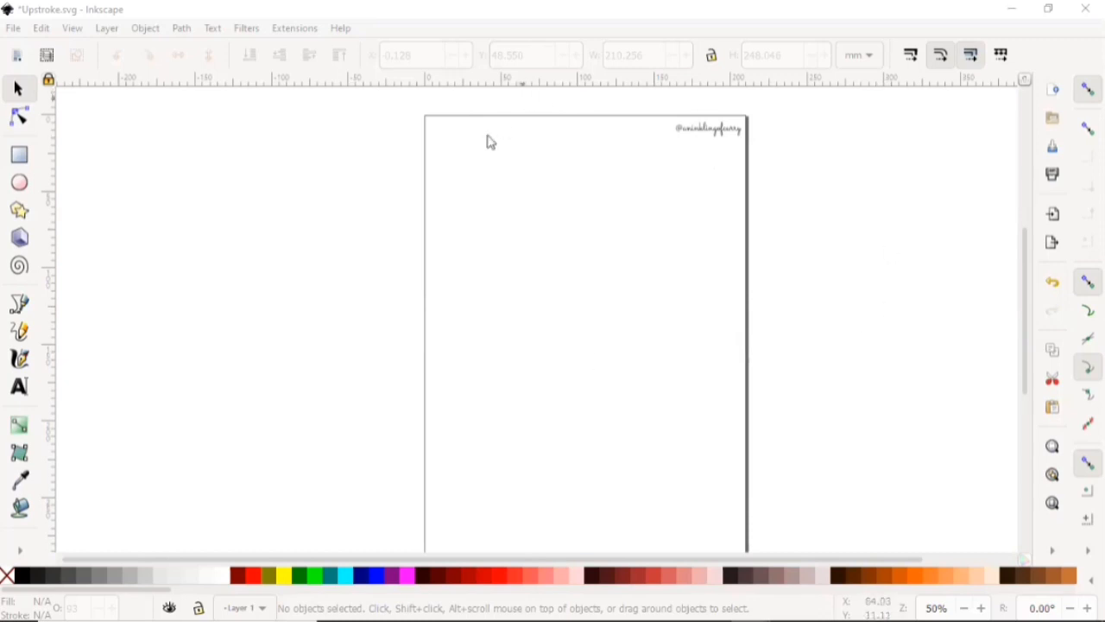
{"action": "mouse_move", "coordinate": [998, 257]}
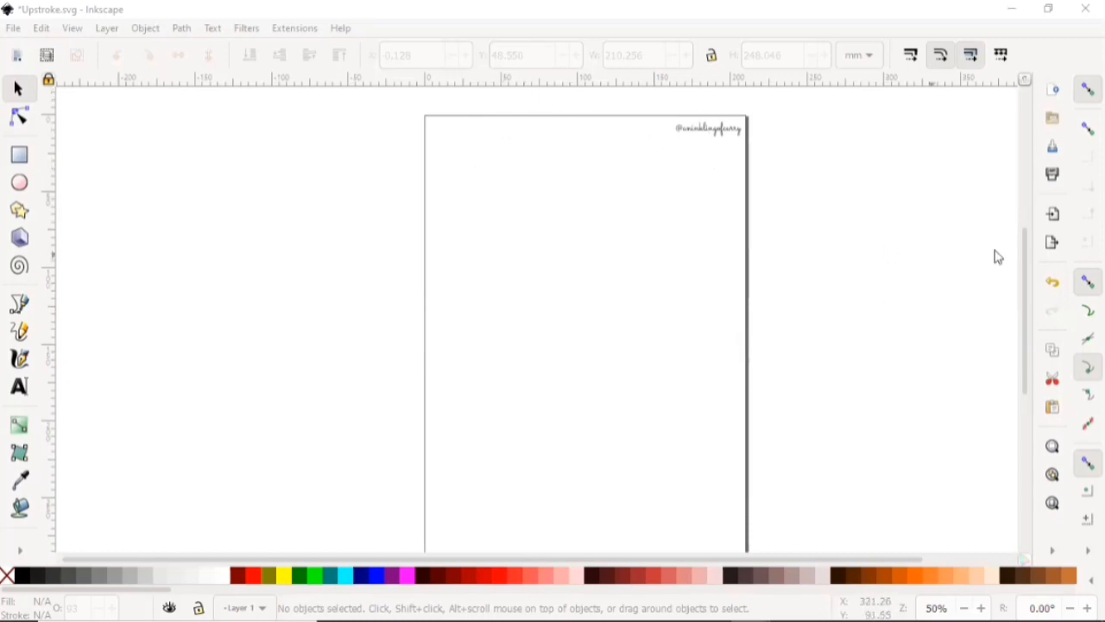
Step: Draw a straight horizontal line across the full page width near the top and select it
{"action": "scroll", "scroll_direction": "down", "scroll_amount": 3}
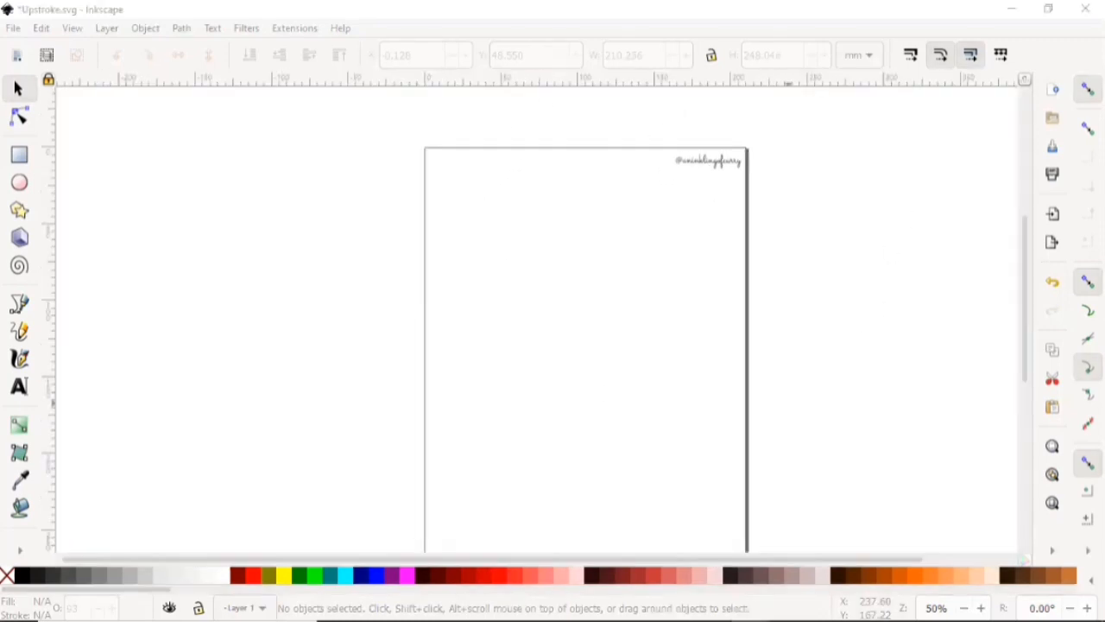
{"action": "scroll", "scroll_direction": "up", "scroll_amount": 3}
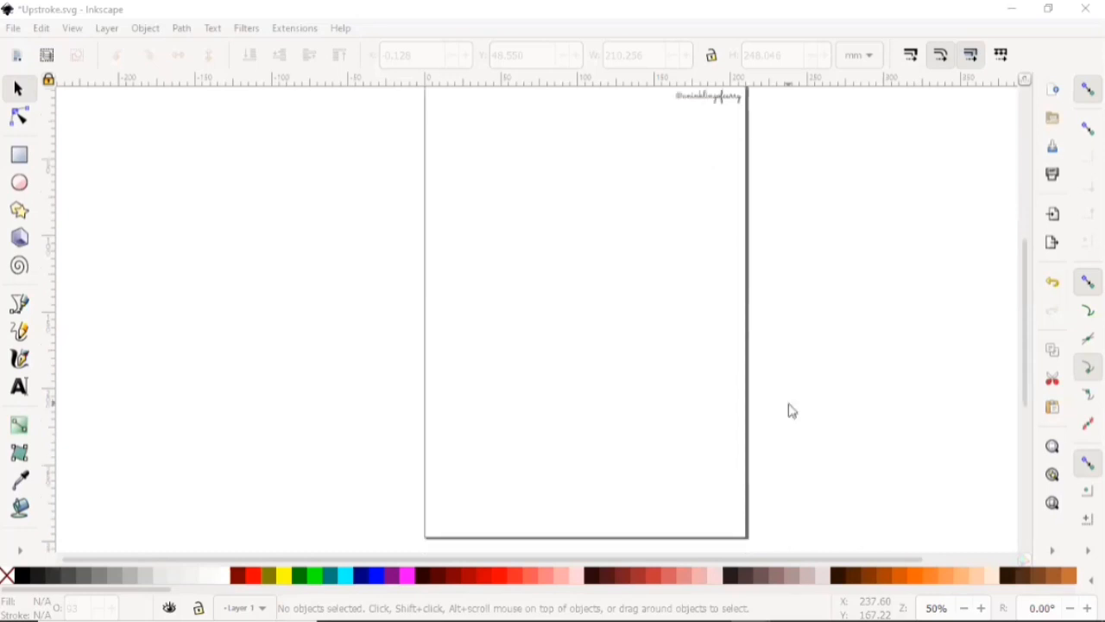
{"action": "scroll", "scroll_direction": "down", "scroll_amount": 3}
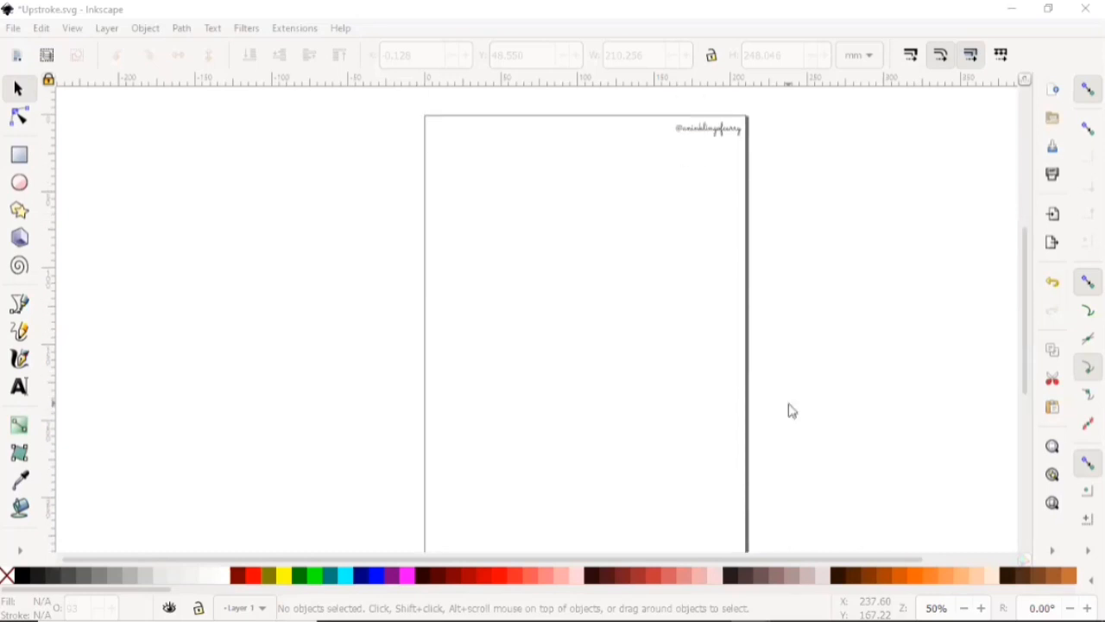
{"action": "mouse_move", "coordinate": [480, 175]}
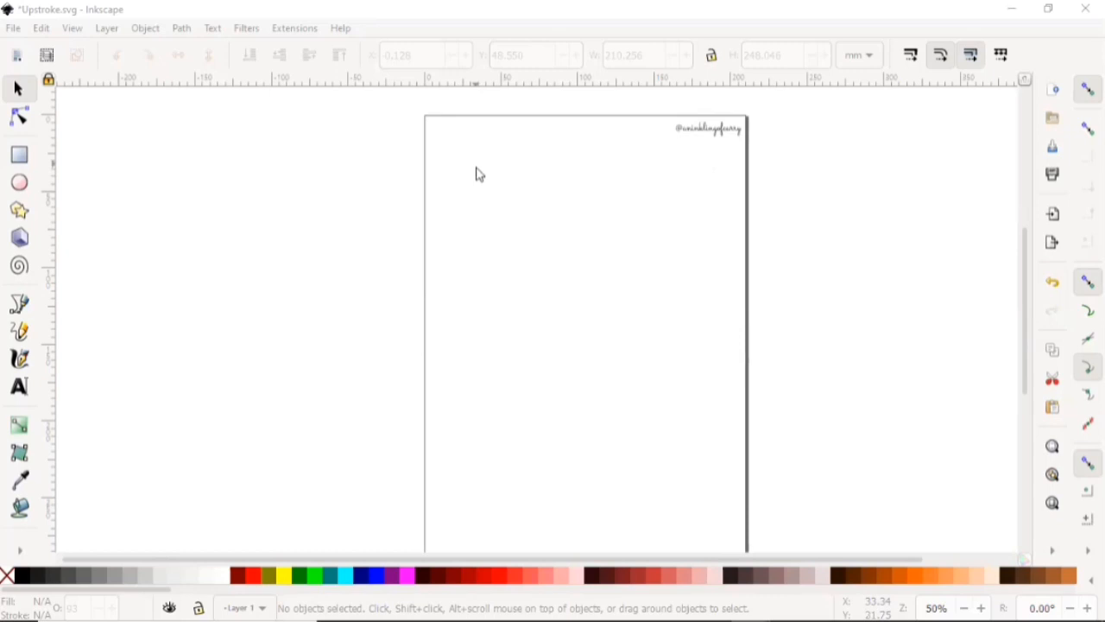
{"action": "mouse_move", "coordinate": [1044, 267]}
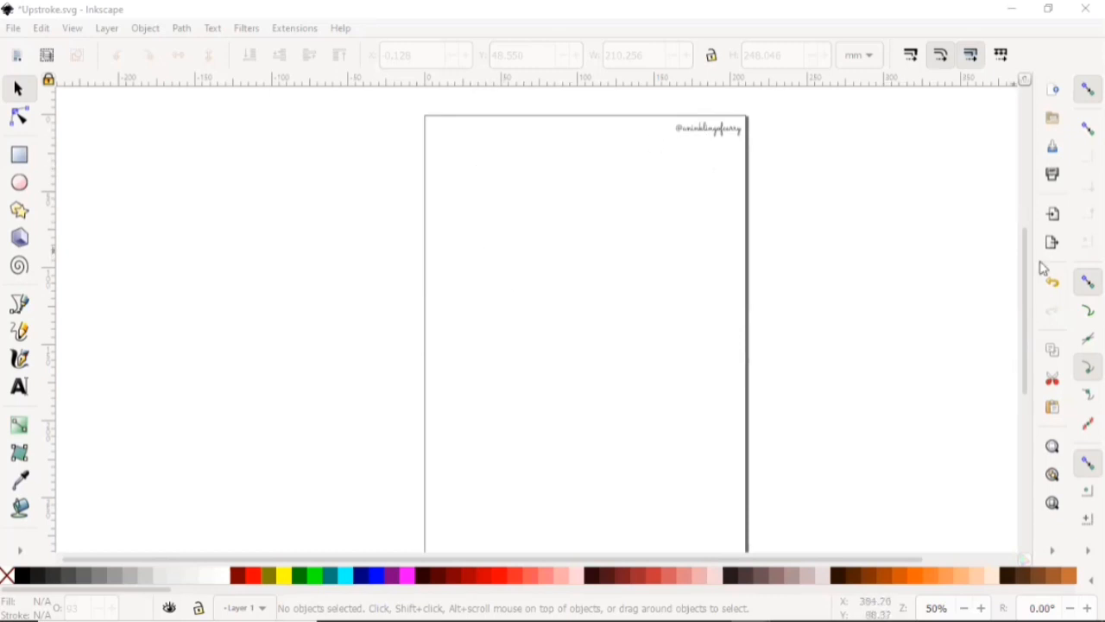
{"action": "scroll", "scroll_direction": "down", "scroll_amount": 3}
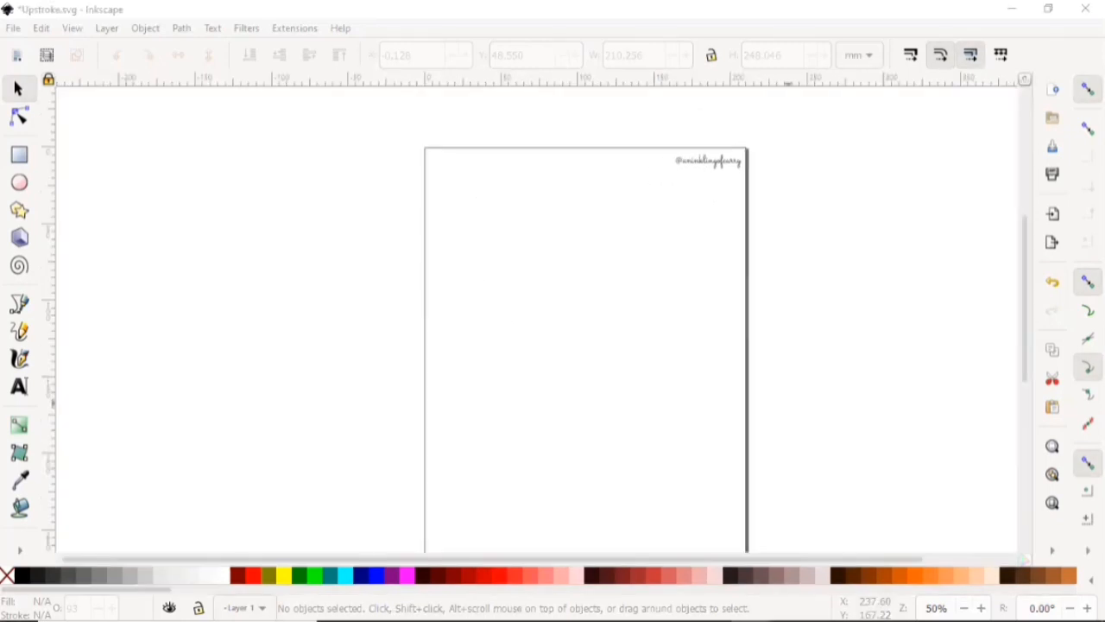
{"action": "scroll", "scroll_direction": "up", "scroll_amount": 3}
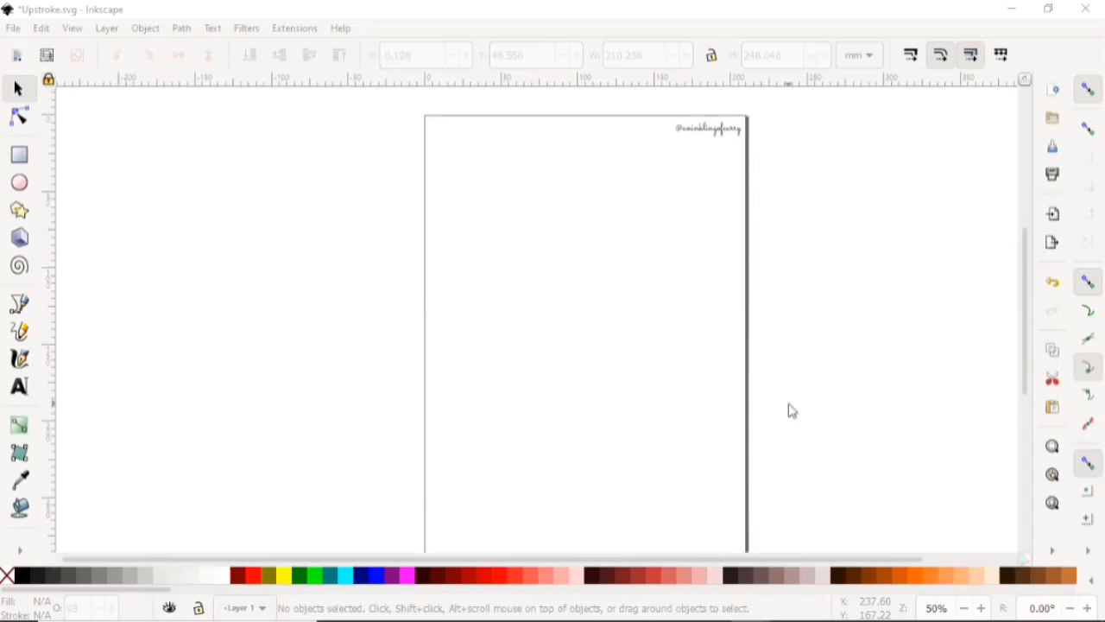
{"action": "mouse_move", "coordinate": [803, 164]}
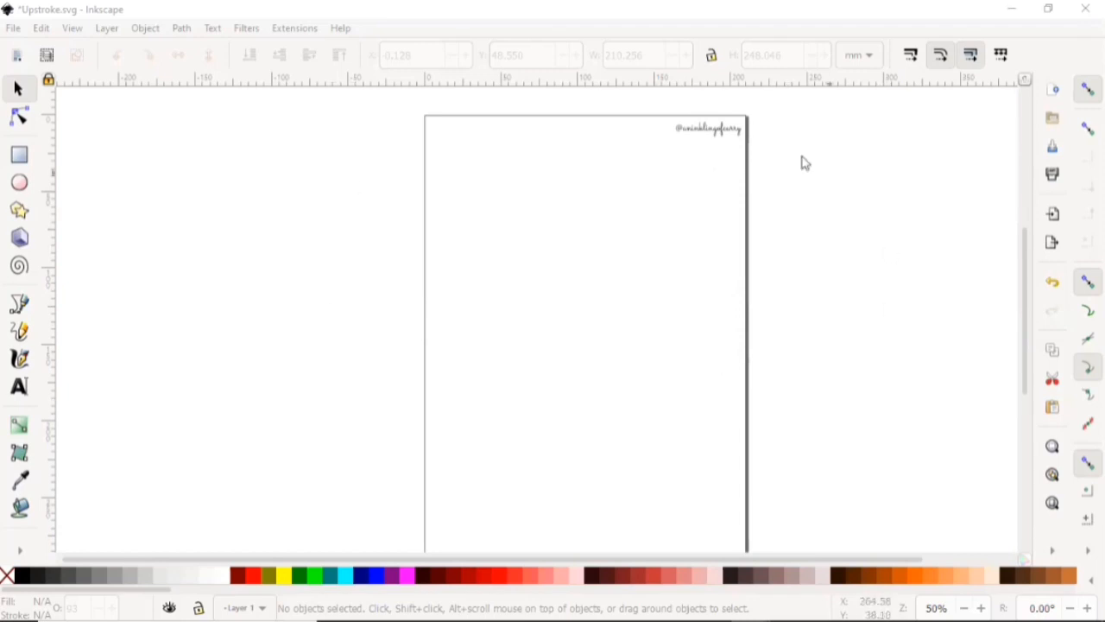
{"action": "mouse_move", "coordinate": [844, 154]}
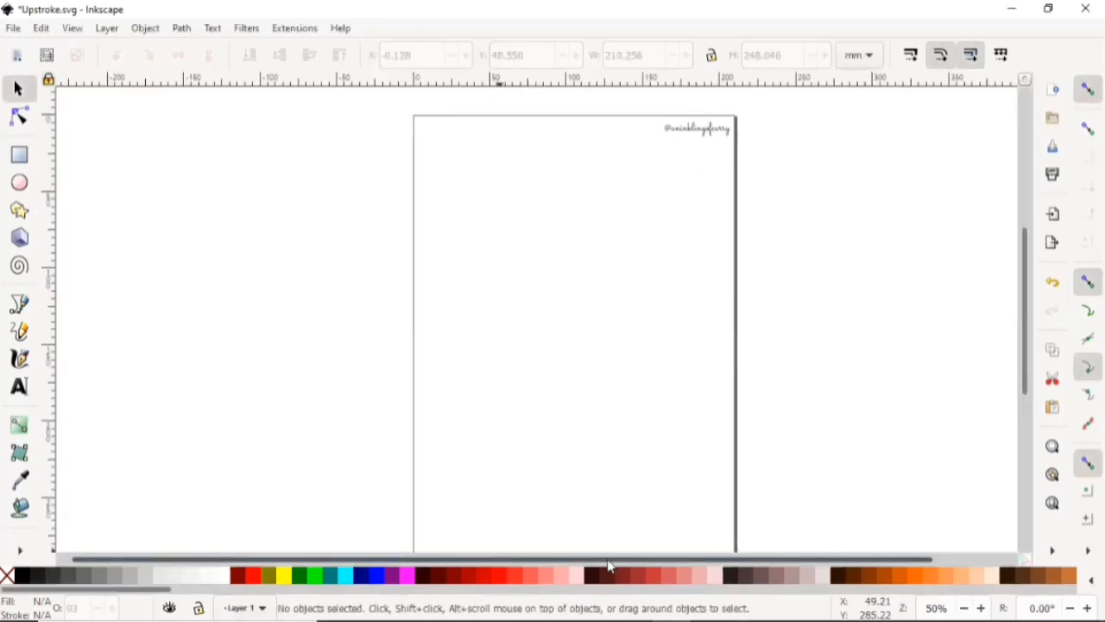
{"action": "mouse_move", "coordinate": [19, 333]}
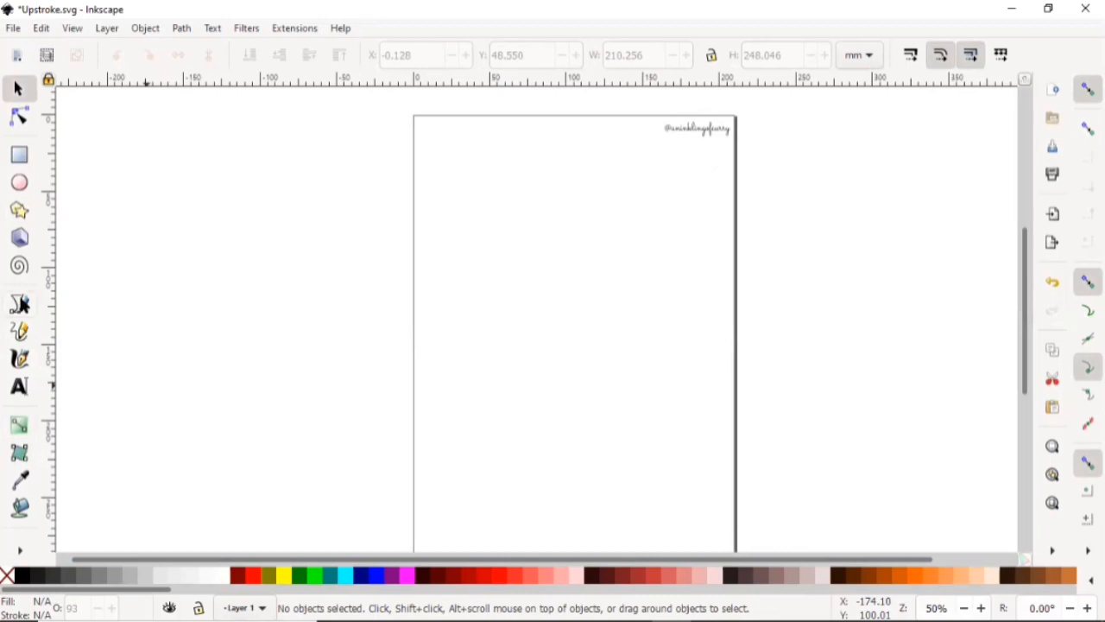
{"action": "left_click", "coordinate": [19, 303]}
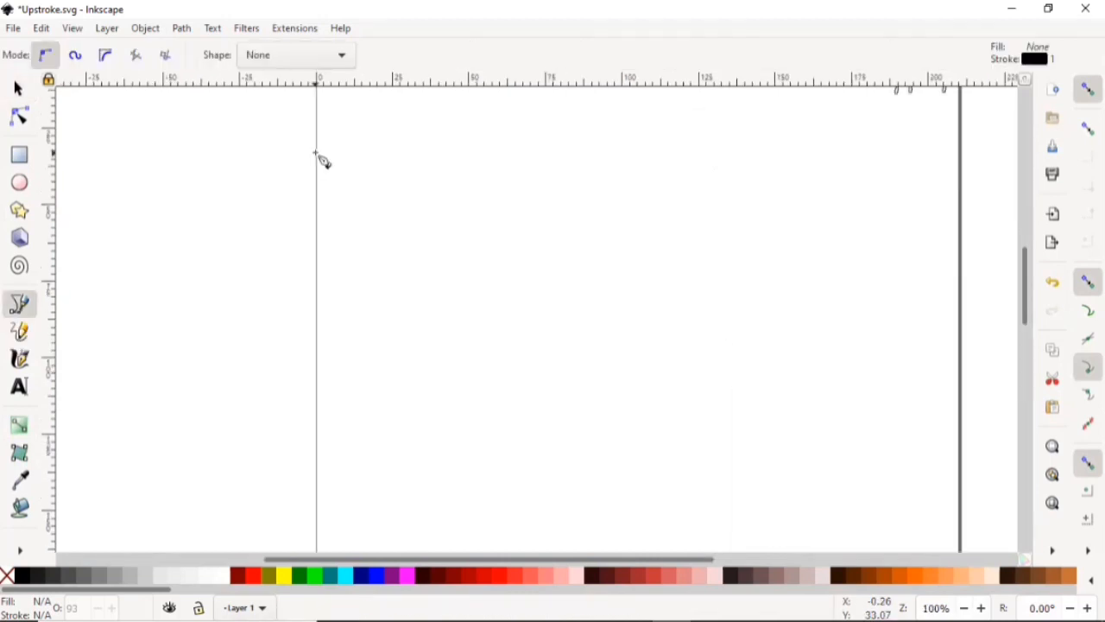
{"action": "left_click", "coordinate": [316, 152]}
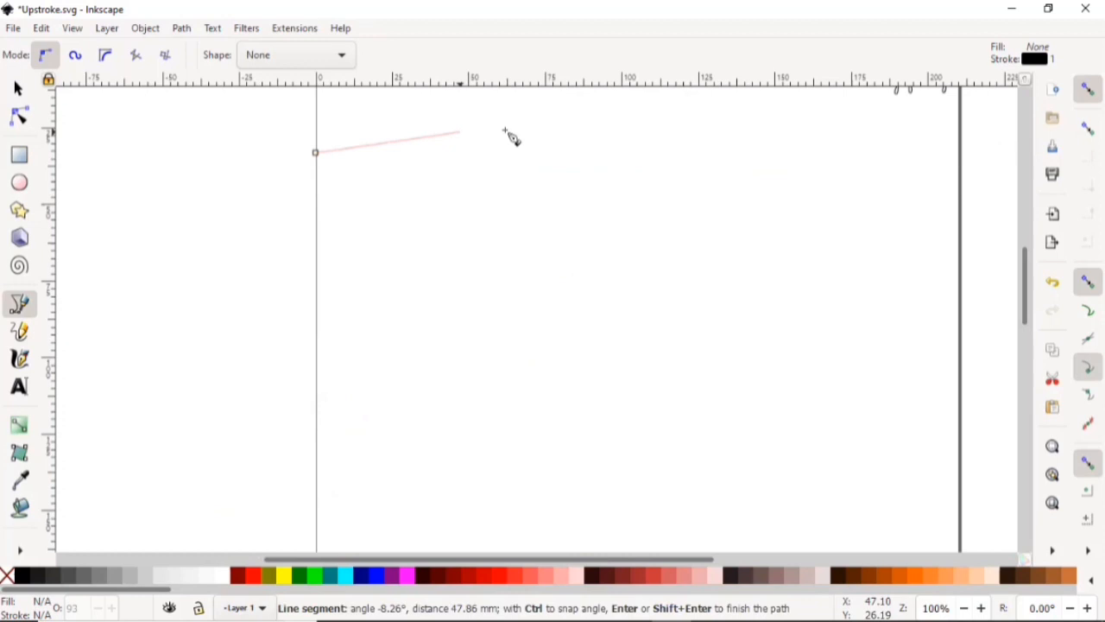
{"action": "mouse_move", "coordinate": [958, 168]}
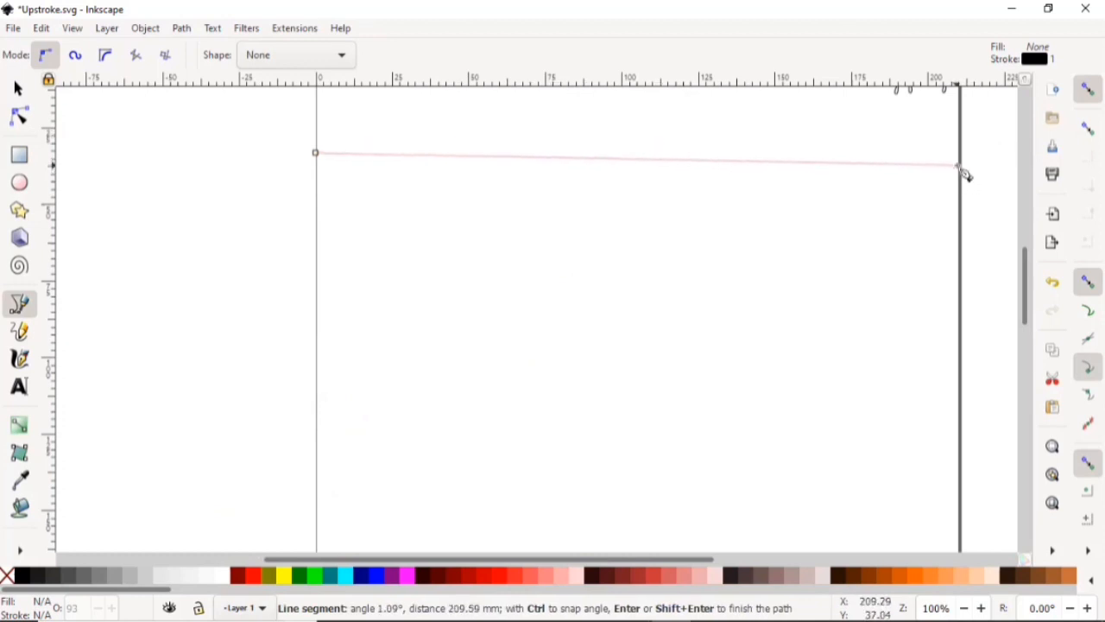
{"action": "mouse_move", "coordinate": [954, 155]}
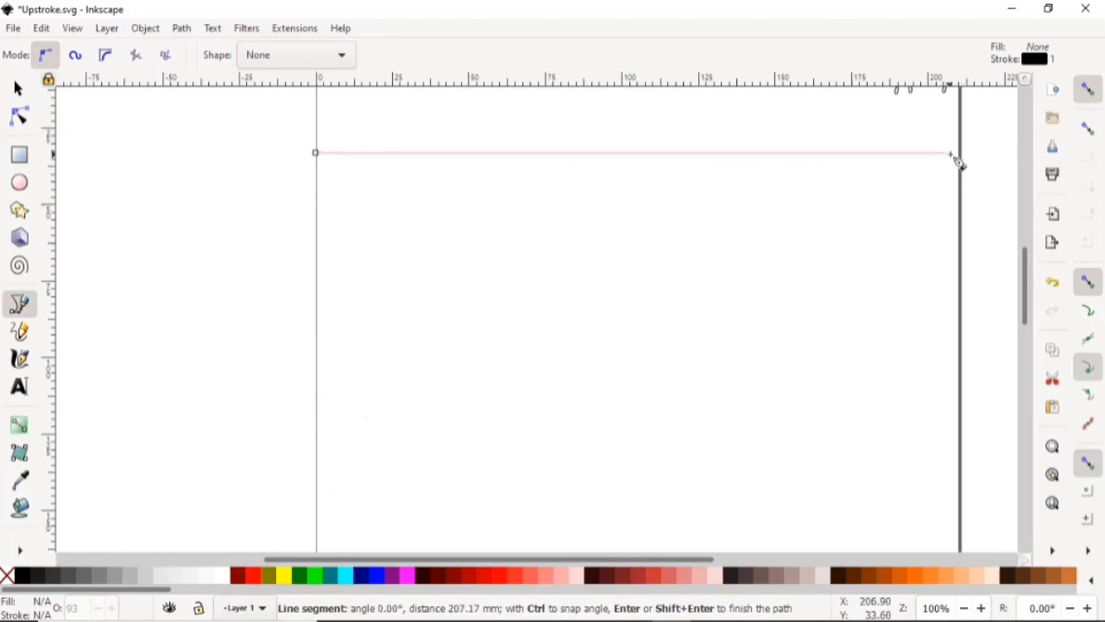
{"action": "mouse_move", "coordinate": [963, 160]}
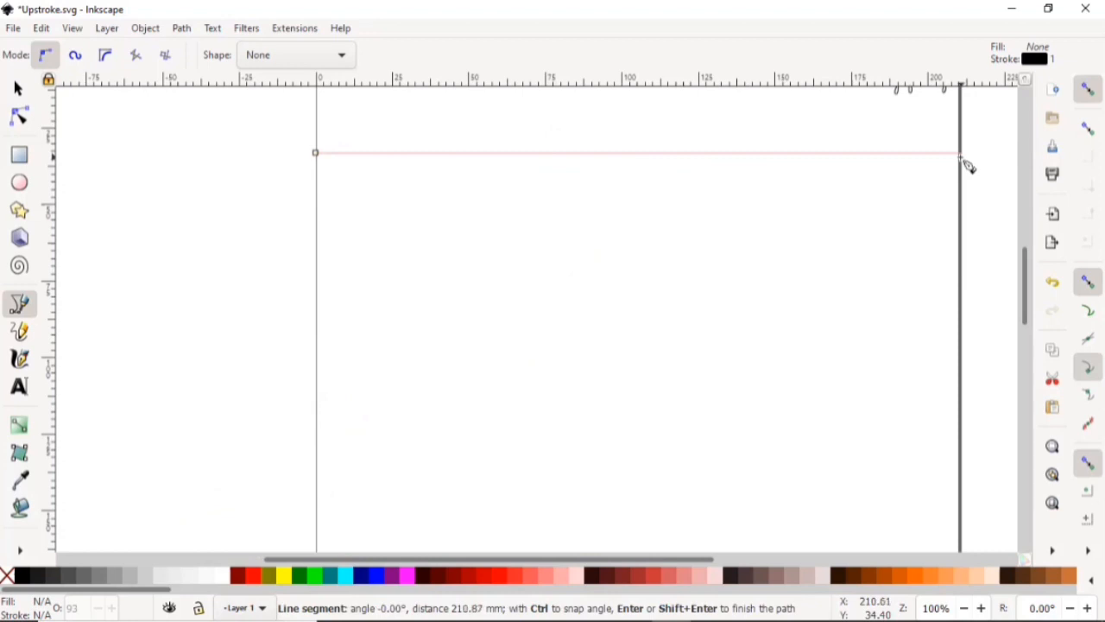
{"action": "mouse_move", "coordinate": [937, 265]}
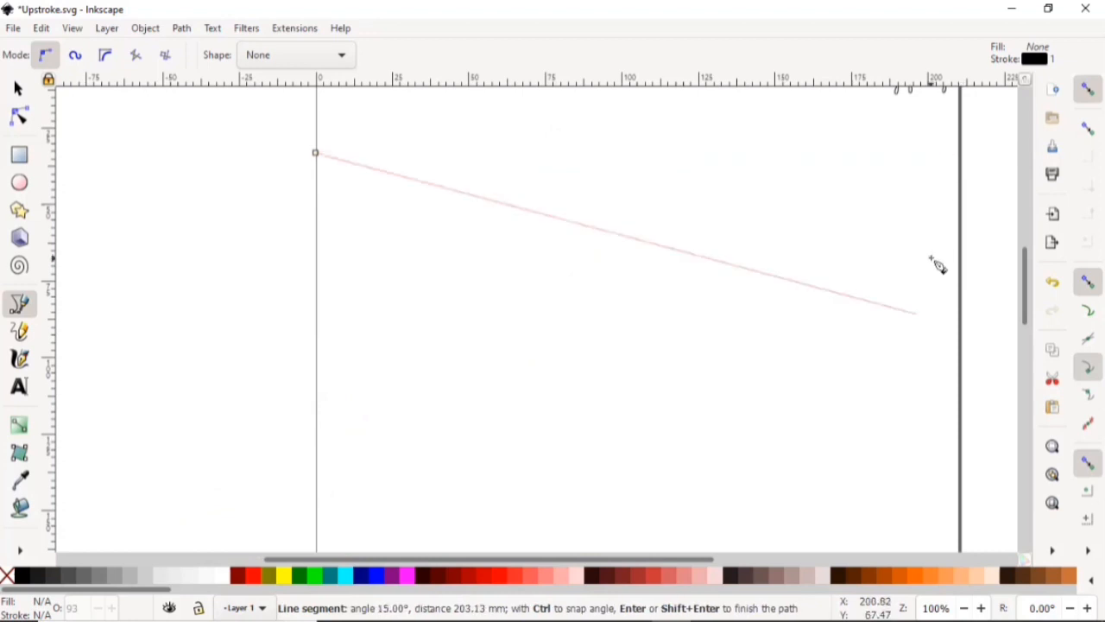
{"action": "mouse_move", "coordinate": [958, 168]}
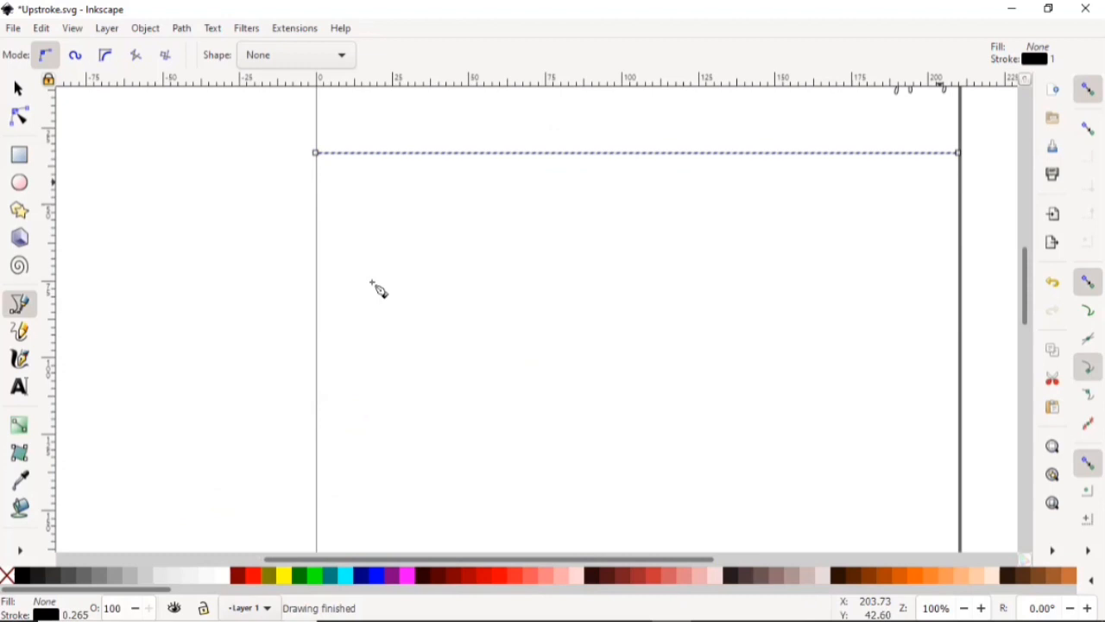
{"action": "left_click", "coordinate": [186, 282]}
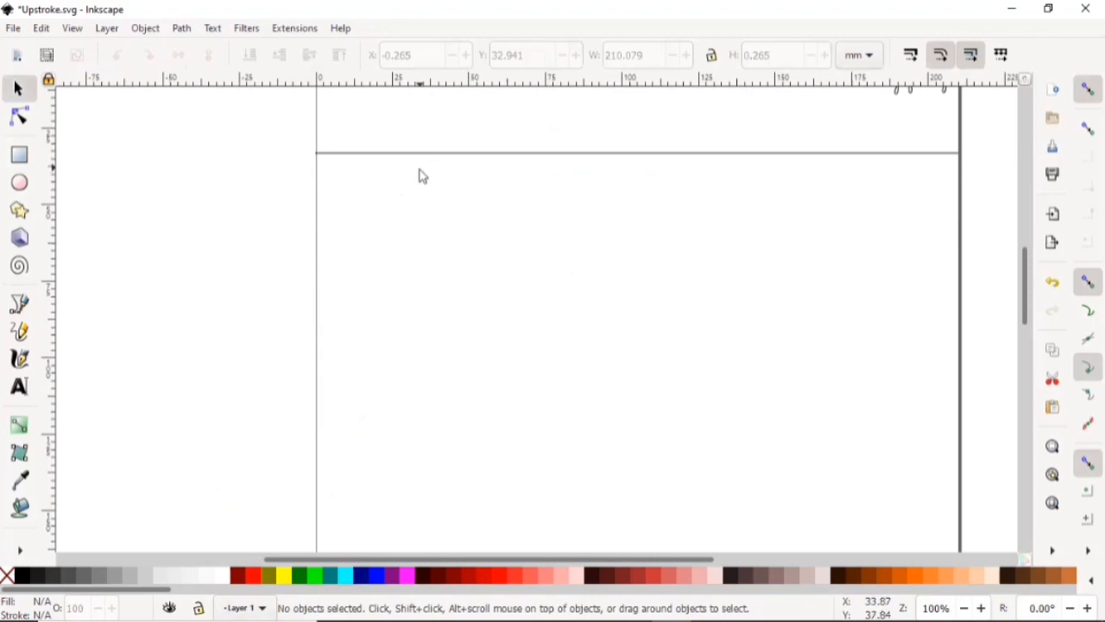
{"action": "left_click", "coordinate": [637, 250]}
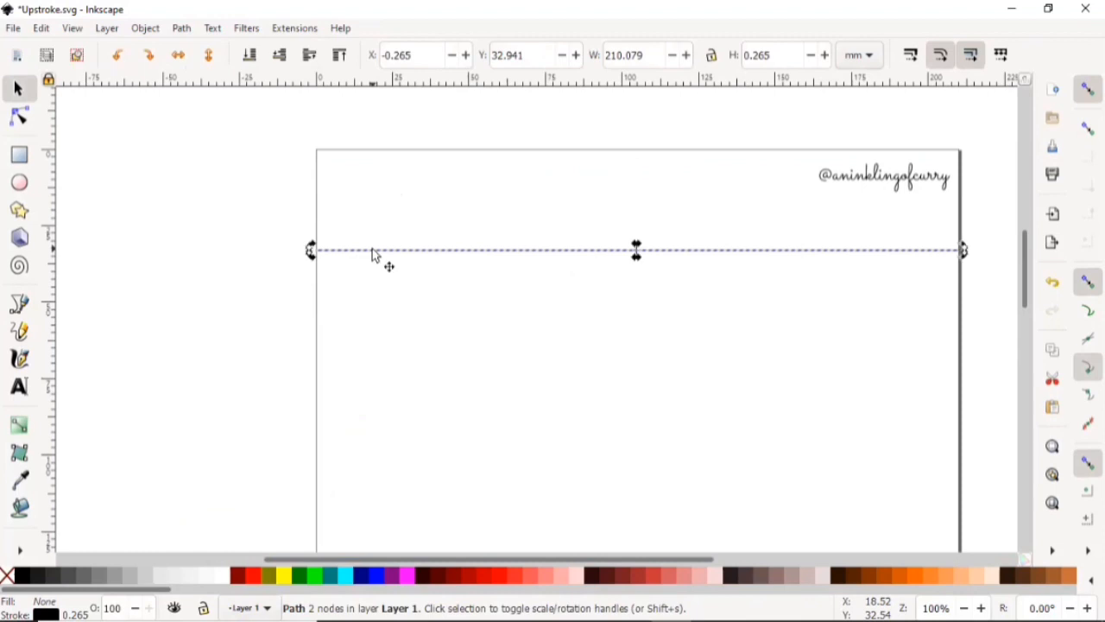
{"action": "mouse_move", "coordinate": [475, 318]}
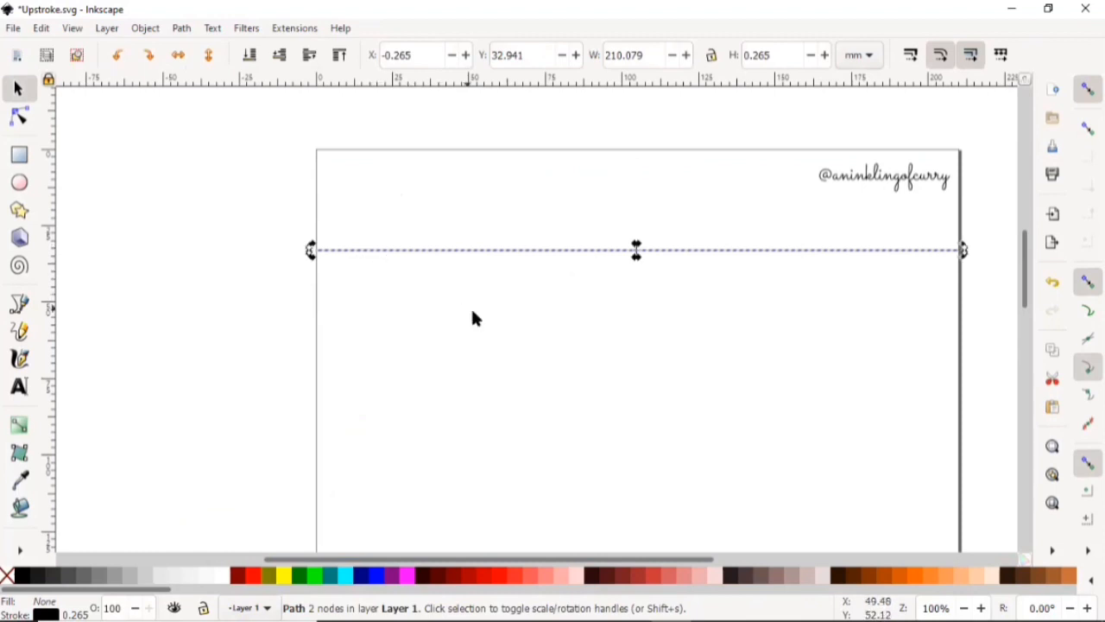
{"action": "mouse_move", "coordinate": [447, 308]}
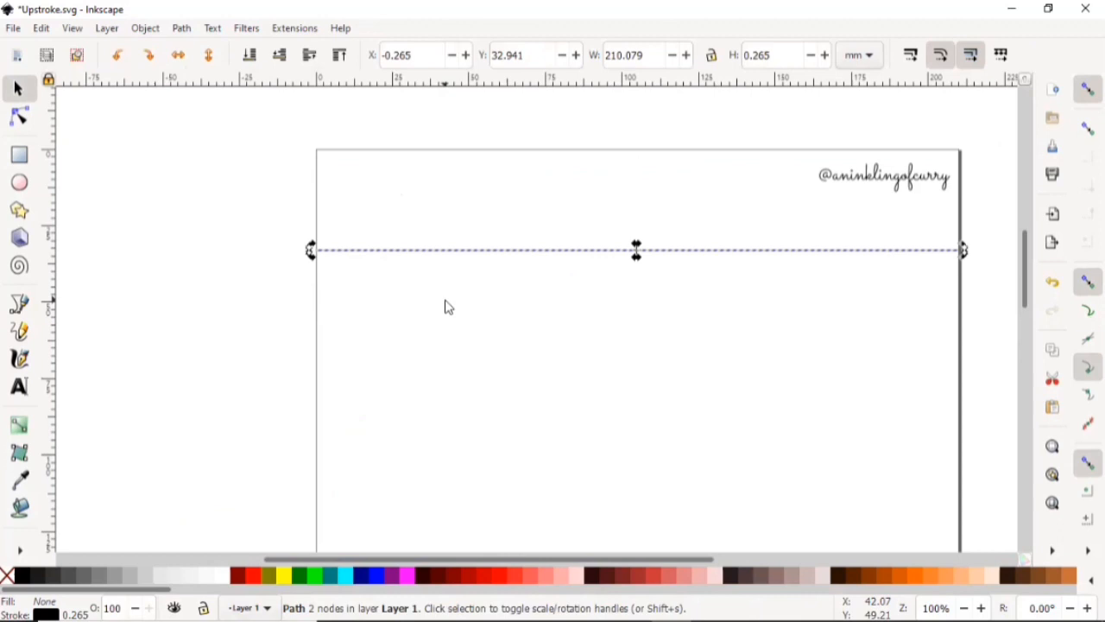
{"action": "mouse_move", "coordinate": [448, 317]}
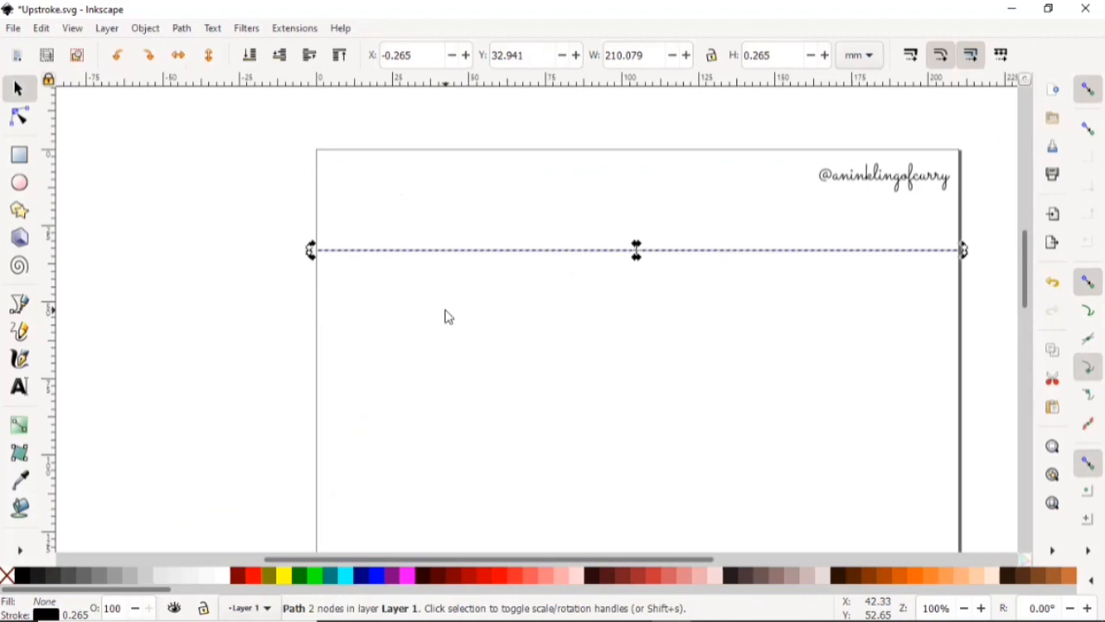
{"action": "mouse_move", "coordinate": [98, 119]}
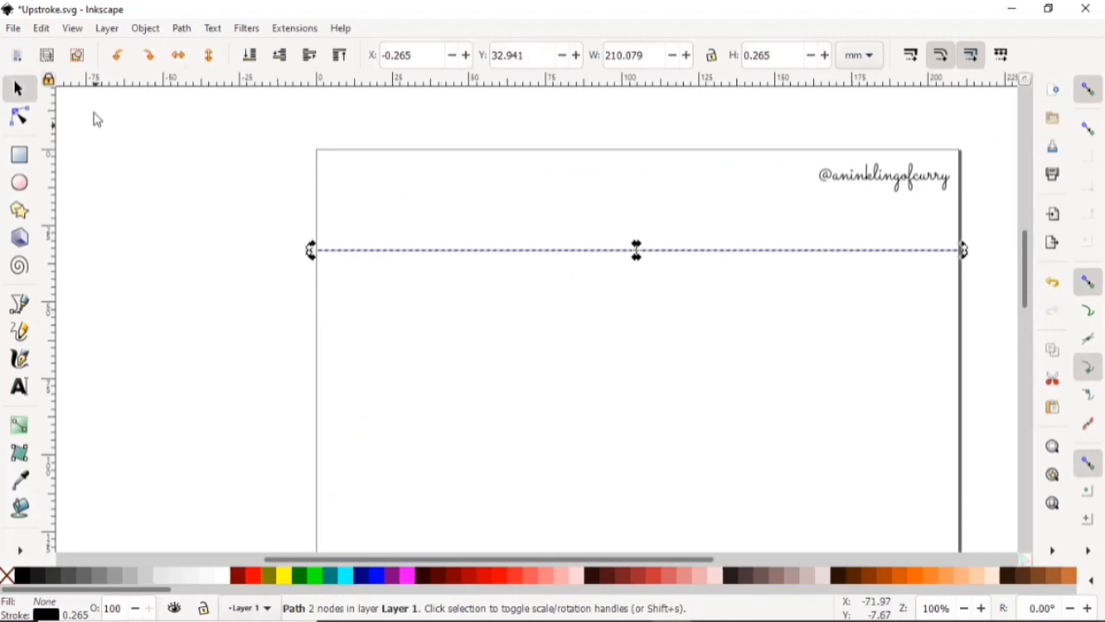
Step: Set a relative 5 mm vertical move and apply it repeatedly to stack five guidelines
{"action": "left_click", "coordinate": [144, 28]}
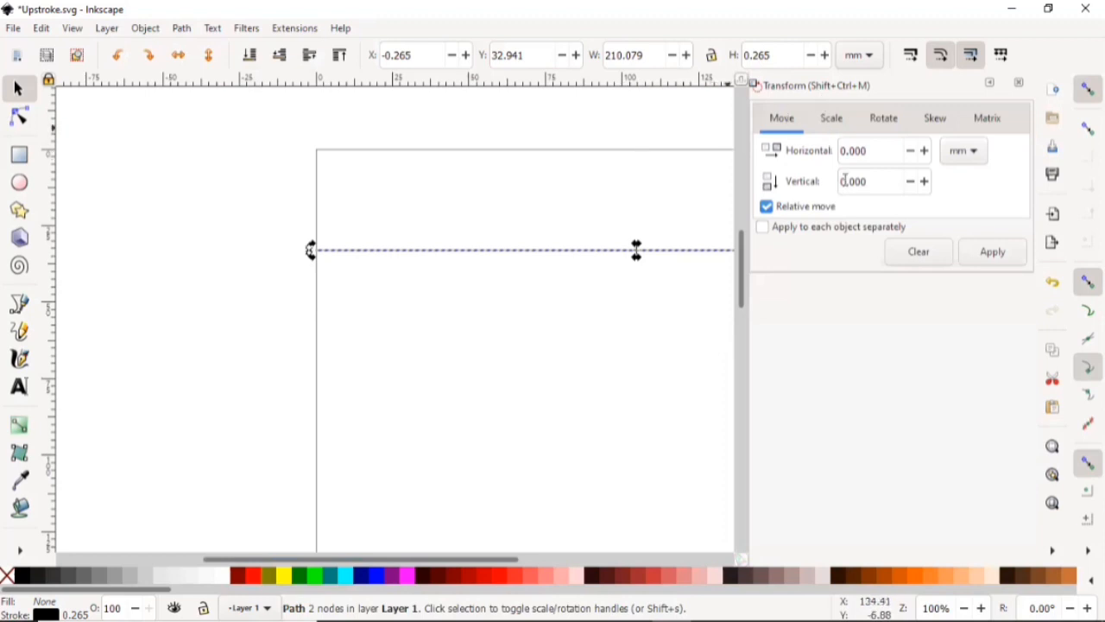
{"action": "mouse_move", "coordinate": [928, 204]}
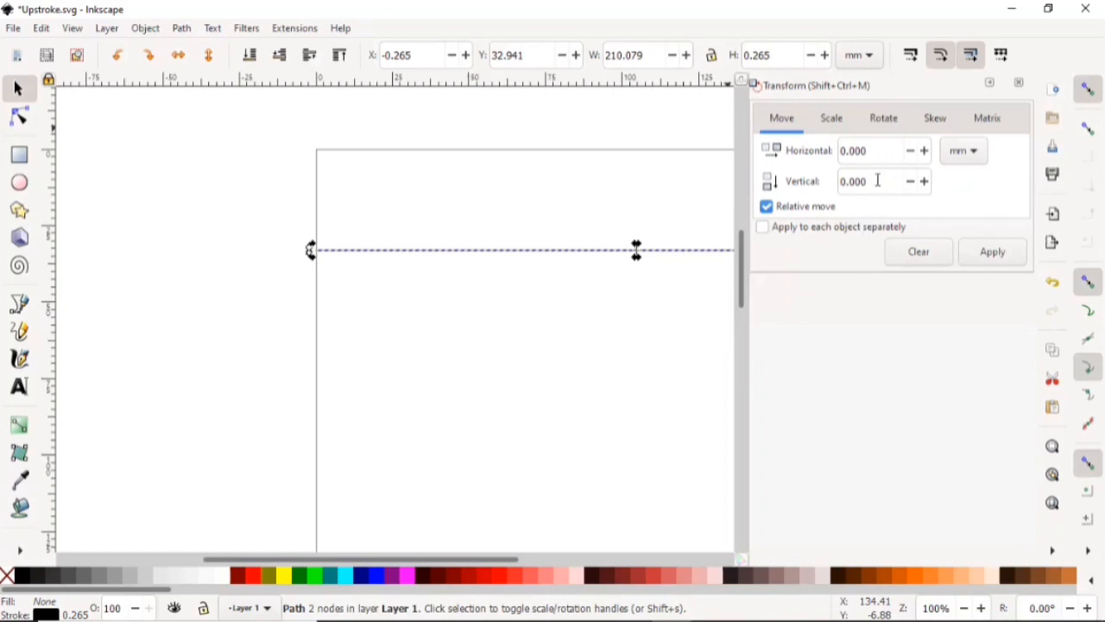
{"action": "triple_click", "coordinate": [872, 181]}
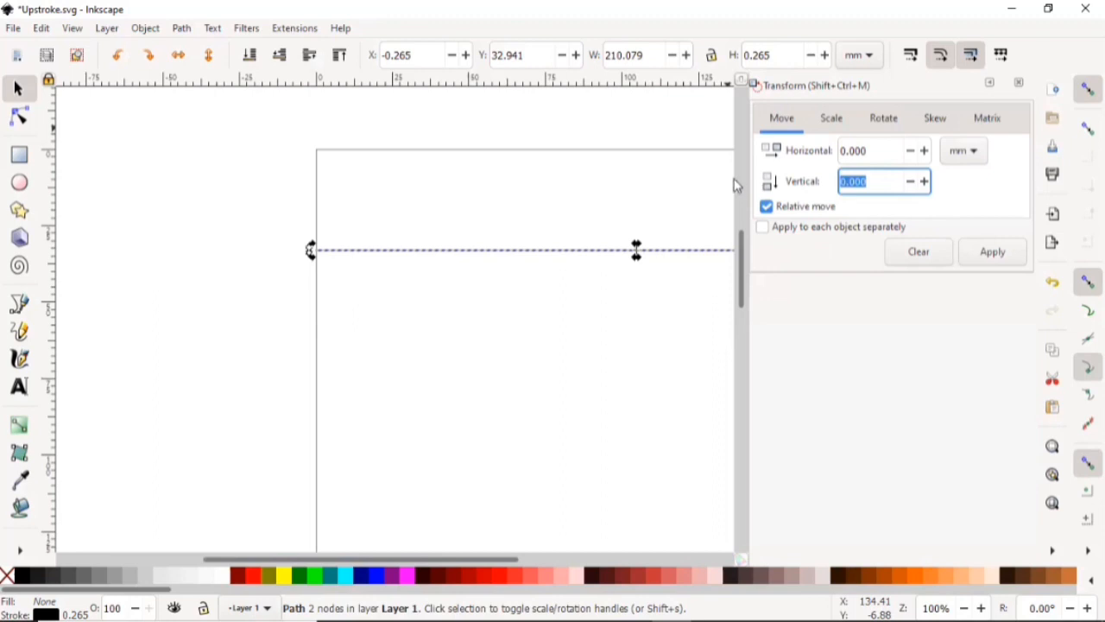
{"action": "type", "text": "5"}
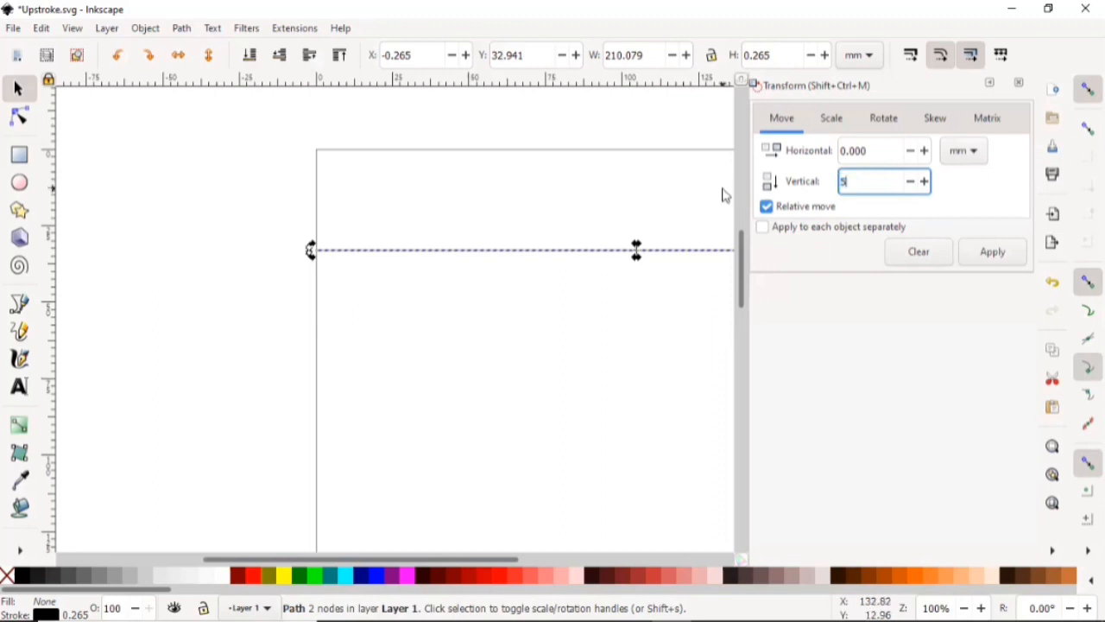
{"action": "mouse_move", "coordinate": [958, 223]}
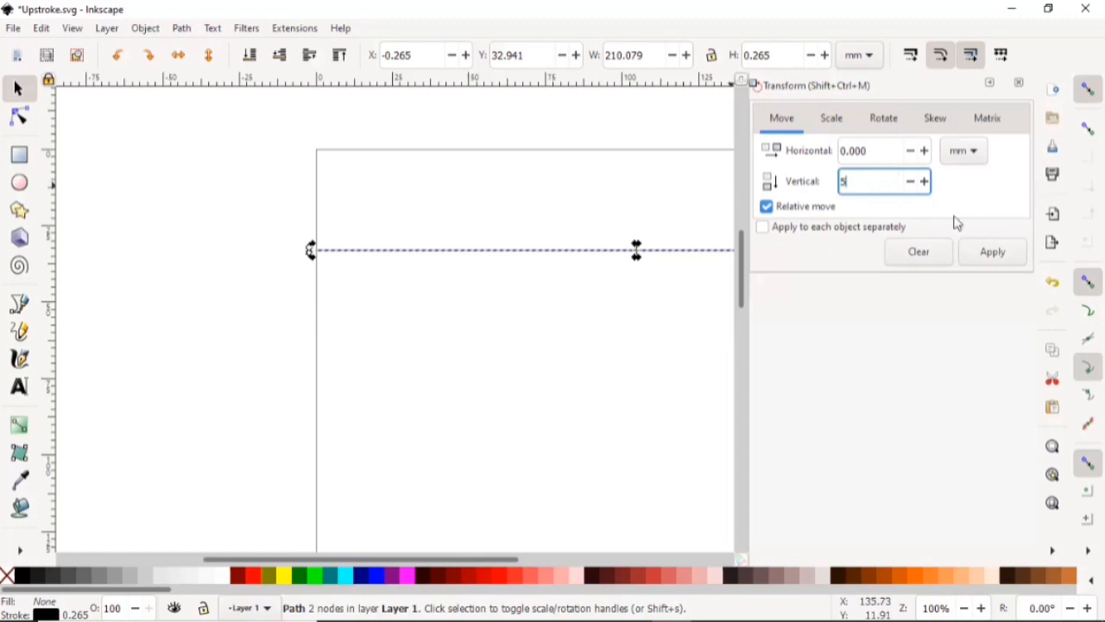
{"action": "left_click", "coordinate": [992, 251]}
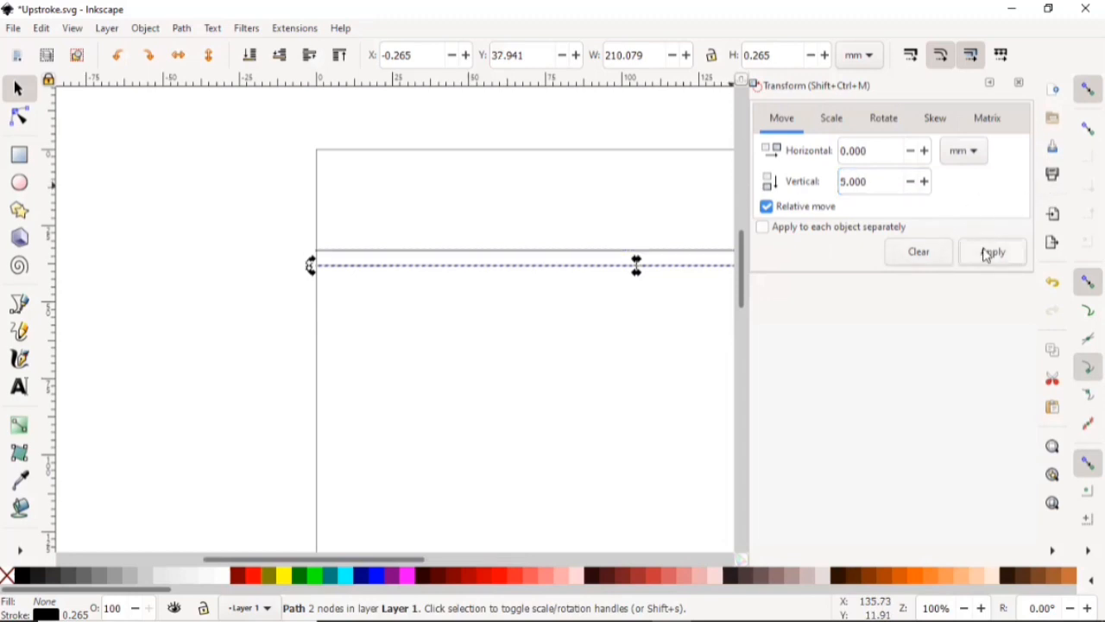
{"action": "left_click", "coordinate": [993, 251]}
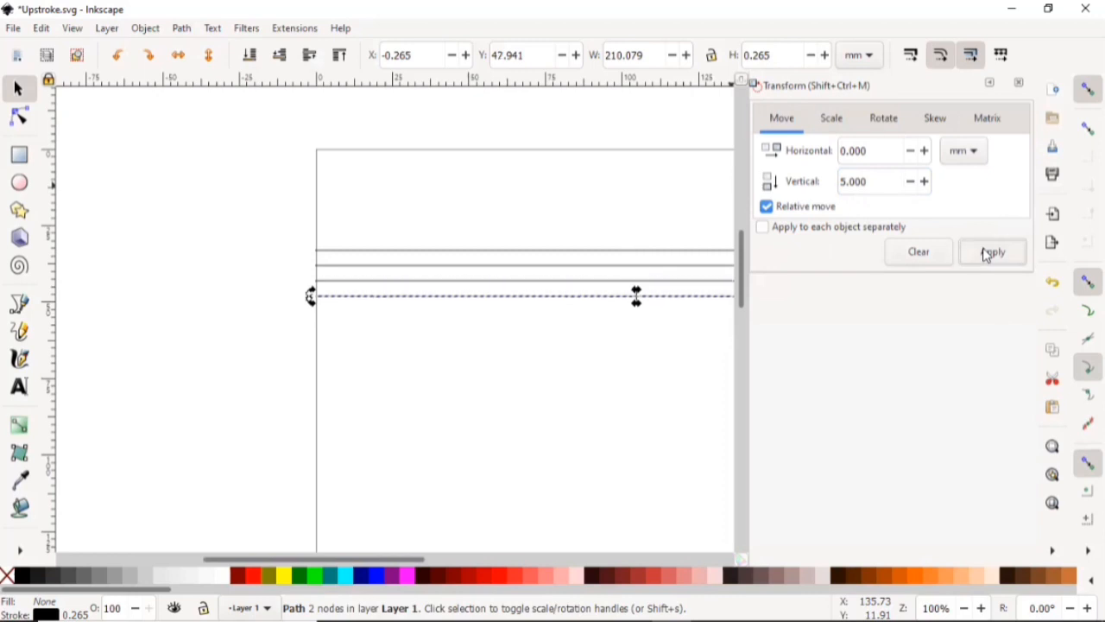
{"action": "left_click", "coordinate": [993, 251]}
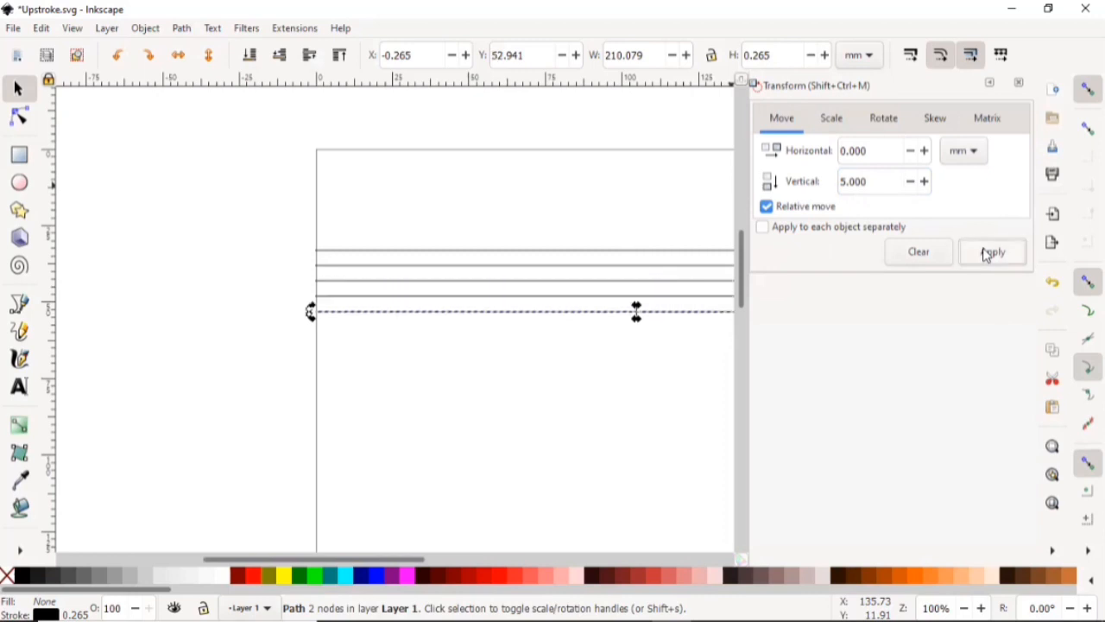
{"action": "left_click", "coordinate": [993, 251]}
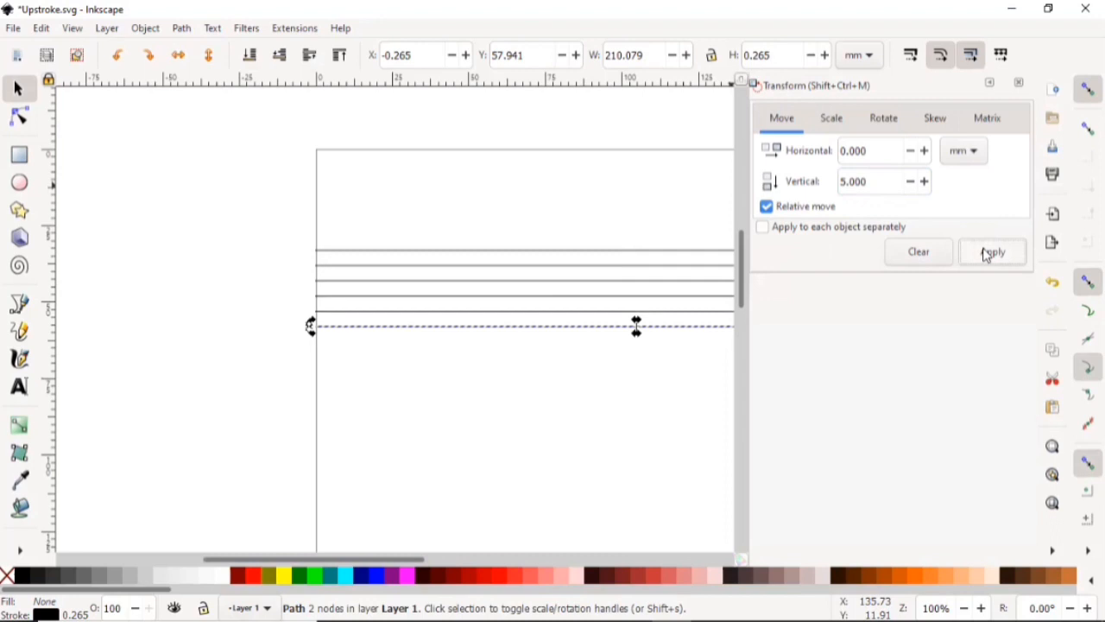
{"action": "left_click", "coordinate": [993, 251]}
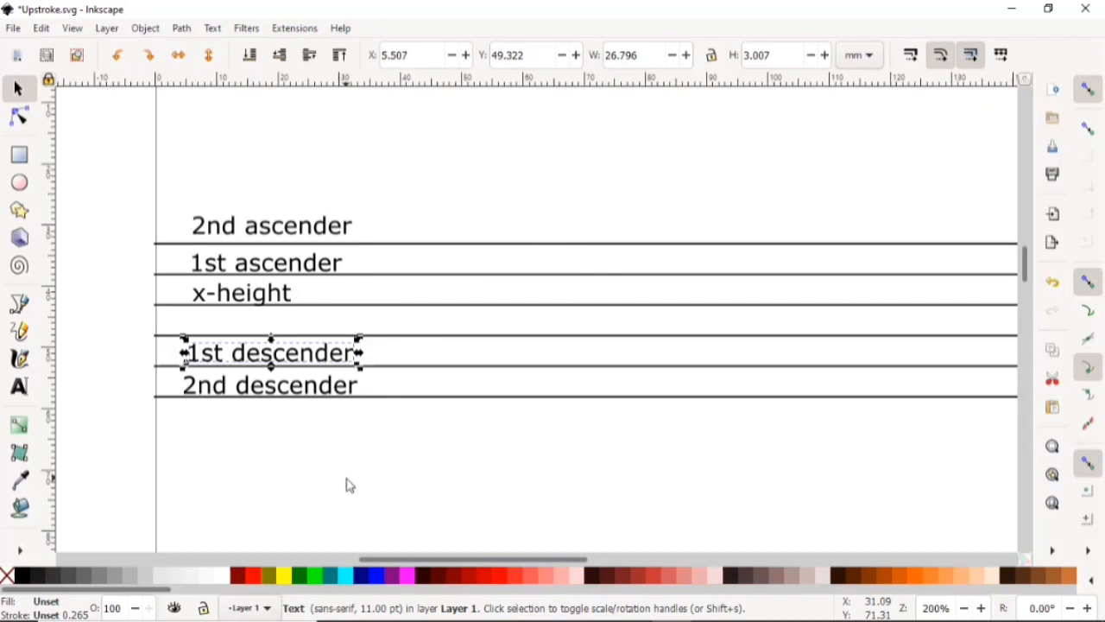
{"action": "mouse_move", "coordinate": [479, 281]}
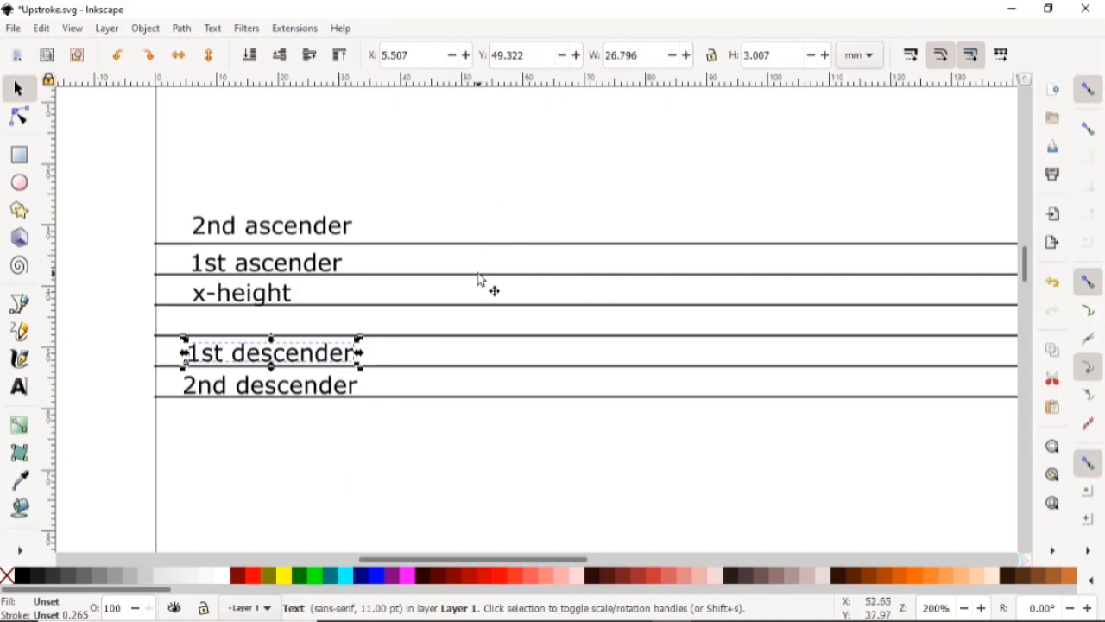
Step: Apply a dotted dash pattern to the 1st ascender line's stroke
{"action": "right_click", "coordinate": [481, 274]}
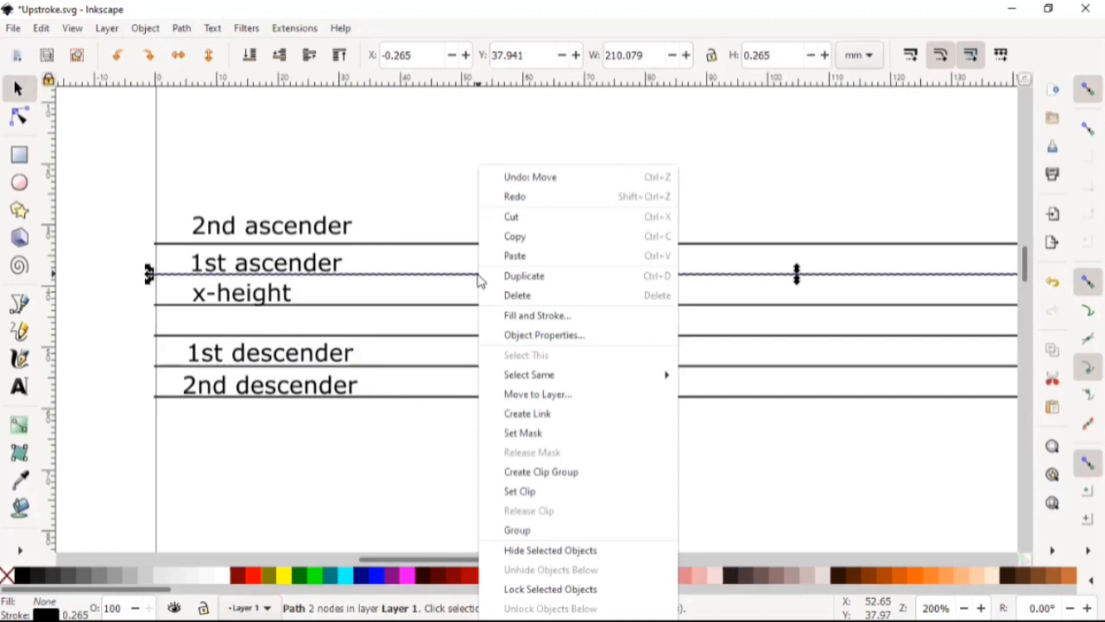
{"action": "mouse_move", "coordinate": [537, 315]}
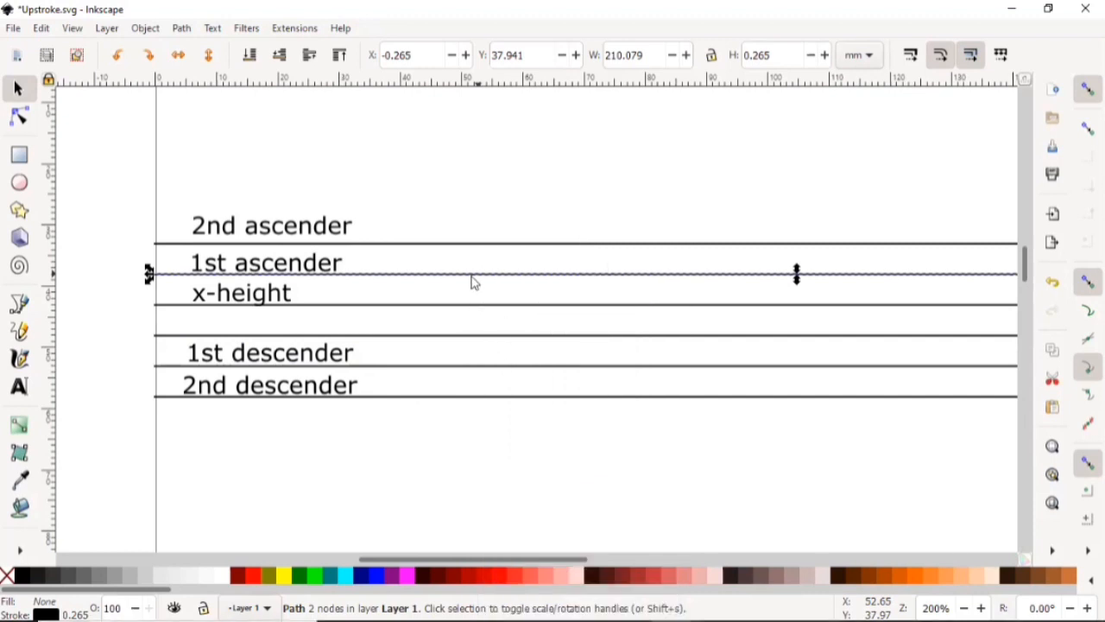
{"action": "mouse_move", "coordinate": [467, 336]}
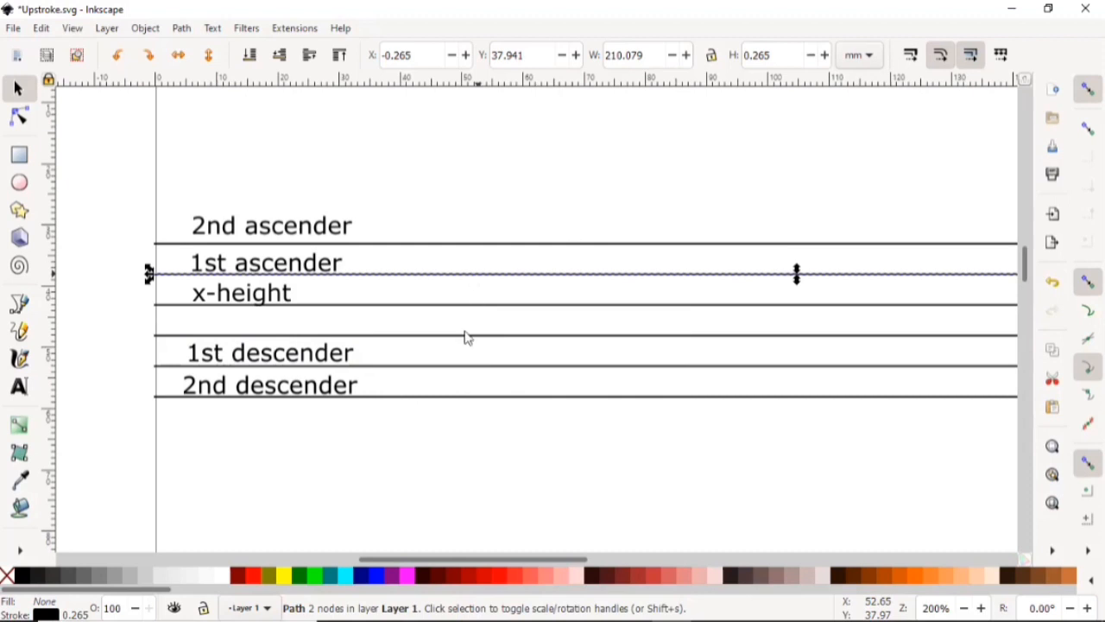
{"action": "mouse_move", "coordinate": [471, 358]}
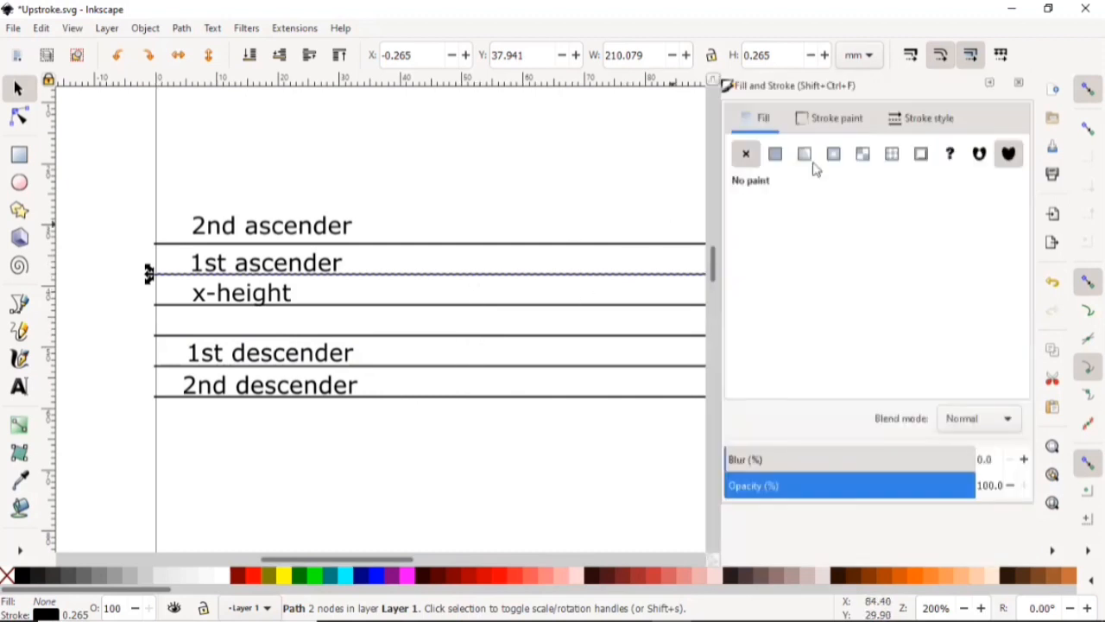
{"action": "left_click", "coordinate": [929, 119]}
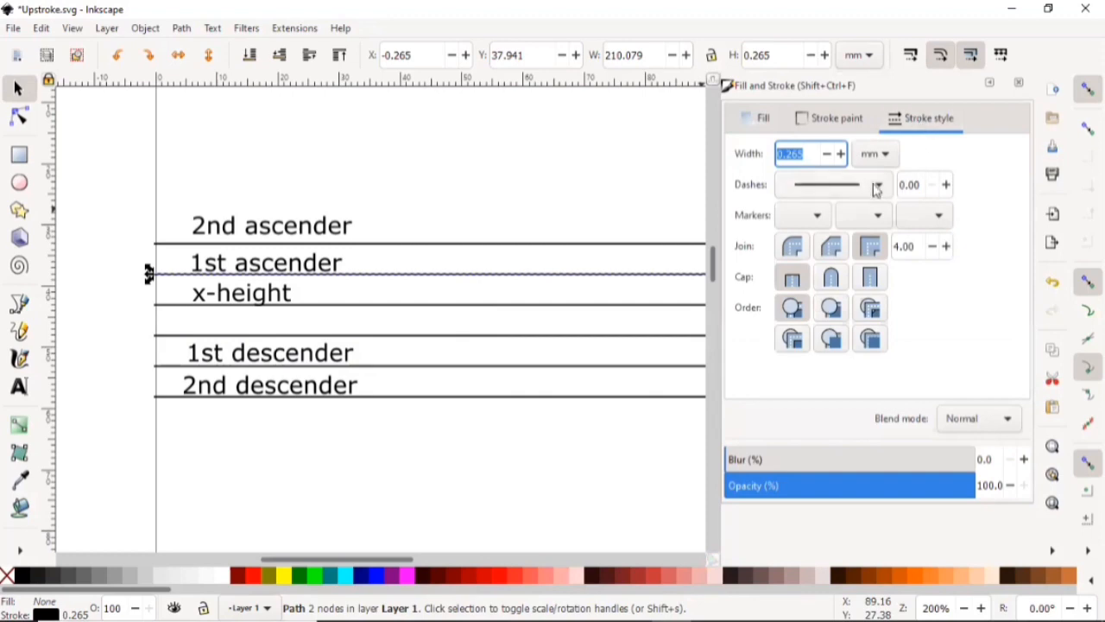
{"action": "left_click", "coordinate": [878, 184]}
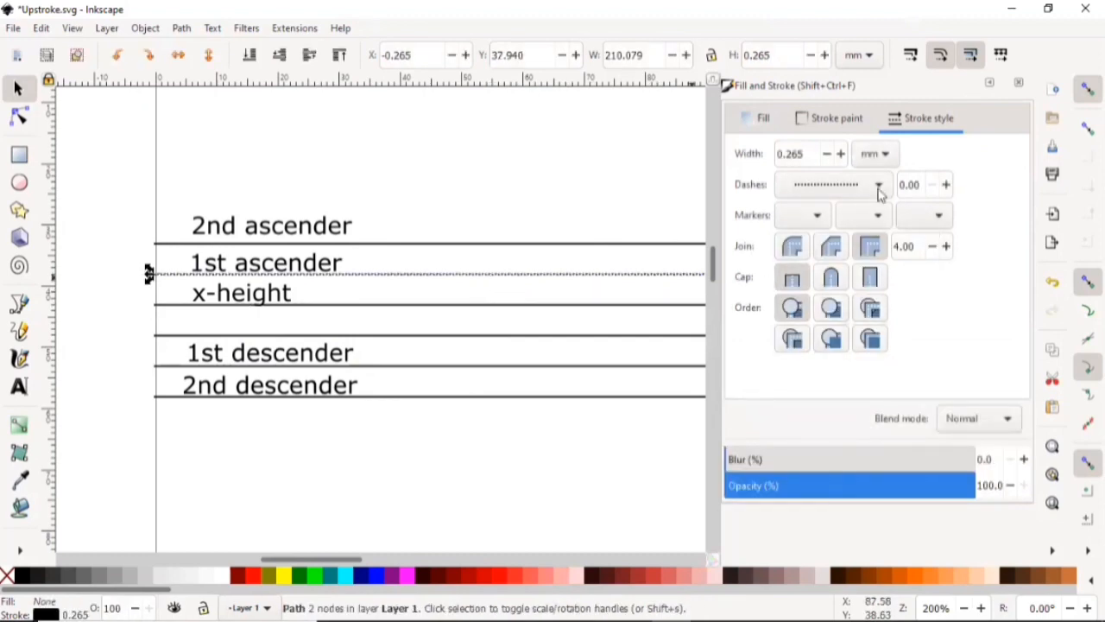
{"action": "left_click", "coordinate": [878, 184]}
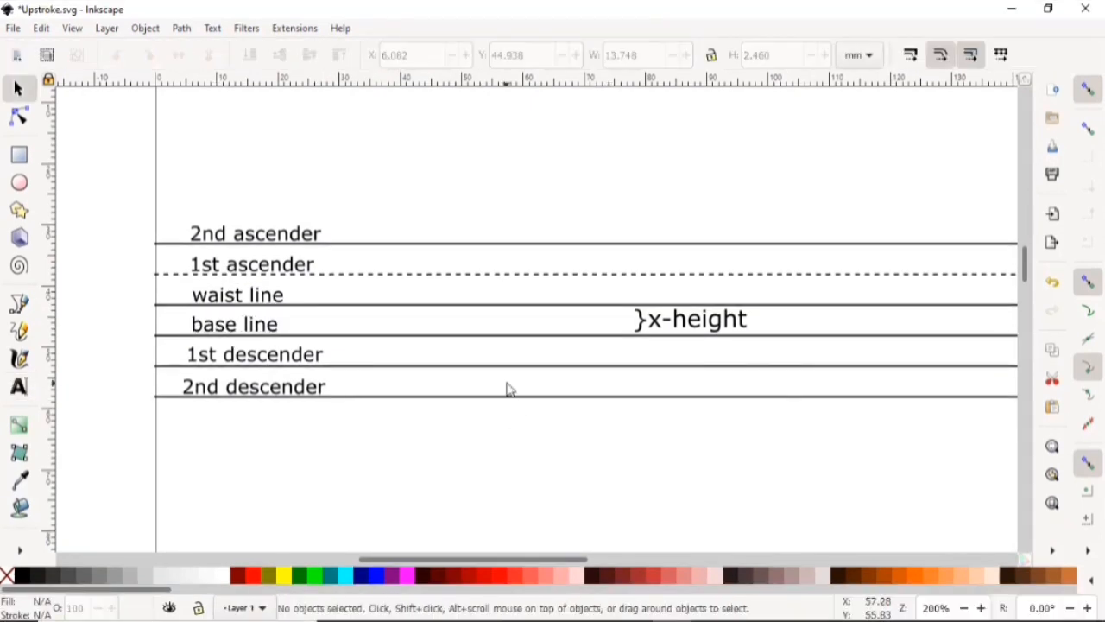
{"action": "mouse_move", "coordinate": [690, 337]}
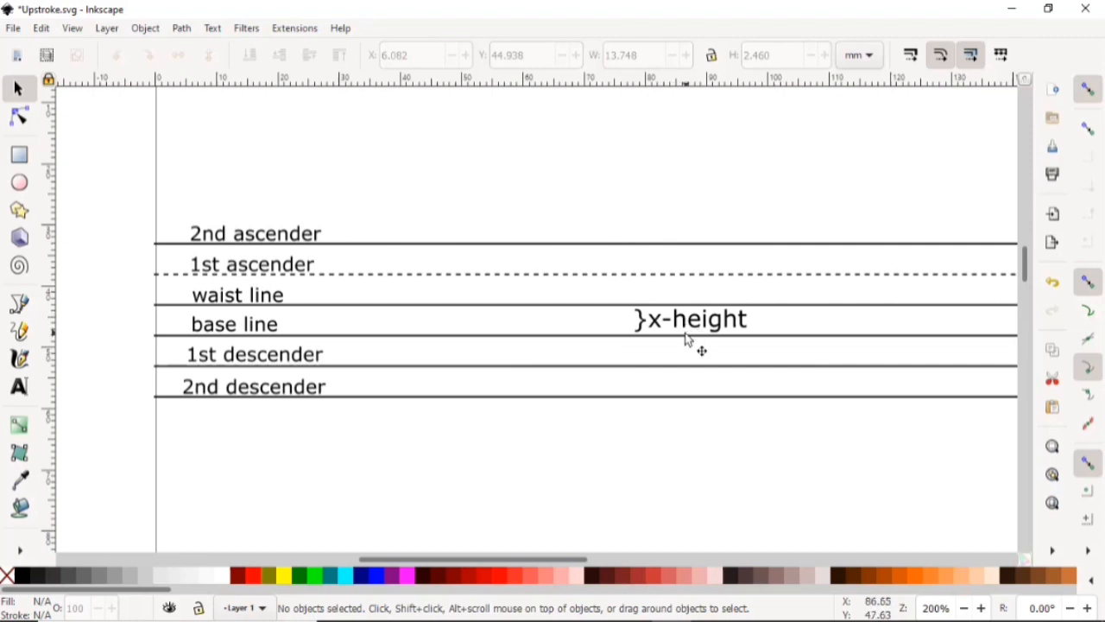
Step: Make the 1st descender line dotted like the 1st ascender, then deselect everything
{"action": "left_click", "coordinate": [518, 365]}
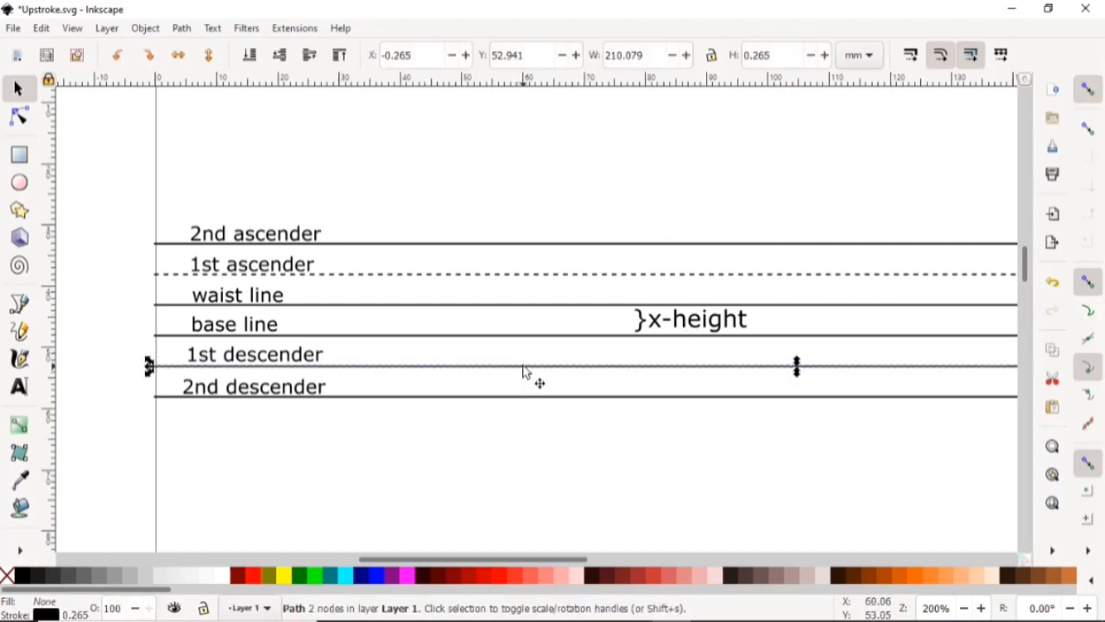
{"action": "right_click", "coordinate": [526, 371]}
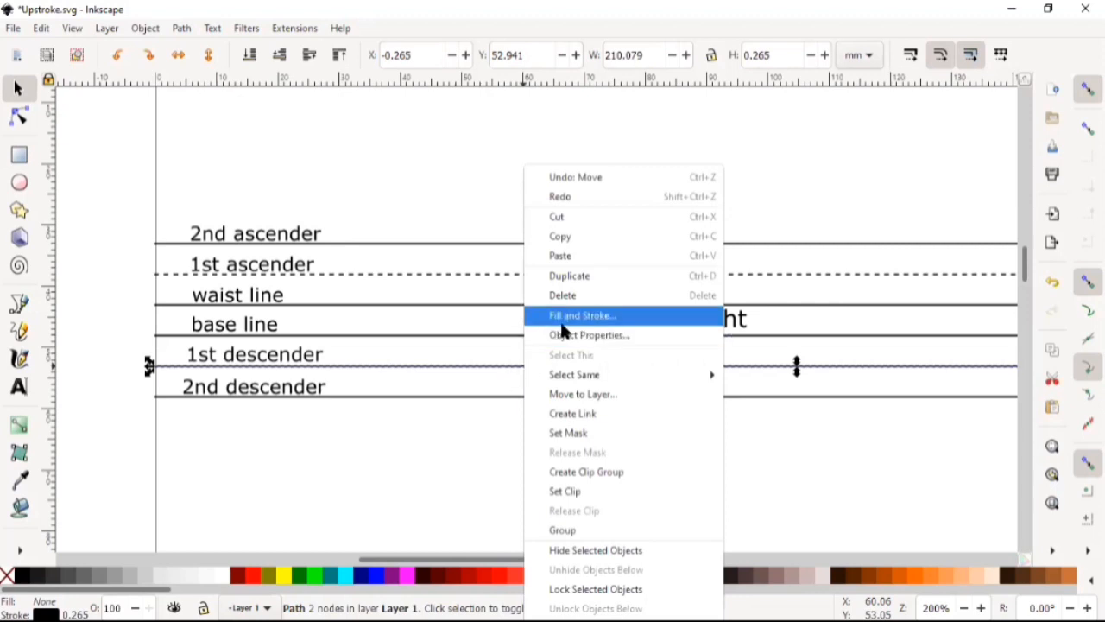
{"action": "left_click", "coordinate": [583, 315]}
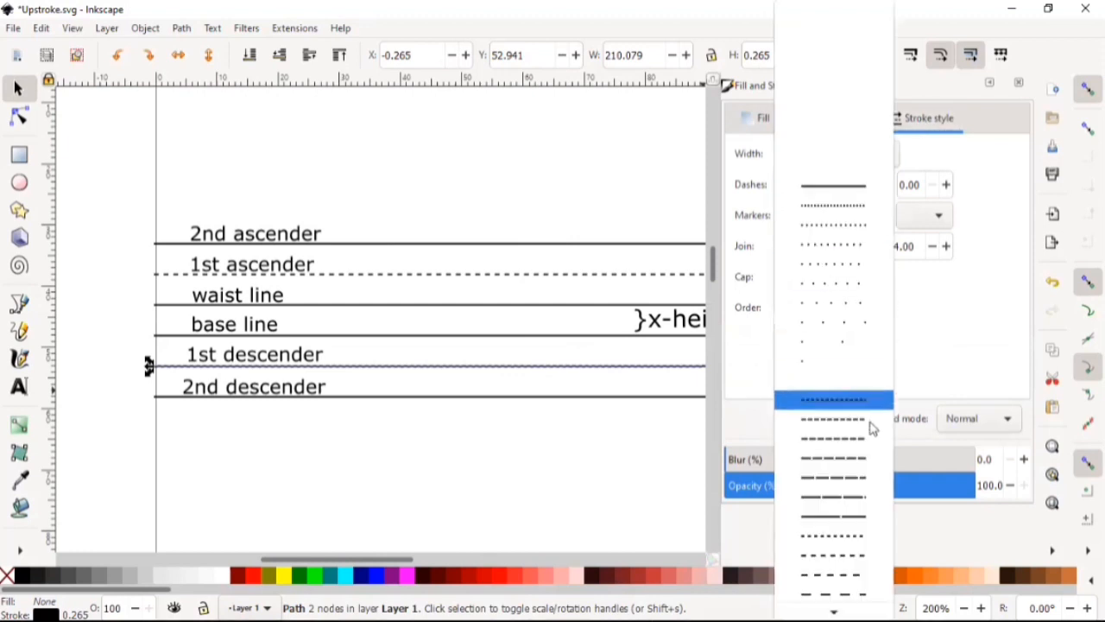
{"action": "left_click", "coordinate": [832, 399]}
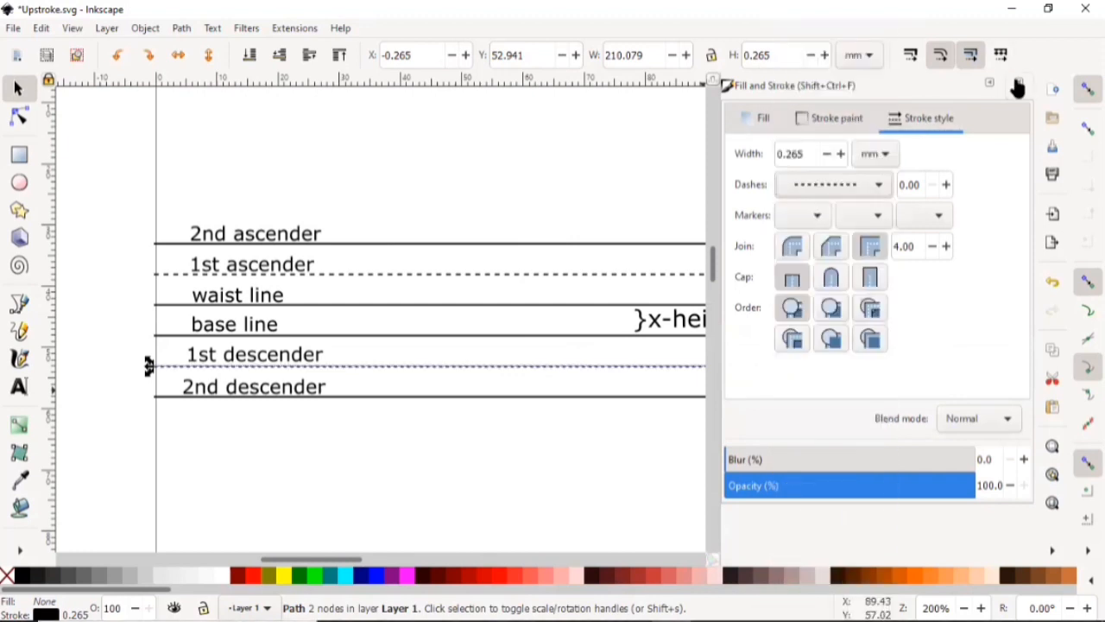
{"action": "left_click", "coordinate": [1018, 90]}
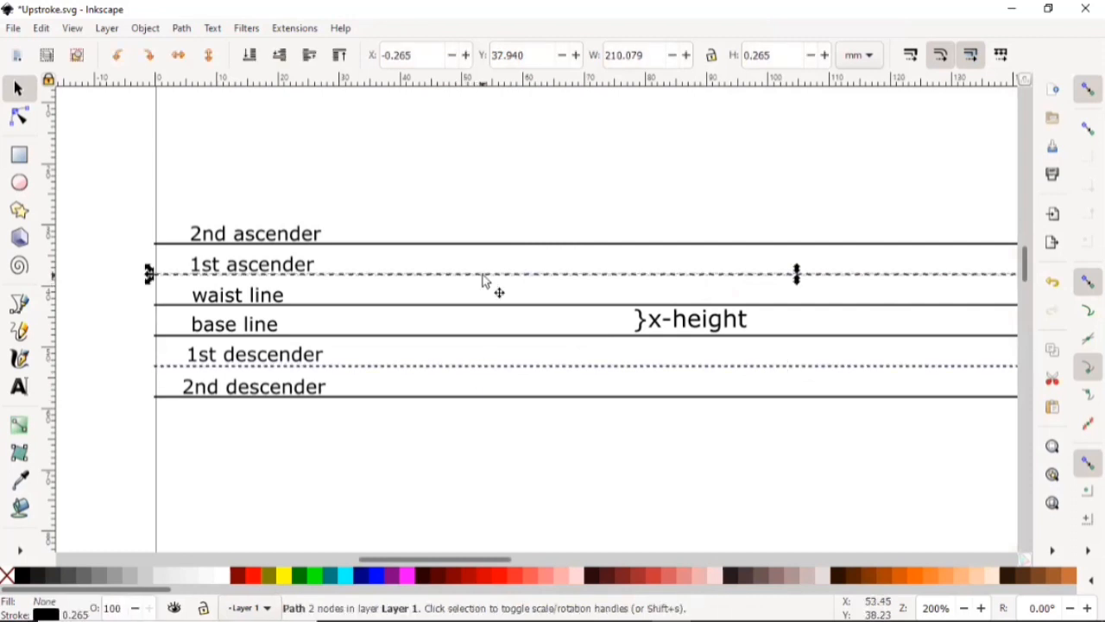
{"action": "left_click_drag", "start_coordinate": [483, 274], "coordinate": [484, 367]}
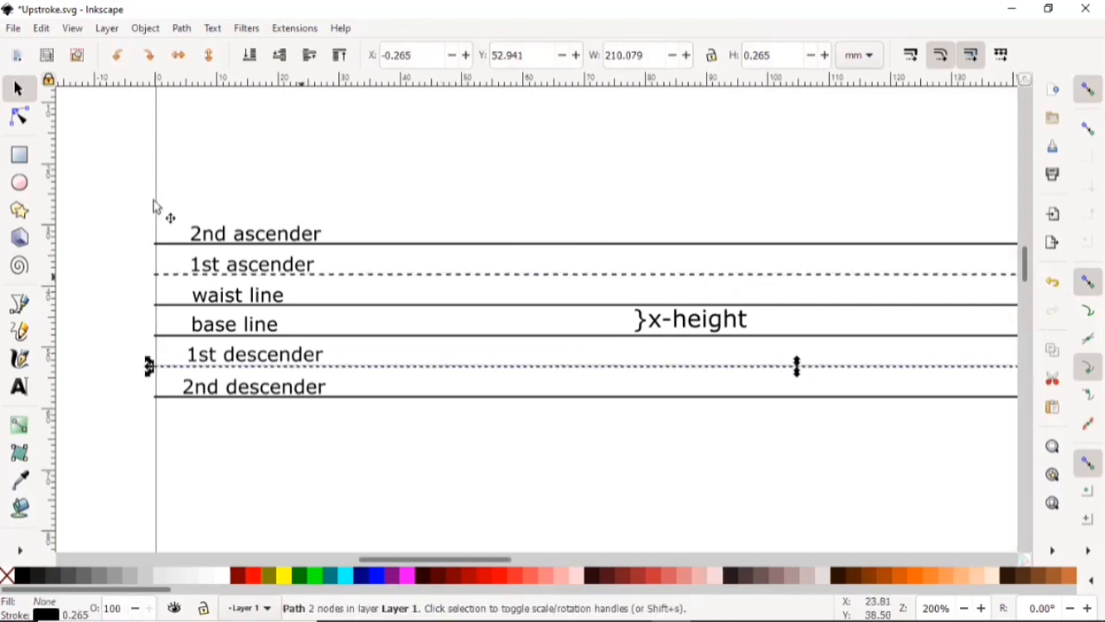
{"action": "left_click", "coordinate": [41, 28]}
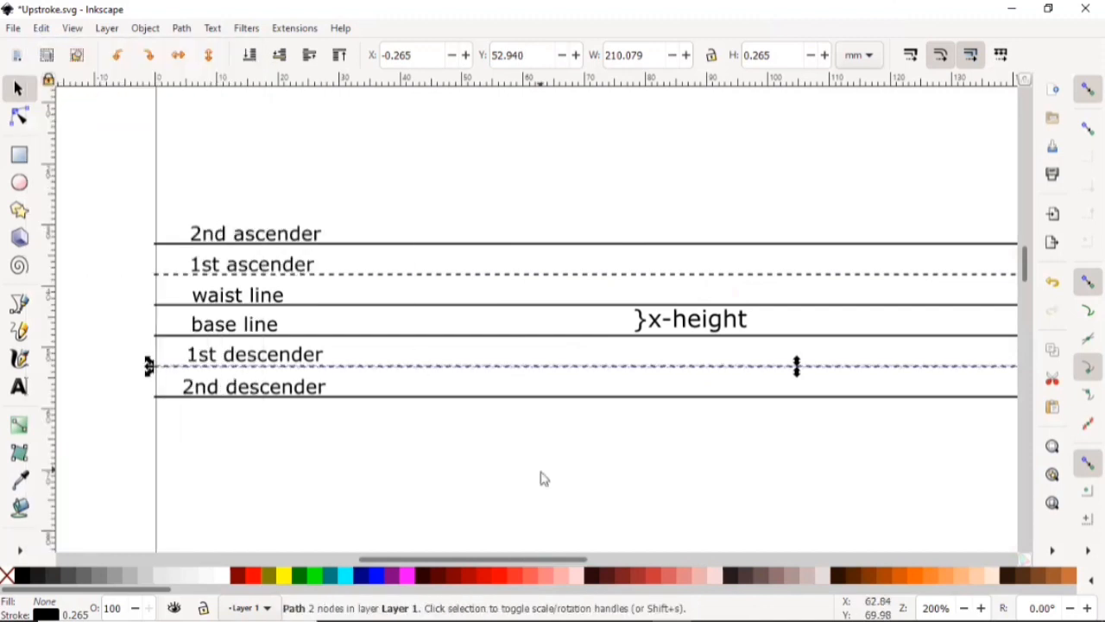
{"action": "left_click", "coordinate": [544, 478]}
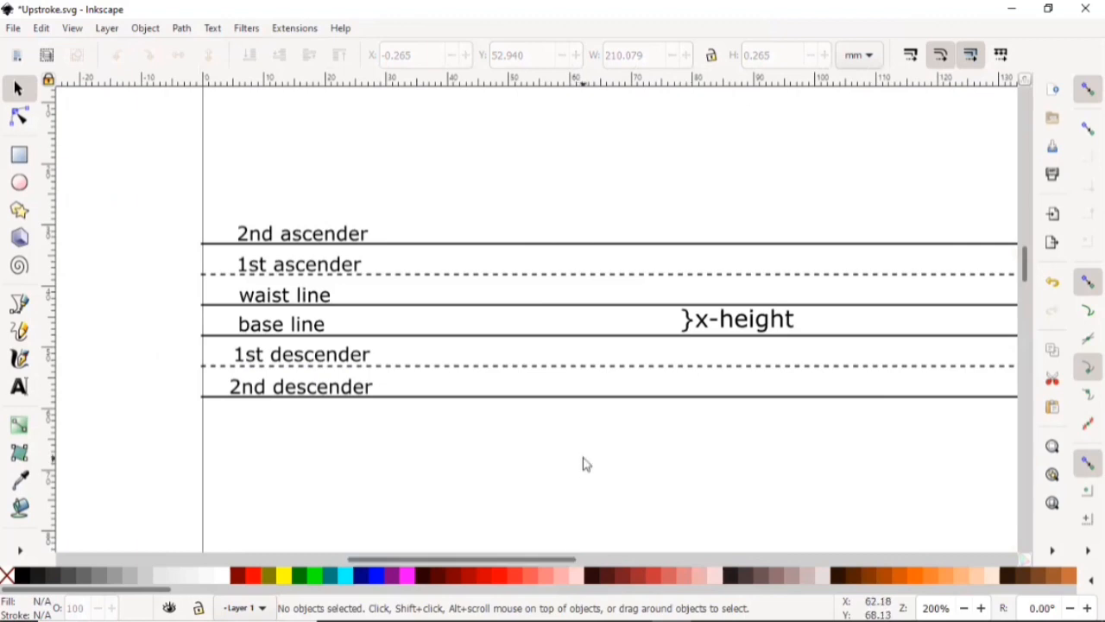
Step: Select the six guidelines, group them into one object, and bring up the Object menu
{"action": "scroll", "scroll_direction": "down", "scroll_amount": 3}
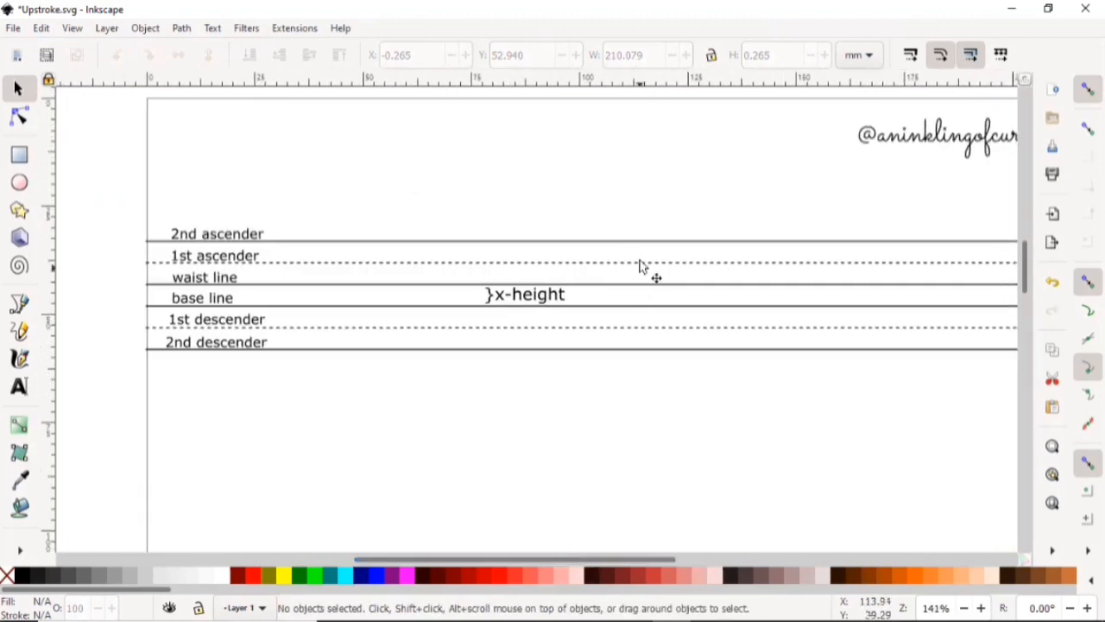
{"action": "left_click", "coordinate": [602, 241]}
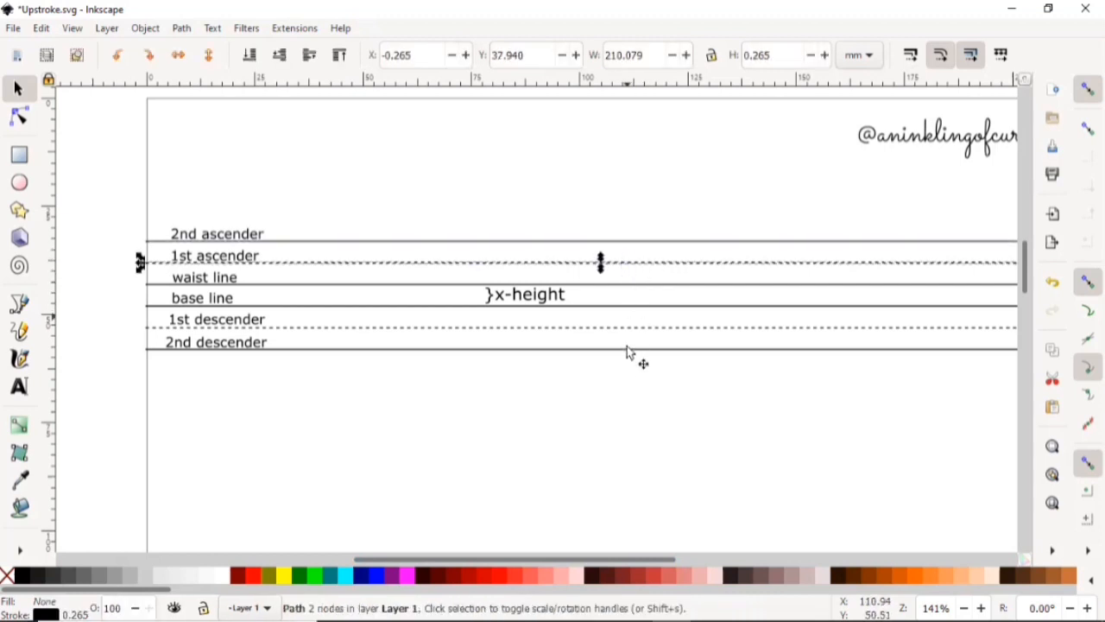
{"action": "left_click_drag", "start_coordinate": [601, 263], "coordinate": [601, 240]}
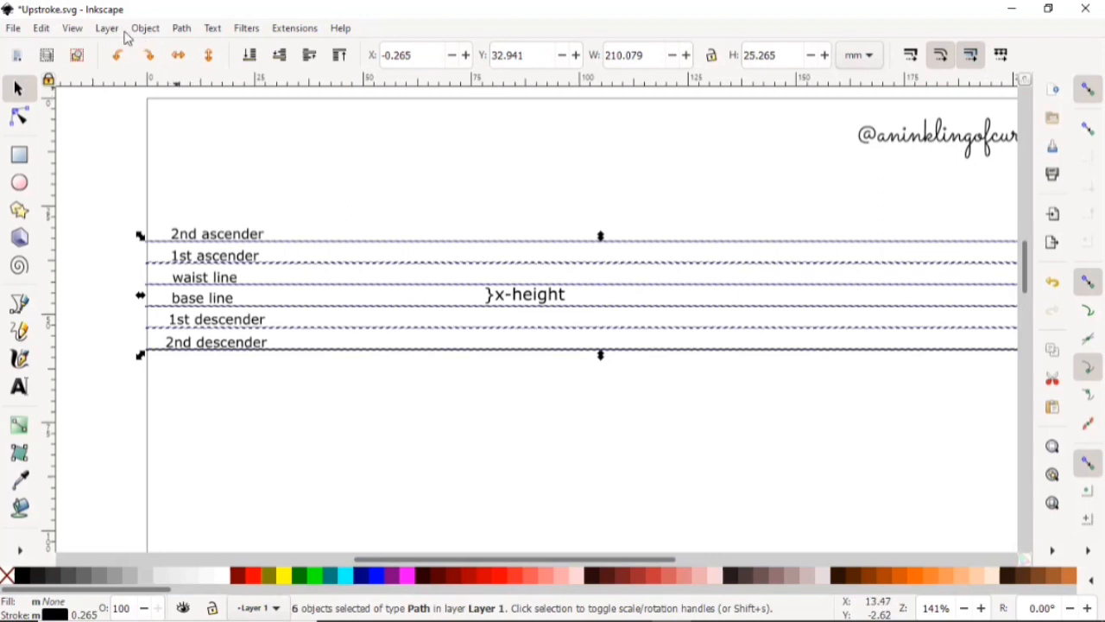
{"action": "left_click", "coordinate": [144, 27]}
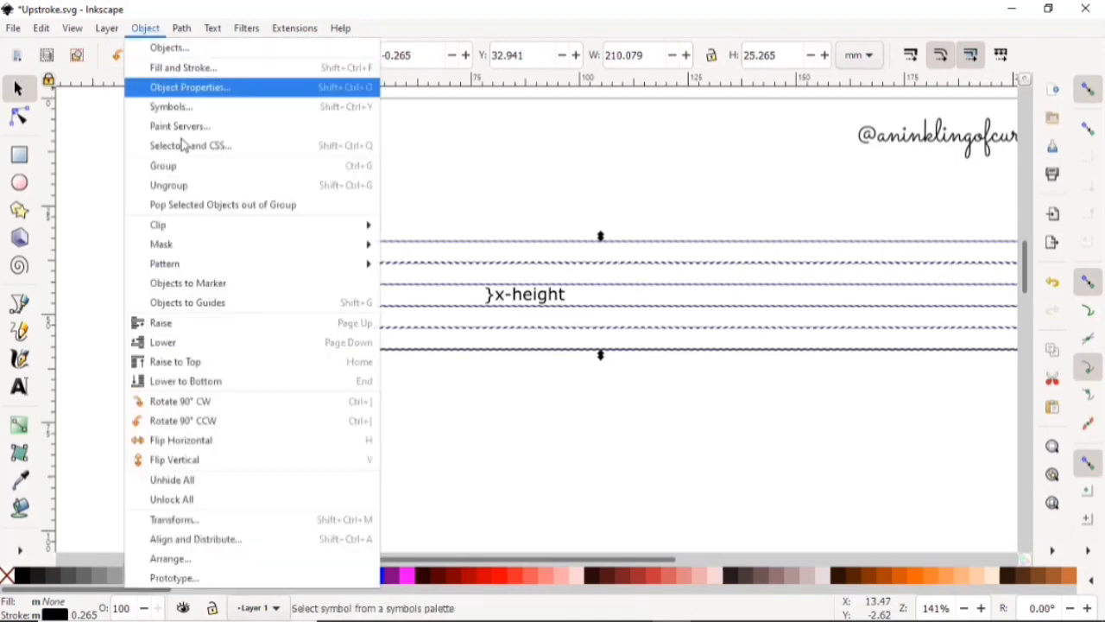
{"action": "mouse_move", "coordinate": [224, 192]}
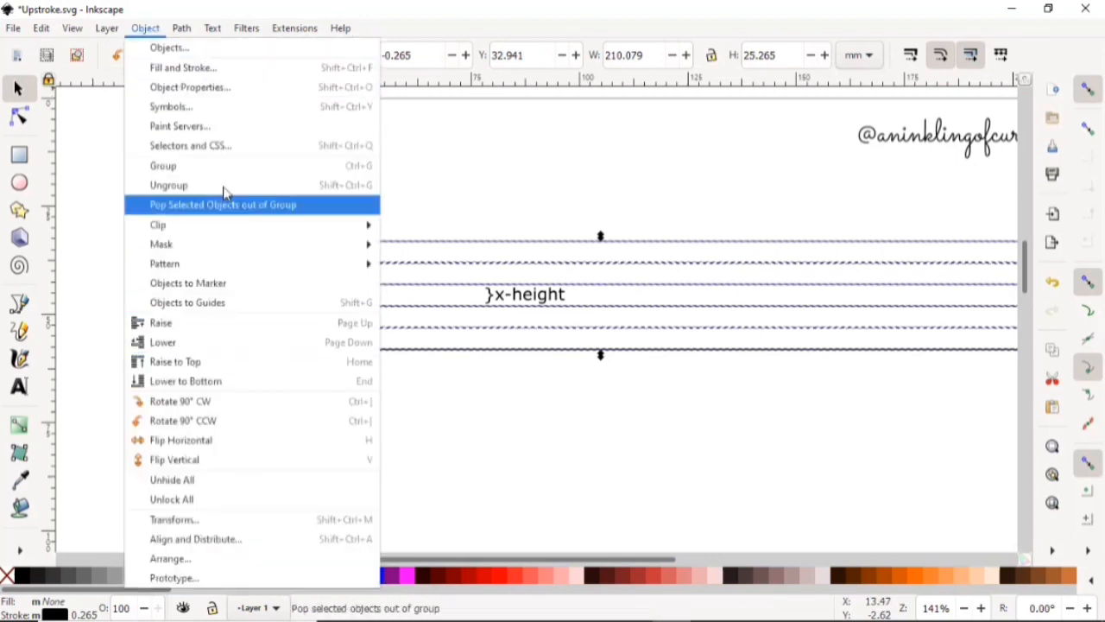
{"action": "left_click", "coordinate": [222, 205]}
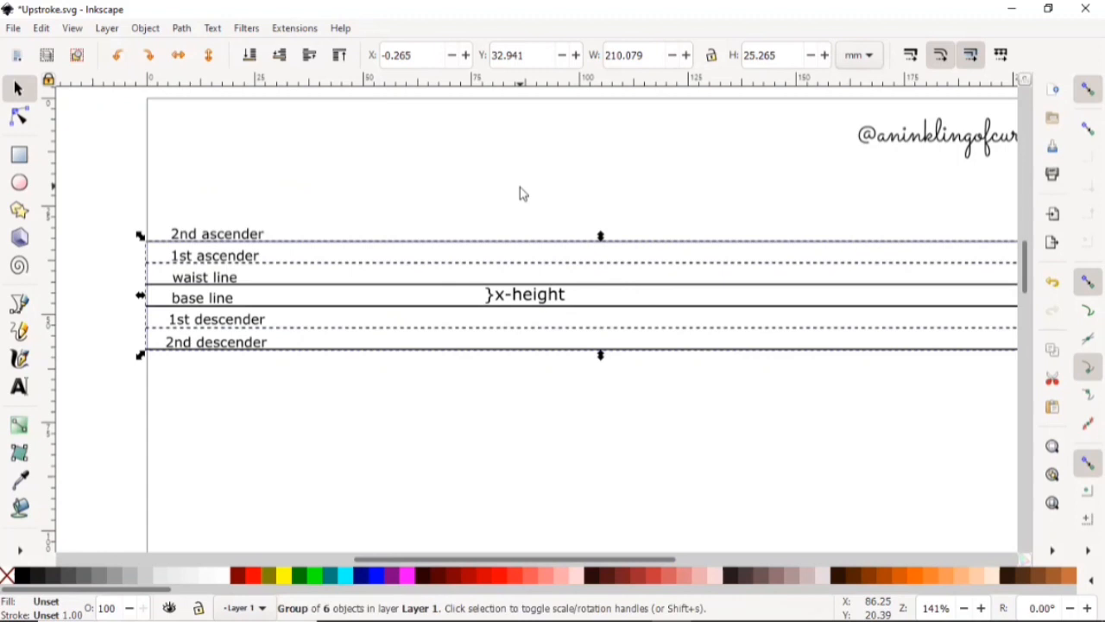
{"action": "left_click", "coordinate": [212, 27]}
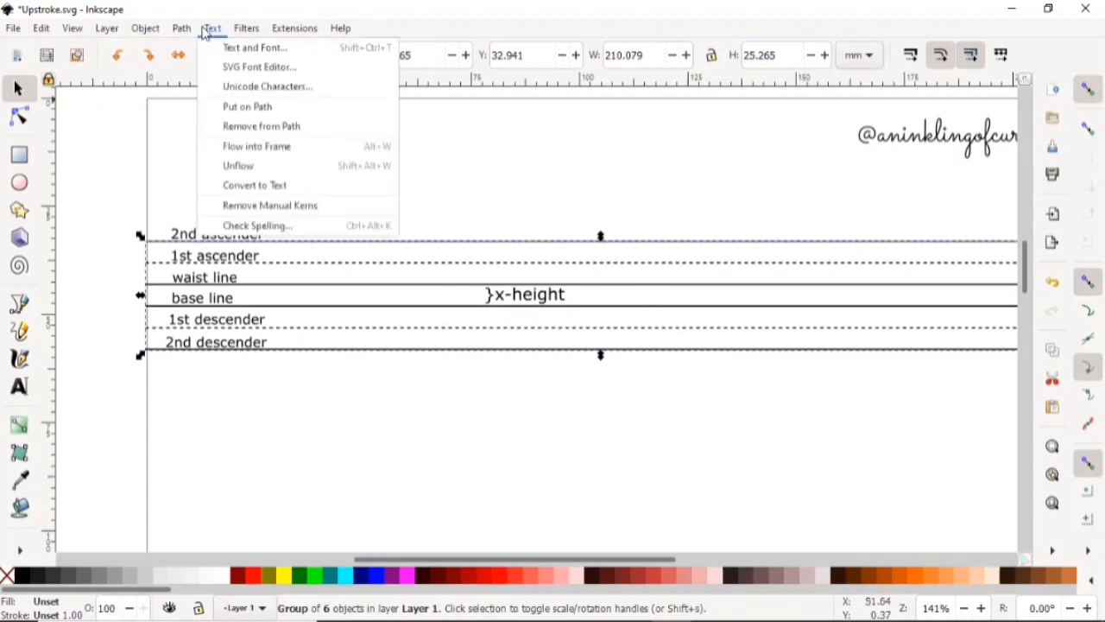
{"action": "mouse_move", "coordinate": [270, 204]}
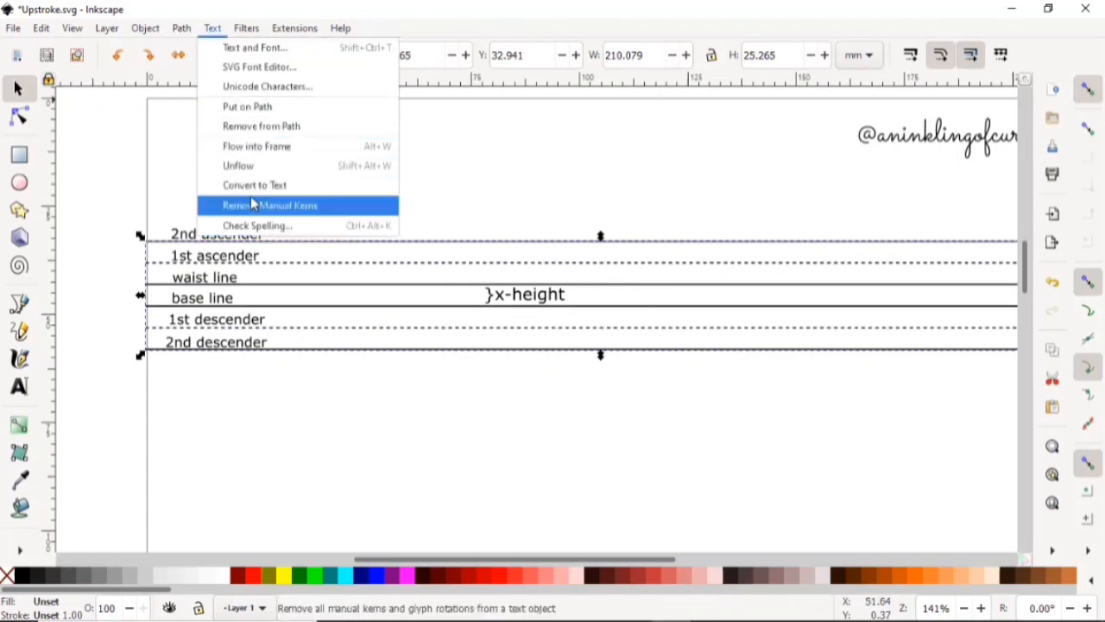
{"action": "left_click", "coordinate": [145, 28]}
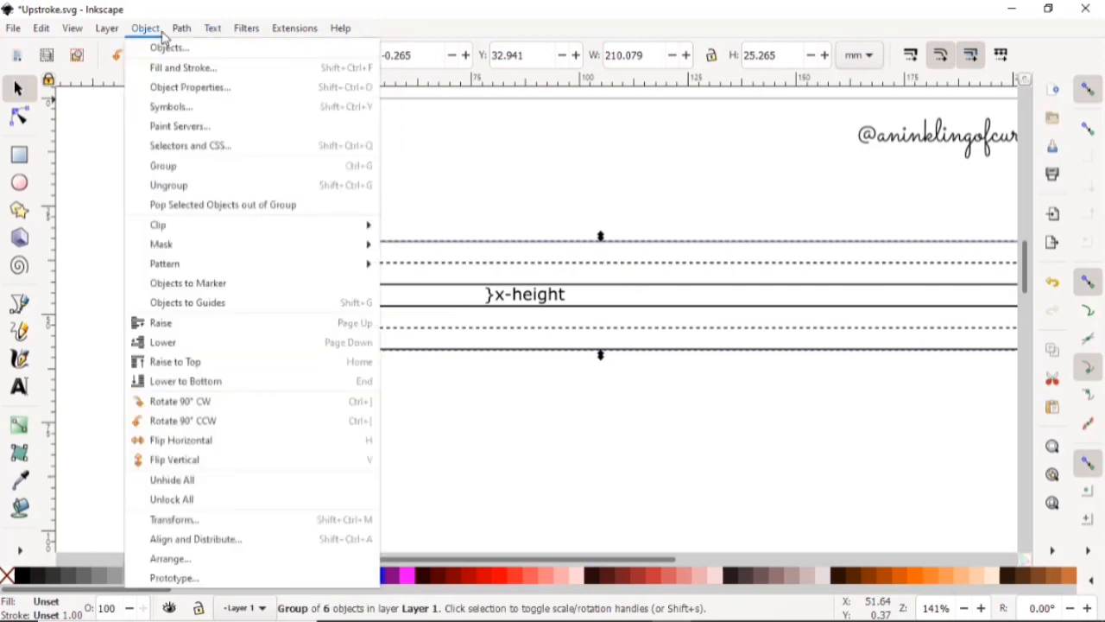
{"action": "mouse_move", "coordinate": [238, 527]}
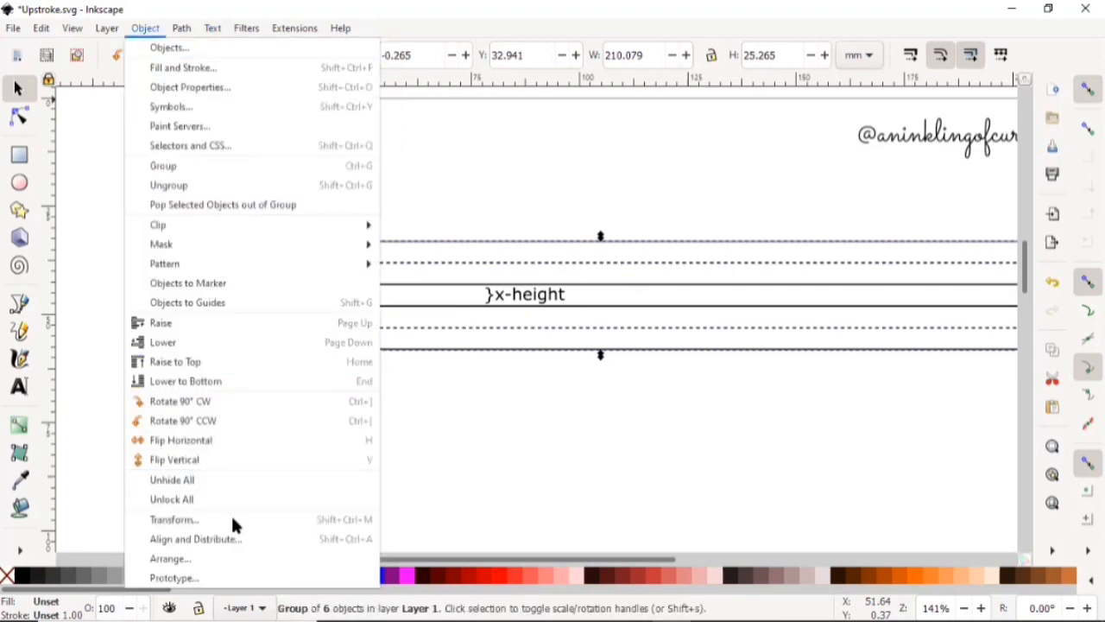
Step: Set a 30 mm vertical Transform move and apply it repeatedly to step guideline copies down the page
{"action": "left_click", "coordinate": [174, 519]}
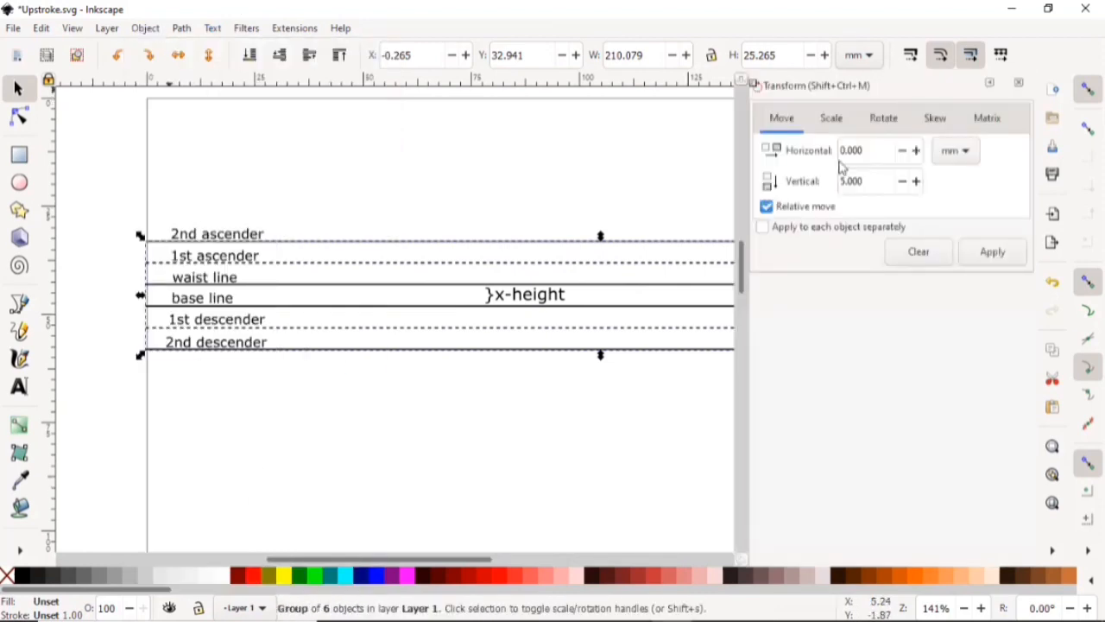
{"action": "triple_click", "coordinate": [868, 180]}
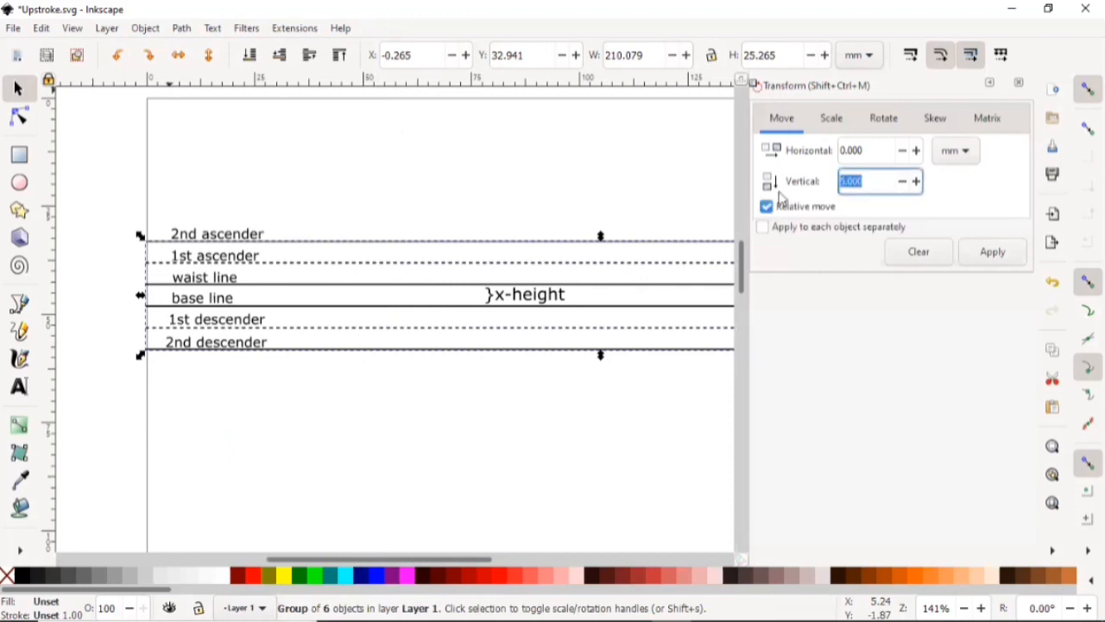
{"action": "type", "text": "30"}
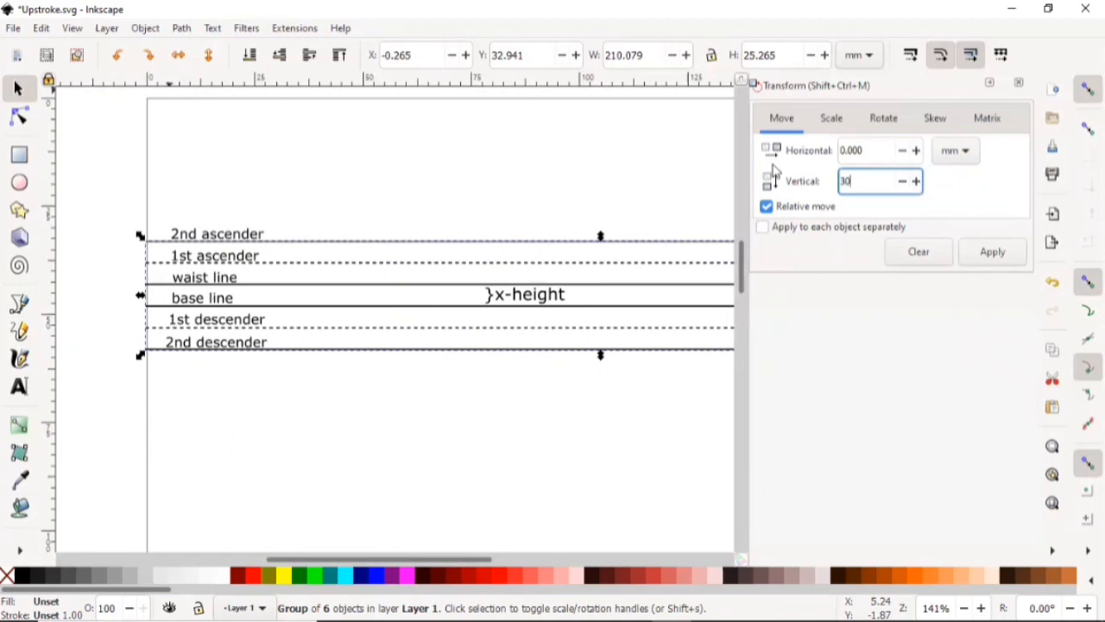
{"action": "left_click", "coordinate": [991, 252]}
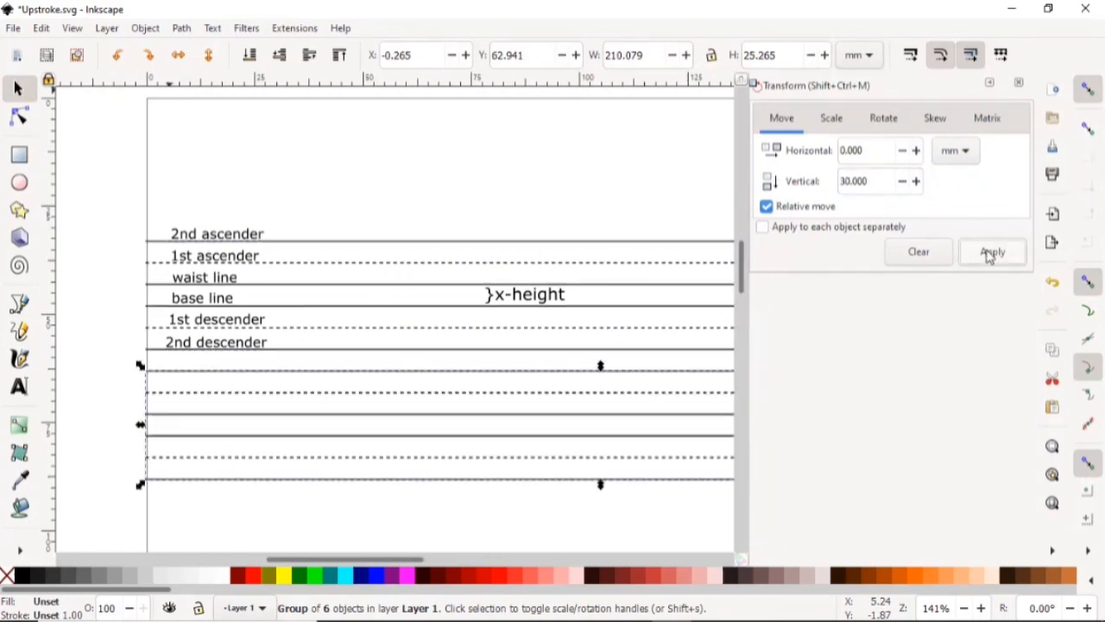
{"action": "left_click", "coordinate": [991, 251]}
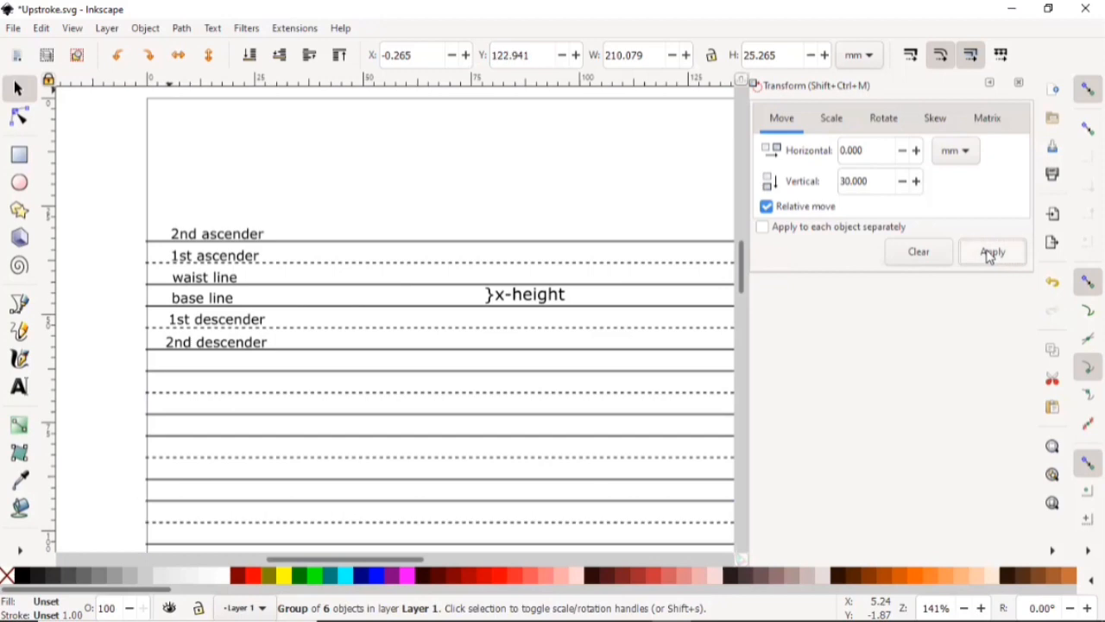
{"action": "left_click", "coordinate": [992, 251]}
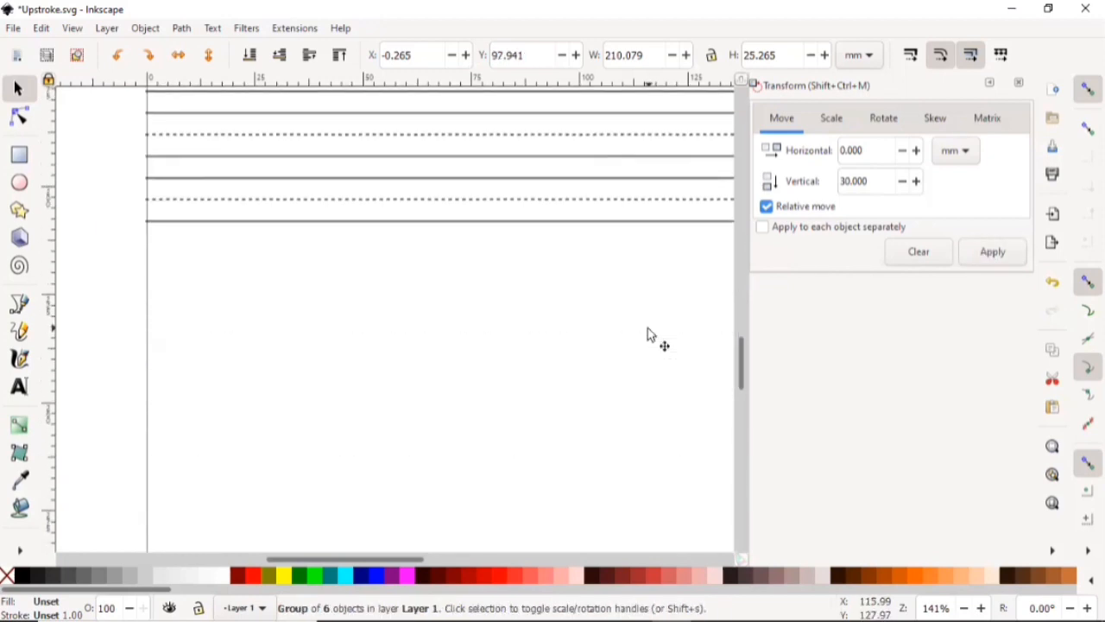
{"action": "left_click", "coordinate": [992, 251]}
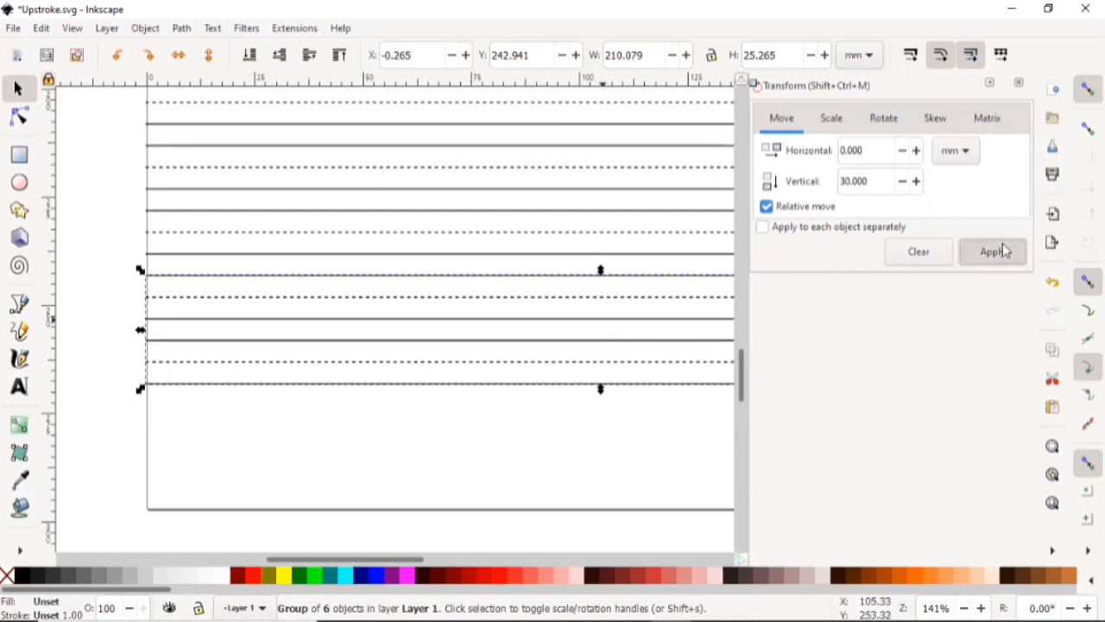
{"action": "left_click", "coordinate": [992, 251]}
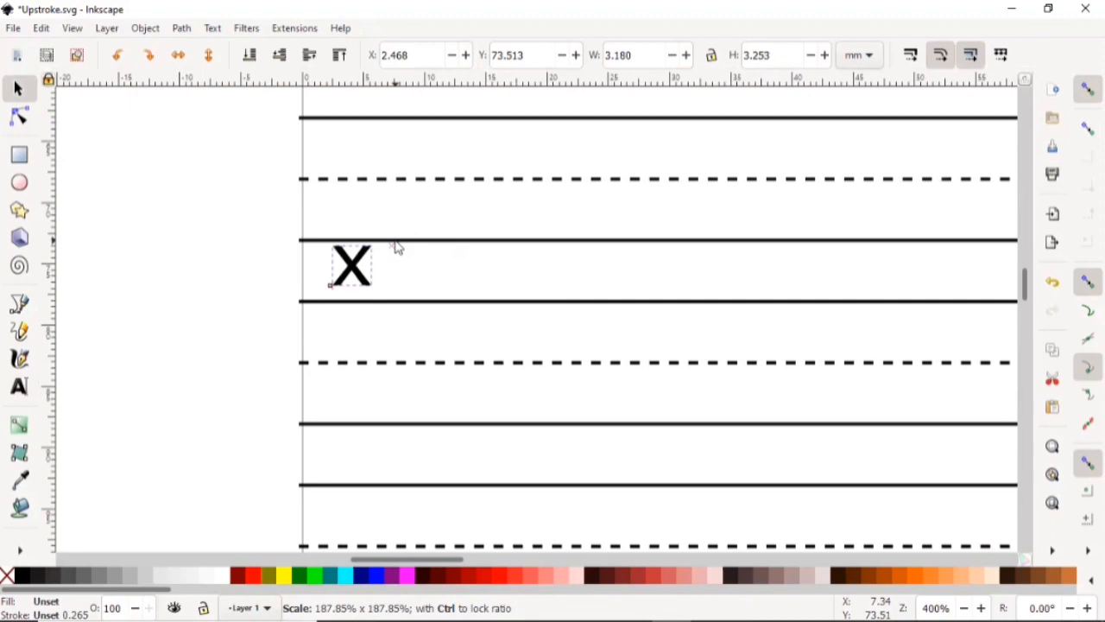
Step: Scale the X to the x-height and place copies 30 mm lower on the following rows
{"action": "left_click", "coordinate": [350, 269]}
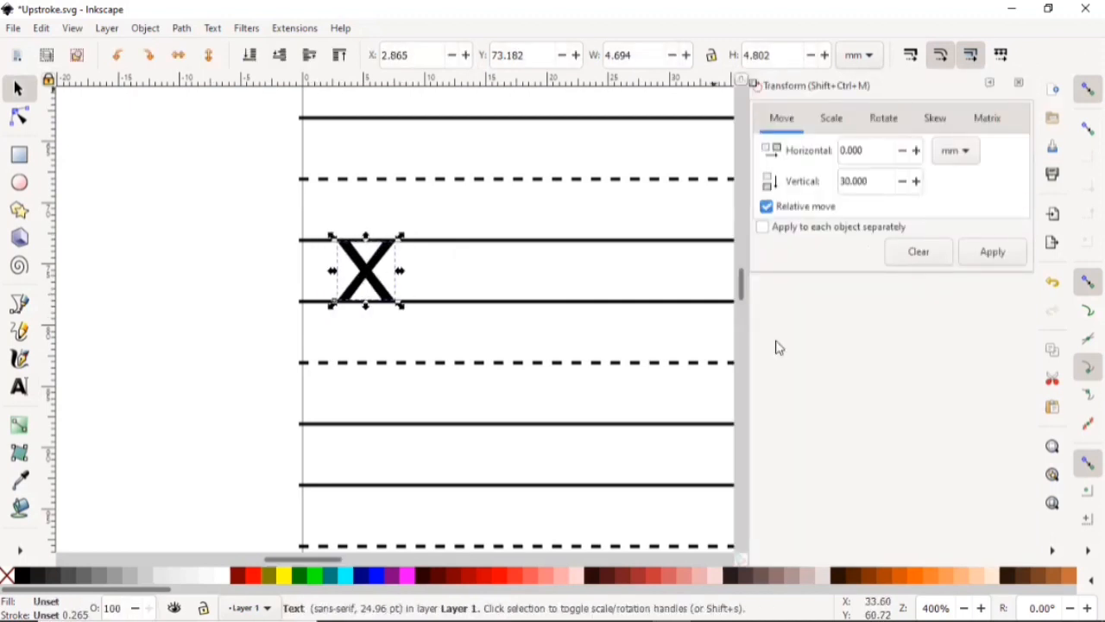
{"action": "left_click", "coordinate": [991, 252]}
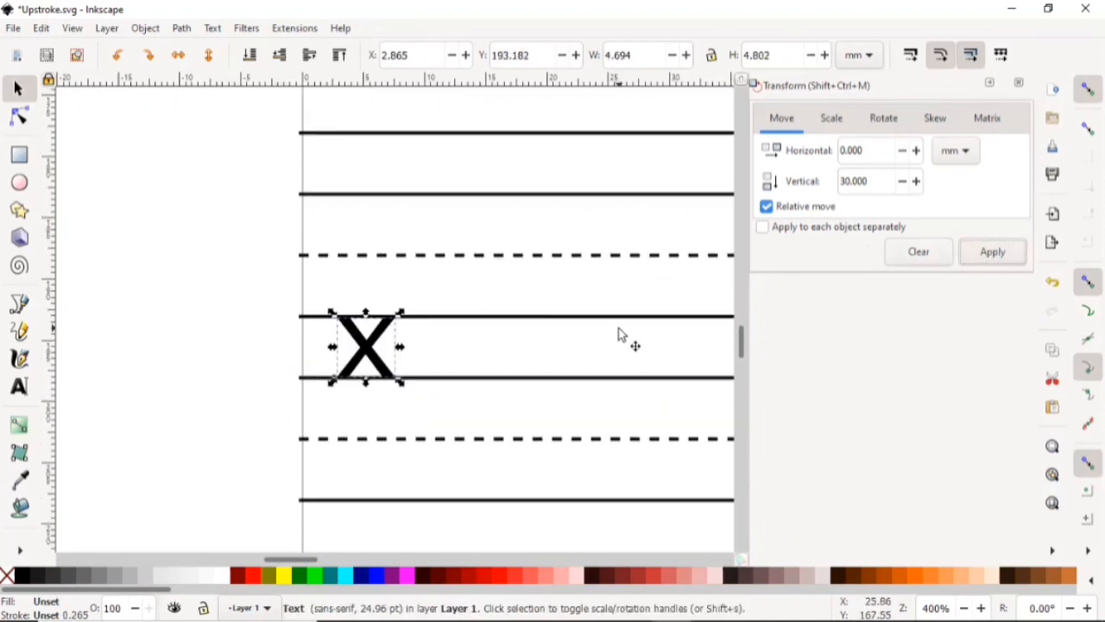
{"action": "left_click", "coordinate": [992, 251]}
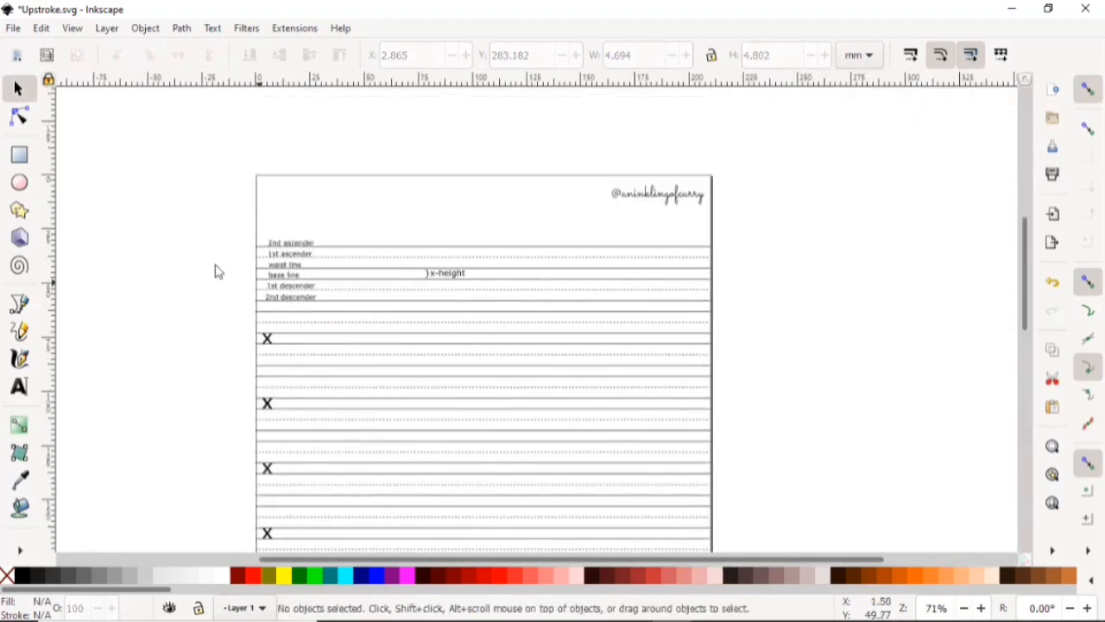
{"action": "scroll", "scroll_direction": "down", "scroll_amount": 3}
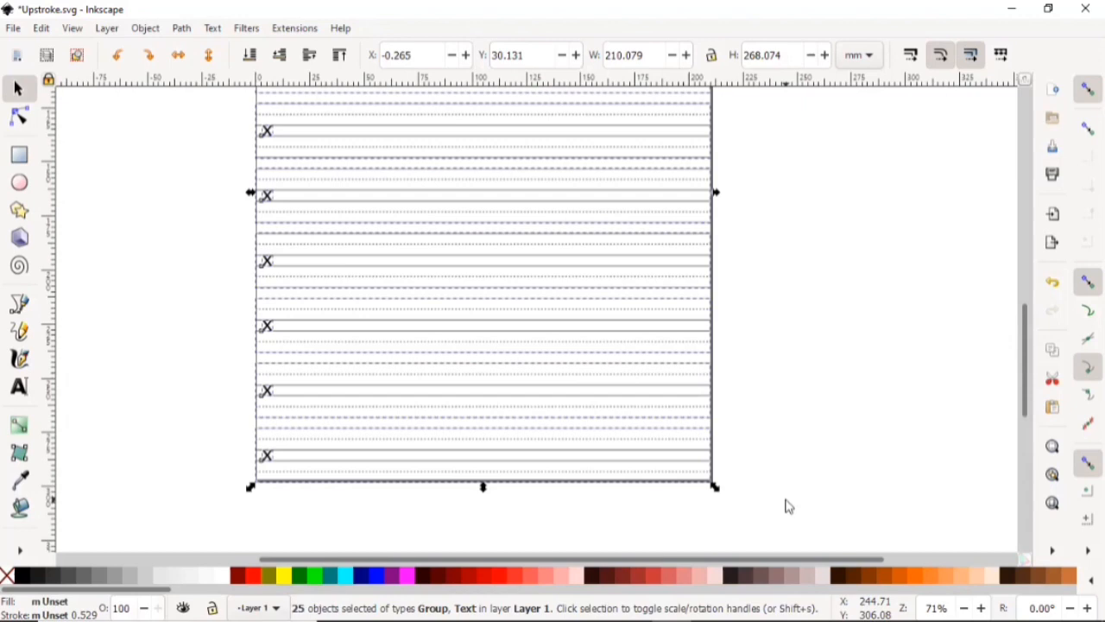
{"action": "left_click", "coordinate": [484, 385]}
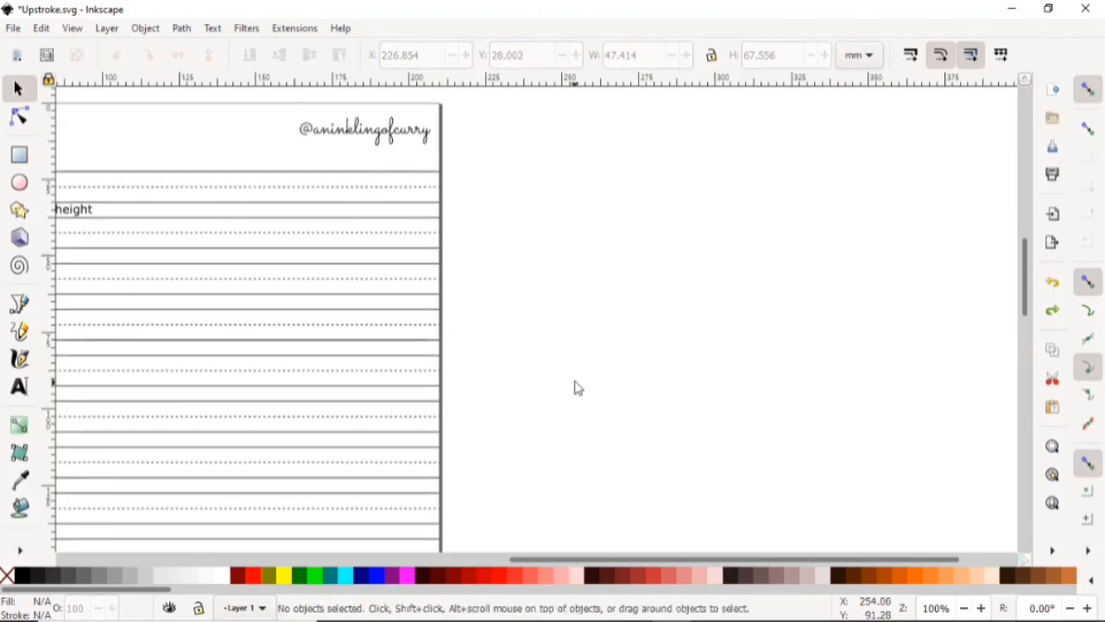
{"action": "mouse_move", "coordinate": [21, 311]}
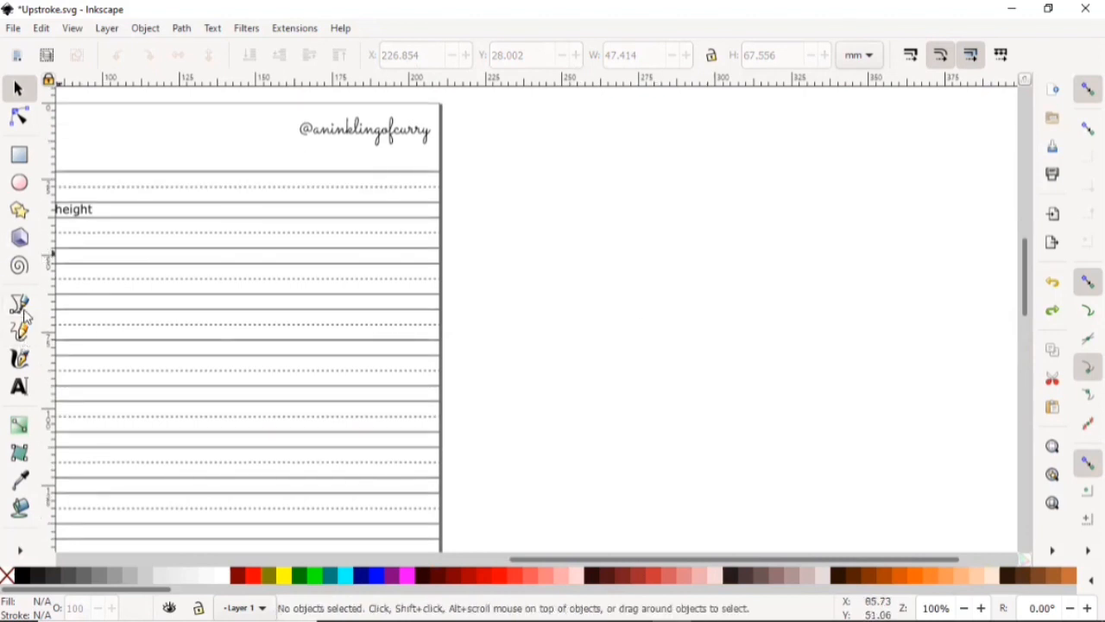
Step: Pick the Bezier pen tool to draw a horizontal line beside the page
{"action": "left_click", "coordinate": [19, 304]}
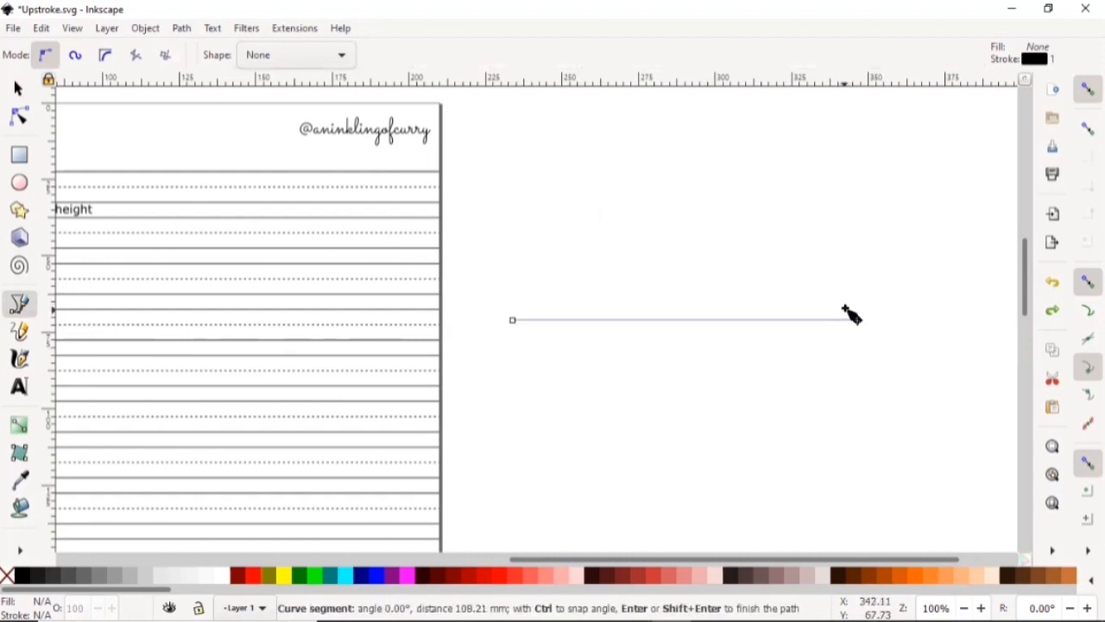
{"action": "mouse_move", "coordinate": [855, 321]}
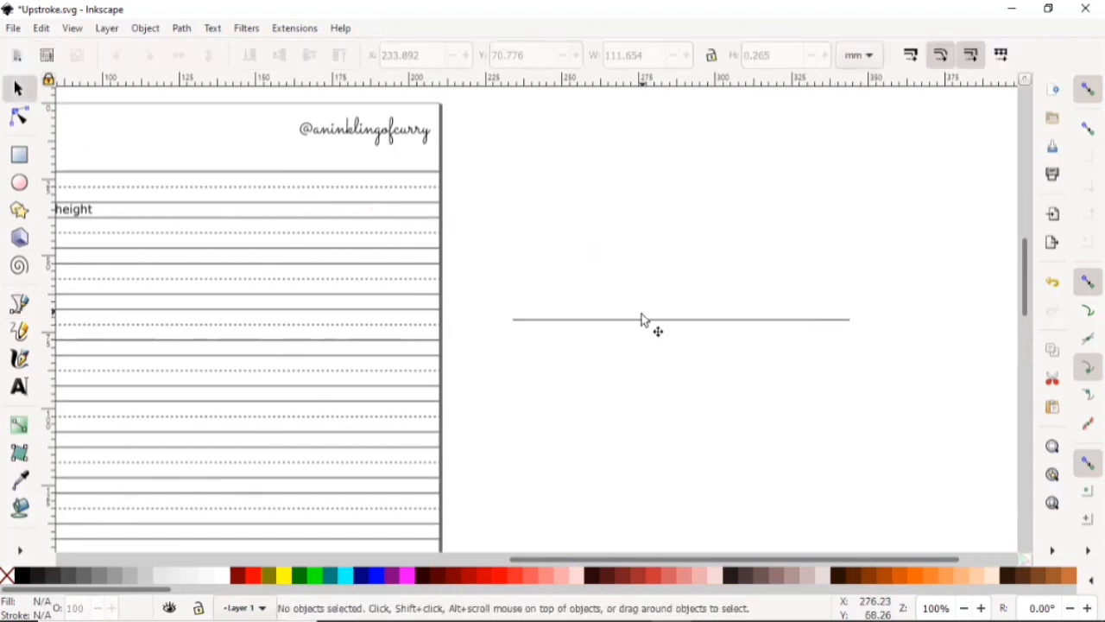
{"action": "mouse_move", "coordinate": [697, 334]}
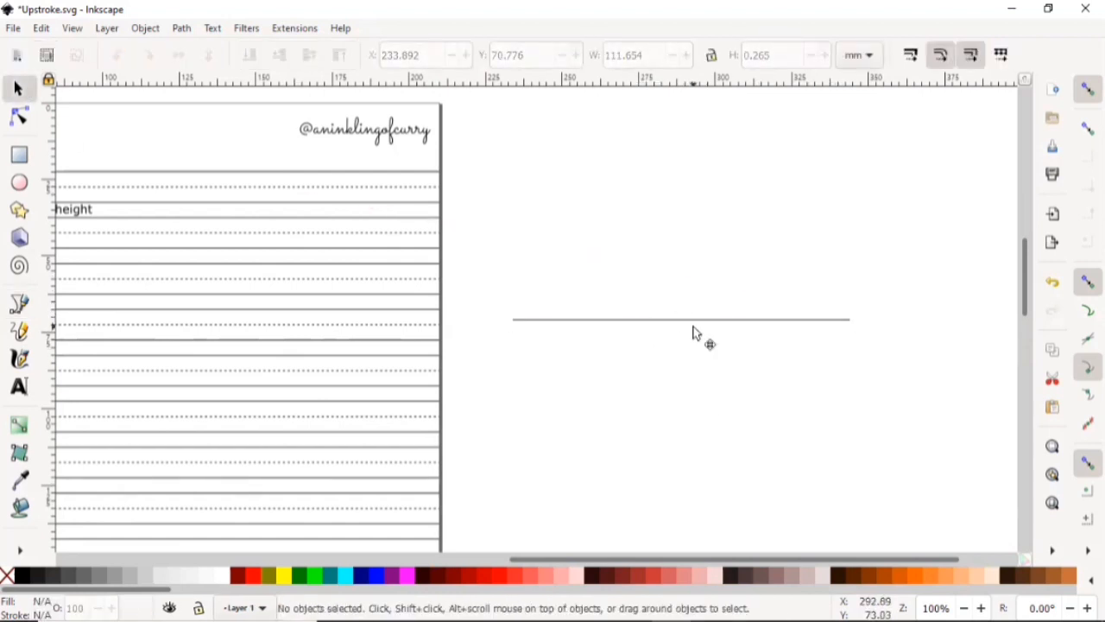
Step: Rotate the horizontal line 55° counterclockwise using the Transform Rotate settings
{"action": "left_click", "coordinate": [682, 319]}
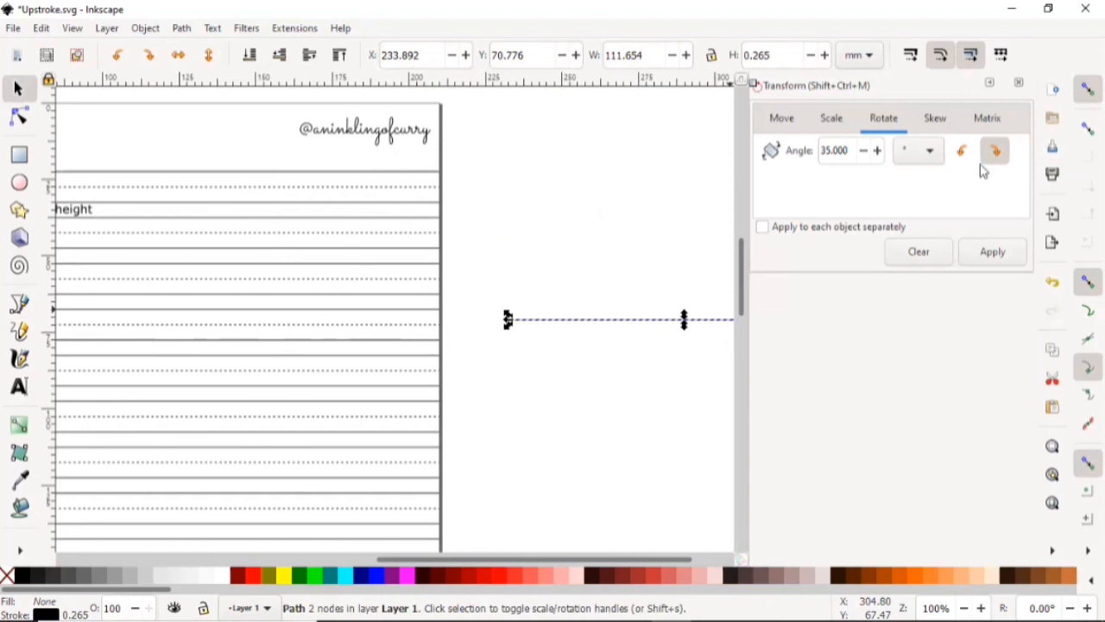
{"action": "triple_click", "coordinate": [834, 150]}
{"action": "type", "text": "55.000"}
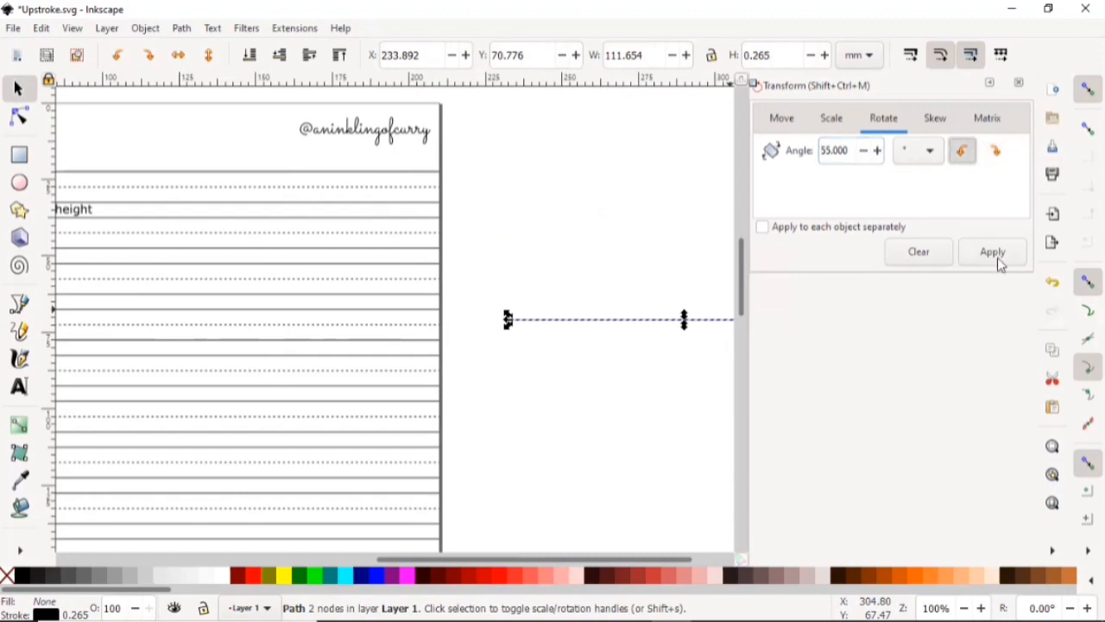
{"action": "left_click", "coordinate": [992, 251]}
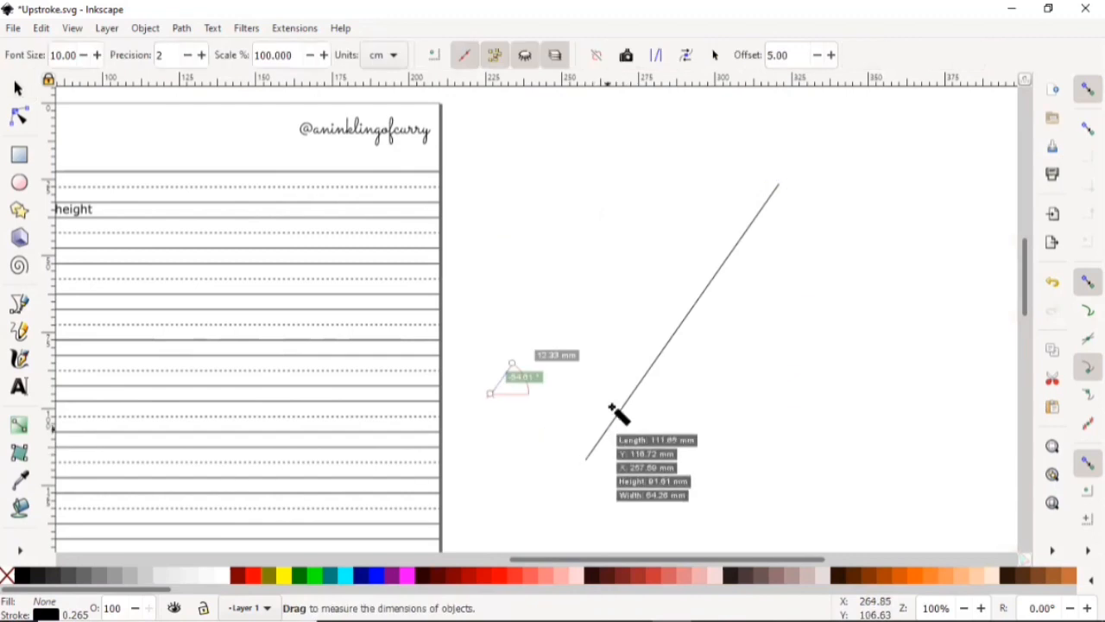
{"action": "scroll", "scroll_direction": "up", "scroll_amount": 3}
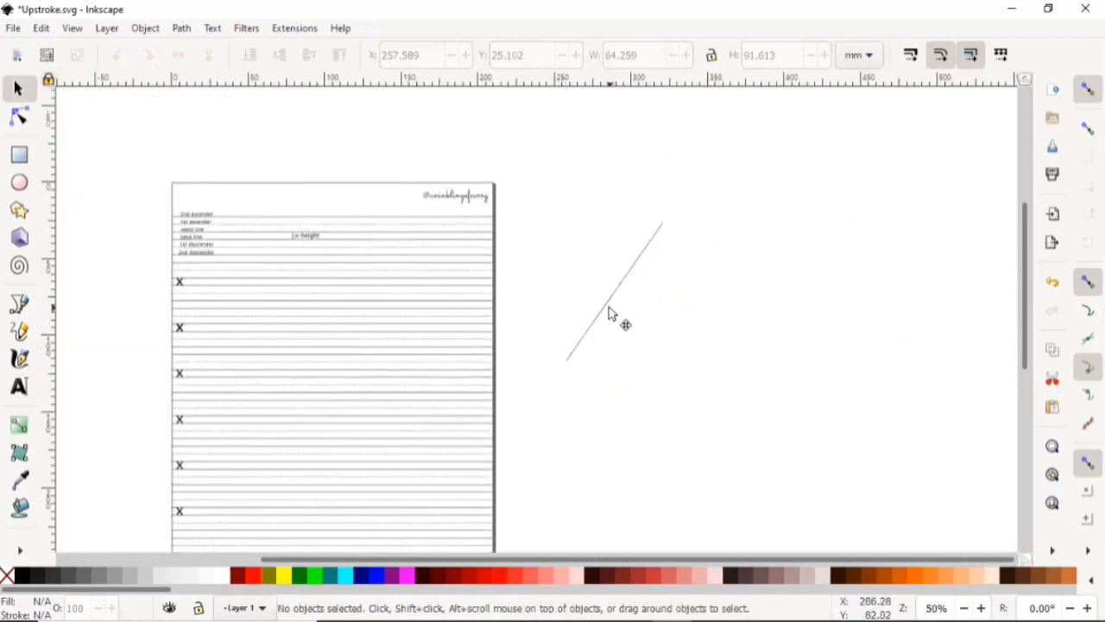
Step: Give the slant line a dashed stroke and set its opacity to 50
{"action": "left_click", "coordinate": [613, 315]}
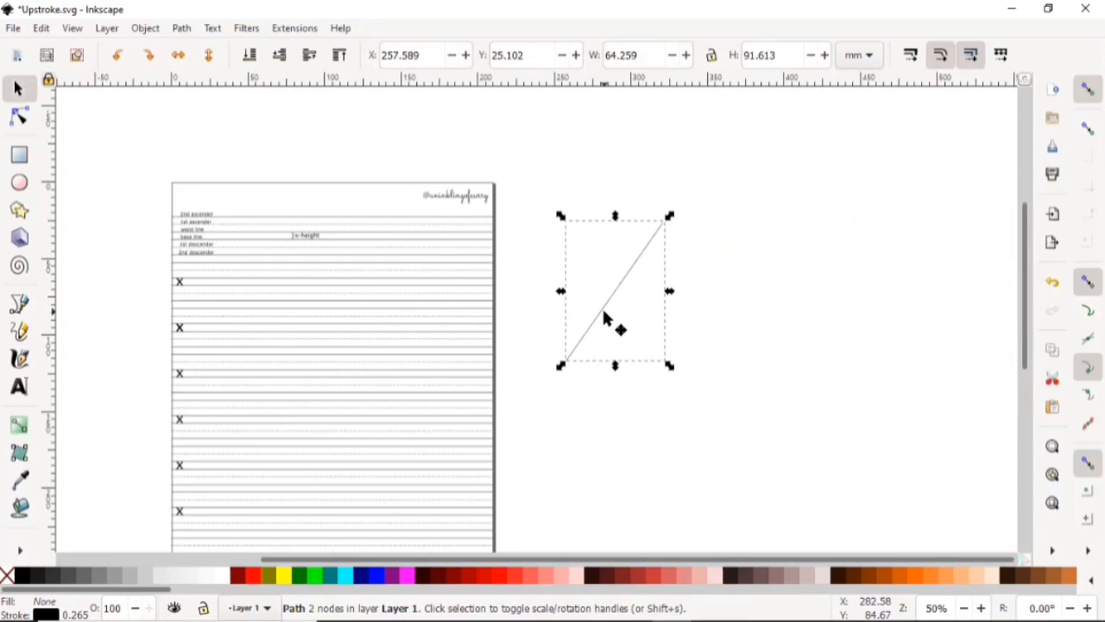
{"action": "right_click", "coordinate": [605, 317]}
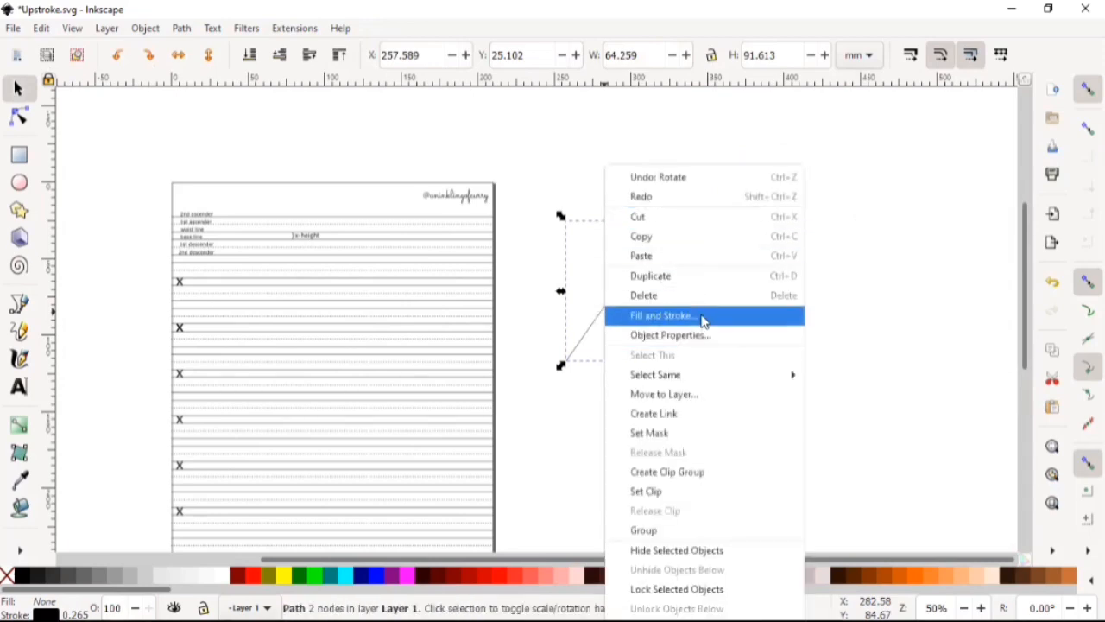
{"action": "left_click", "coordinate": [663, 315]}
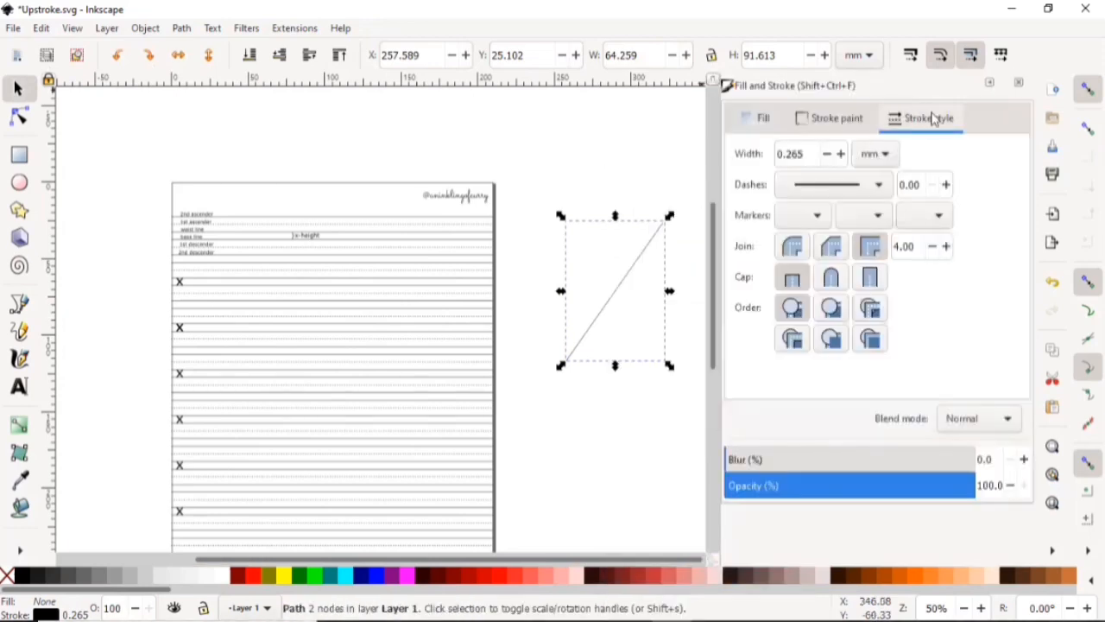
{"action": "left_click", "coordinate": [827, 183]}
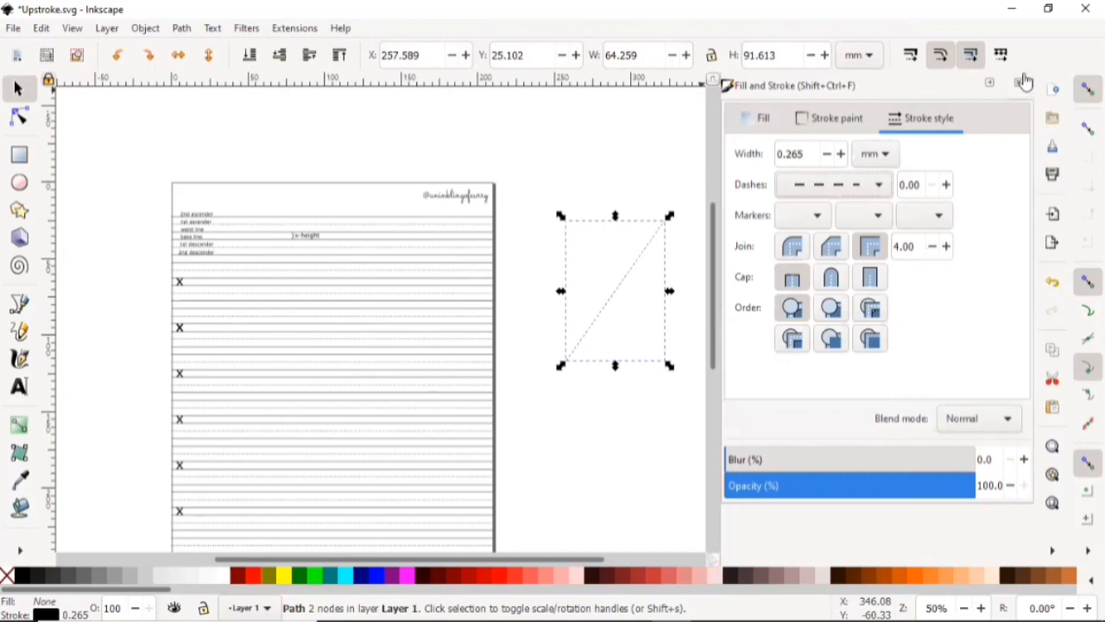
{"action": "left_click", "coordinate": [1025, 85]}
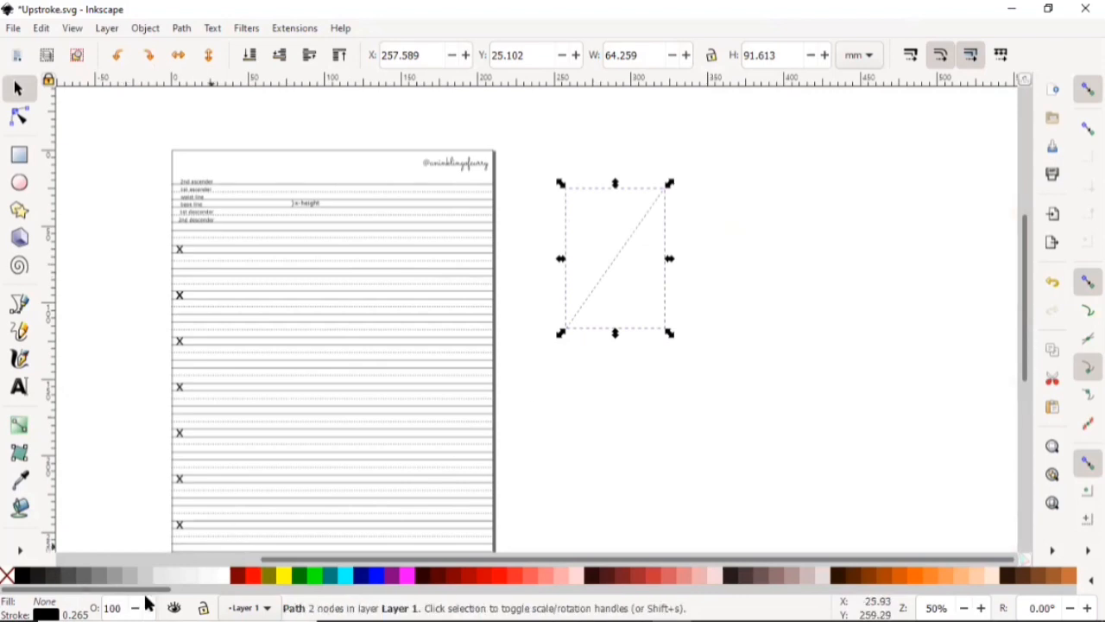
{"action": "triple_click", "coordinate": [111, 608]}
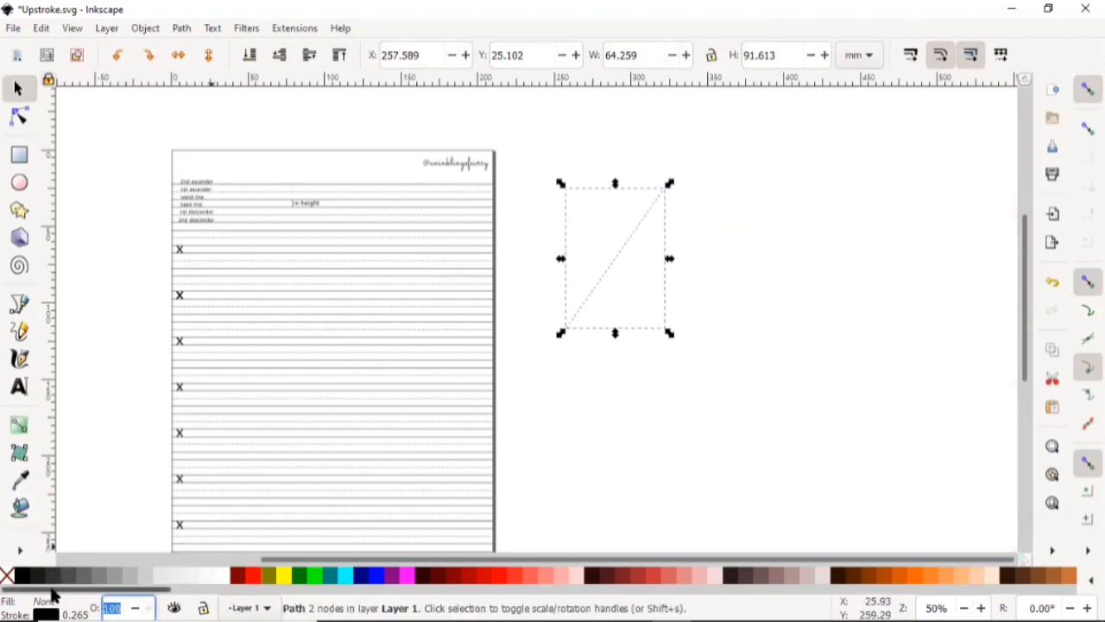
{"action": "type", "text": "50"}
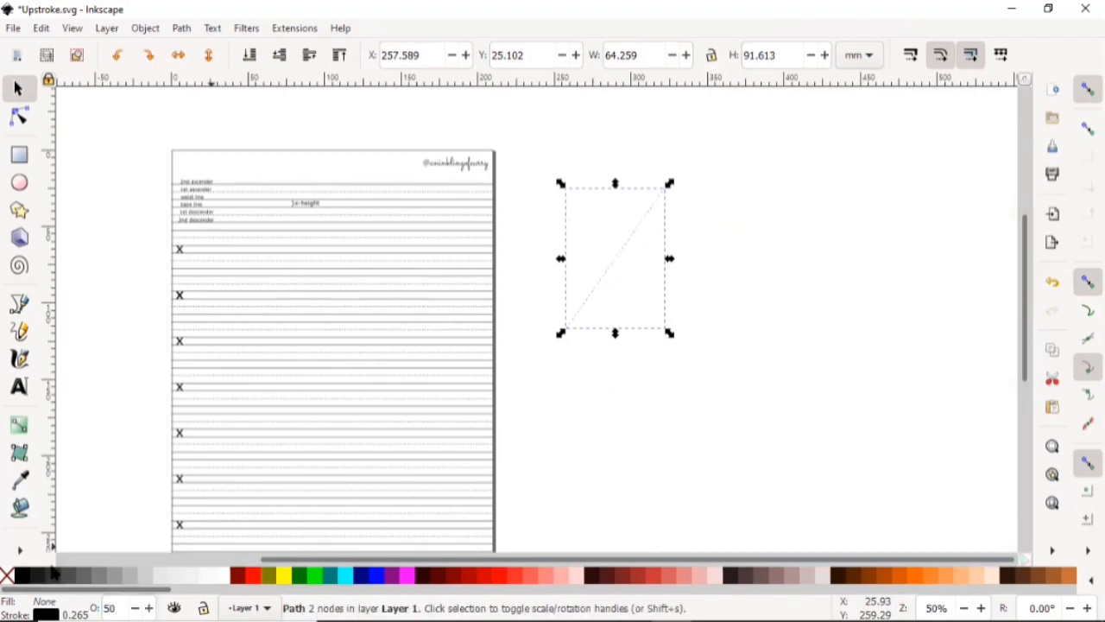
{"action": "mouse_move", "coordinate": [608, 291]}
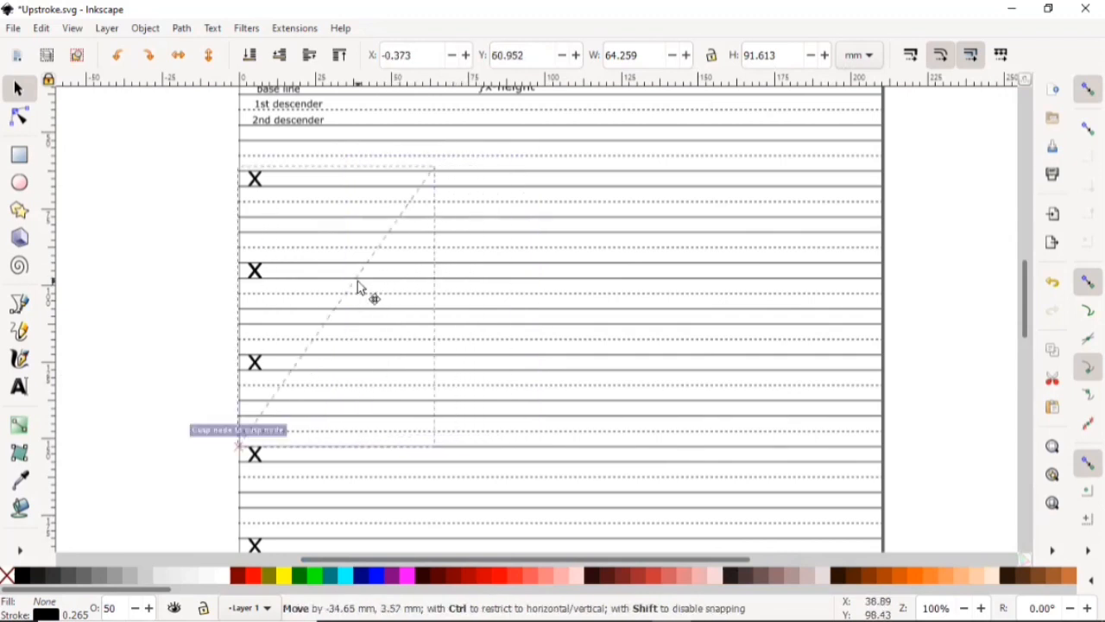
Step: Drag the slant line onto the page, with its lower end on the left page edge
{"action": "left_click_drag", "start_coordinate": [362, 293], "coordinate": [393, 297]}
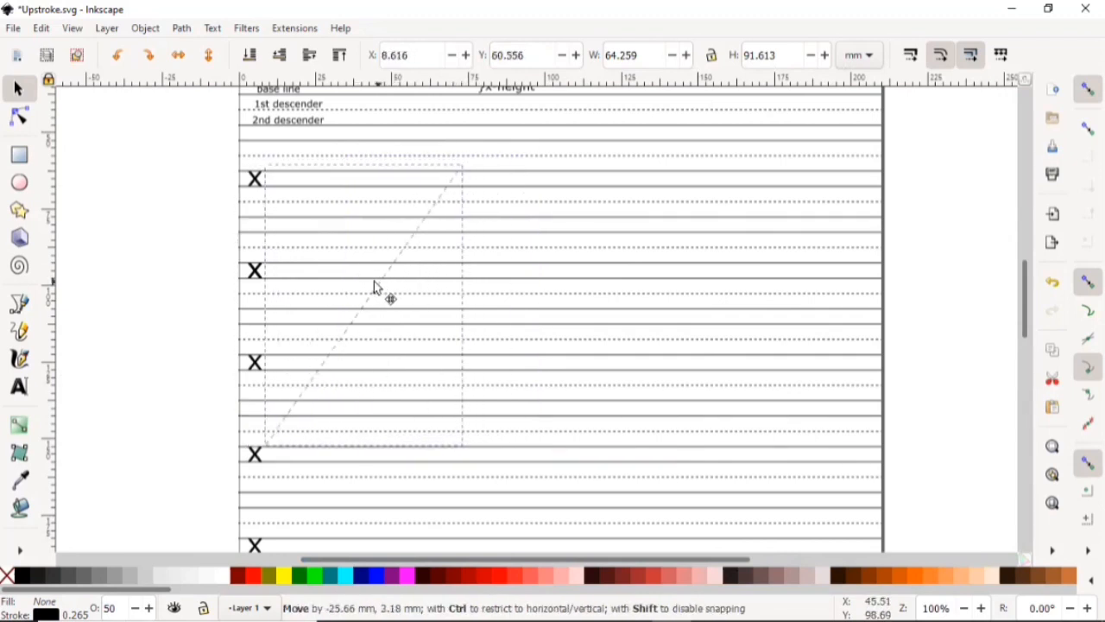
{"action": "left_click_drag", "start_coordinate": [388, 297], "coordinate": [386, 288]}
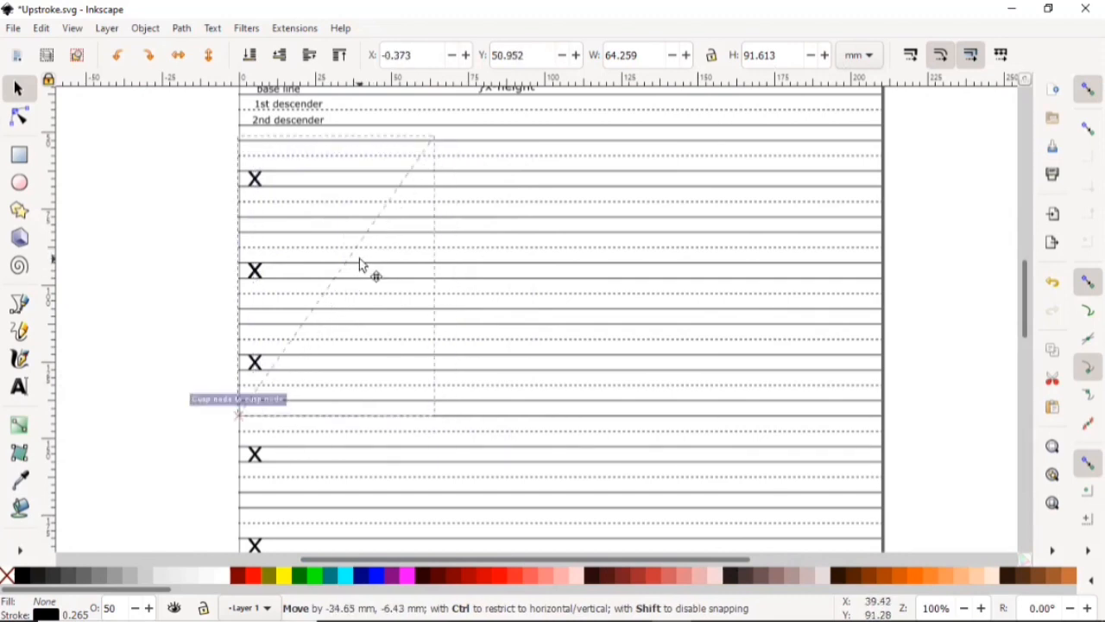
{"action": "left_click_drag", "start_coordinate": [361, 264], "coordinate": [371, 264]}
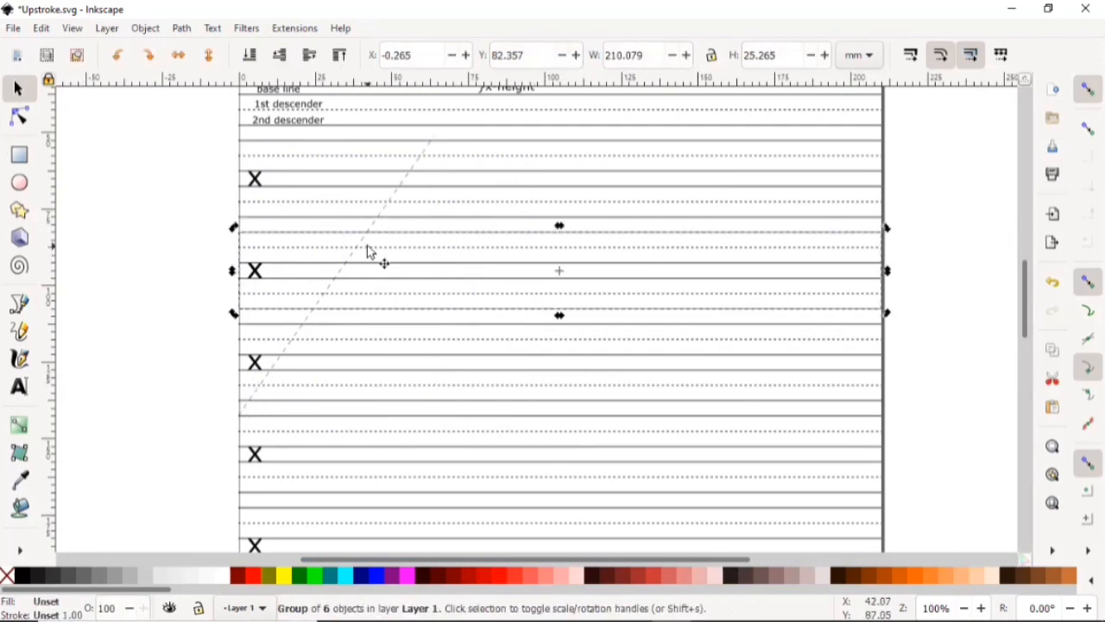
Step: Copy the slant line 30 mm to the right at the same height using Transform Move
{"action": "left_click", "coordinate": [337, 259]}
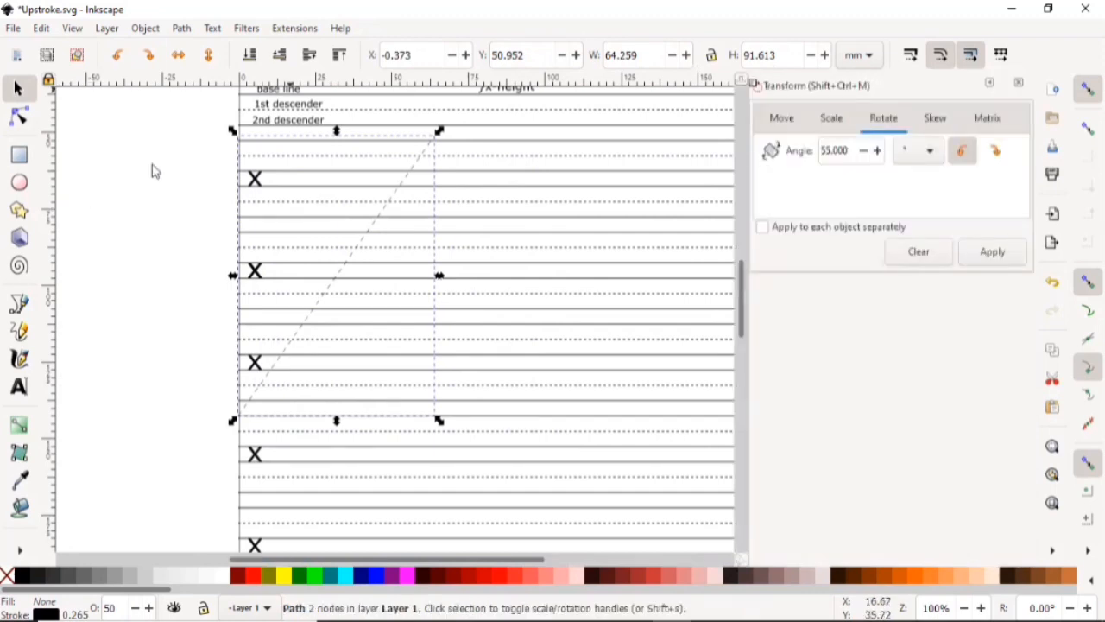
{"action": "left_click", "coordinate": [781, 117]}
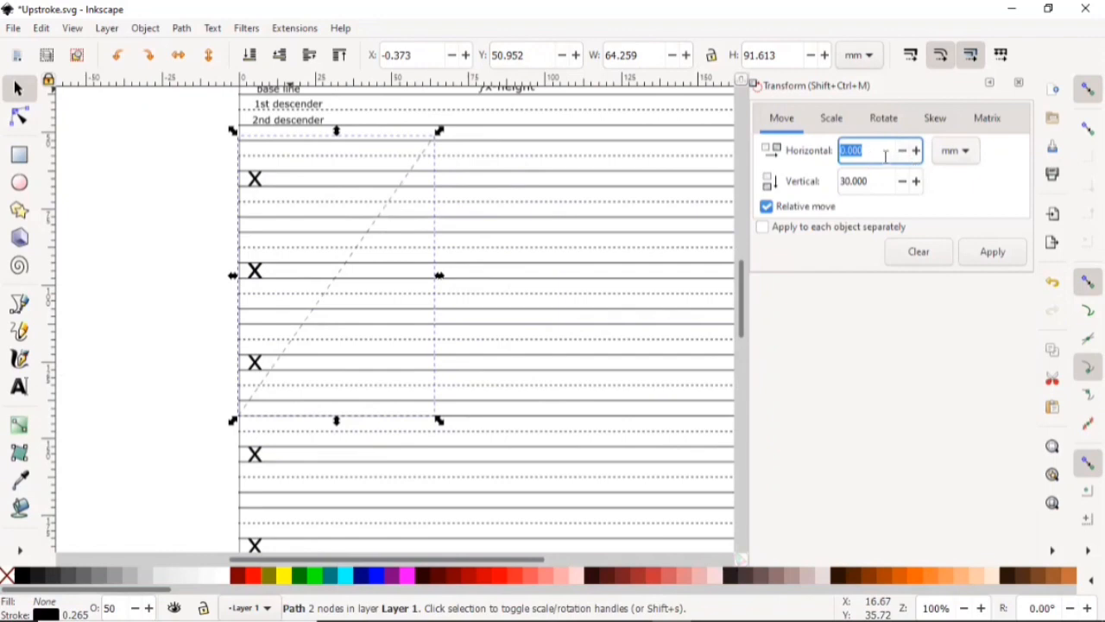
{"action": "type", "text": "15"}
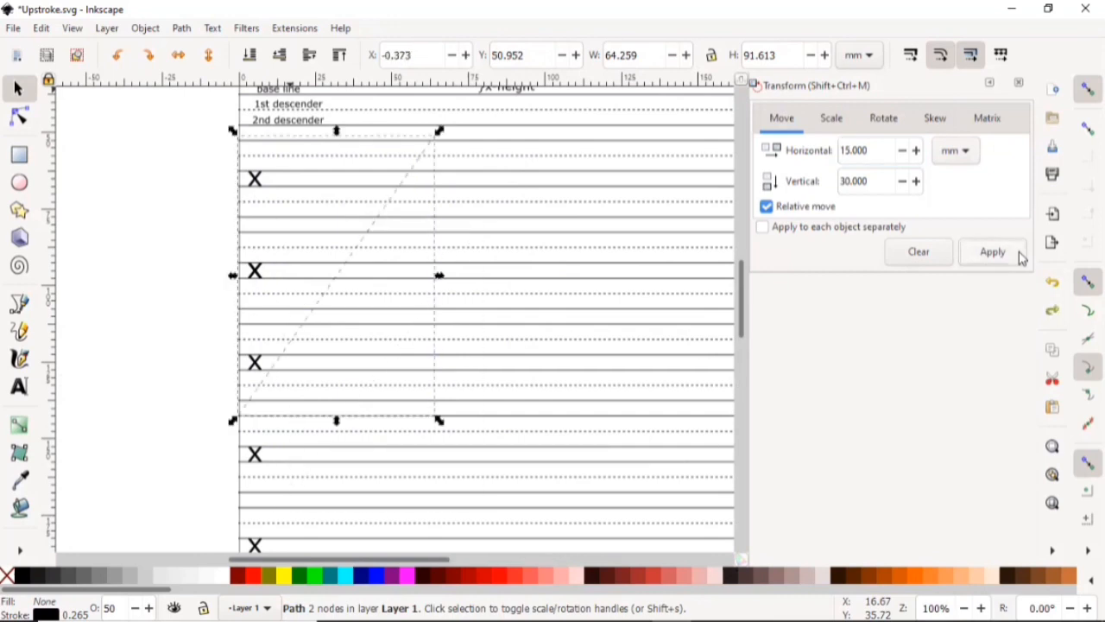
{"action": "left_click", "coordinate": [992, 252]}
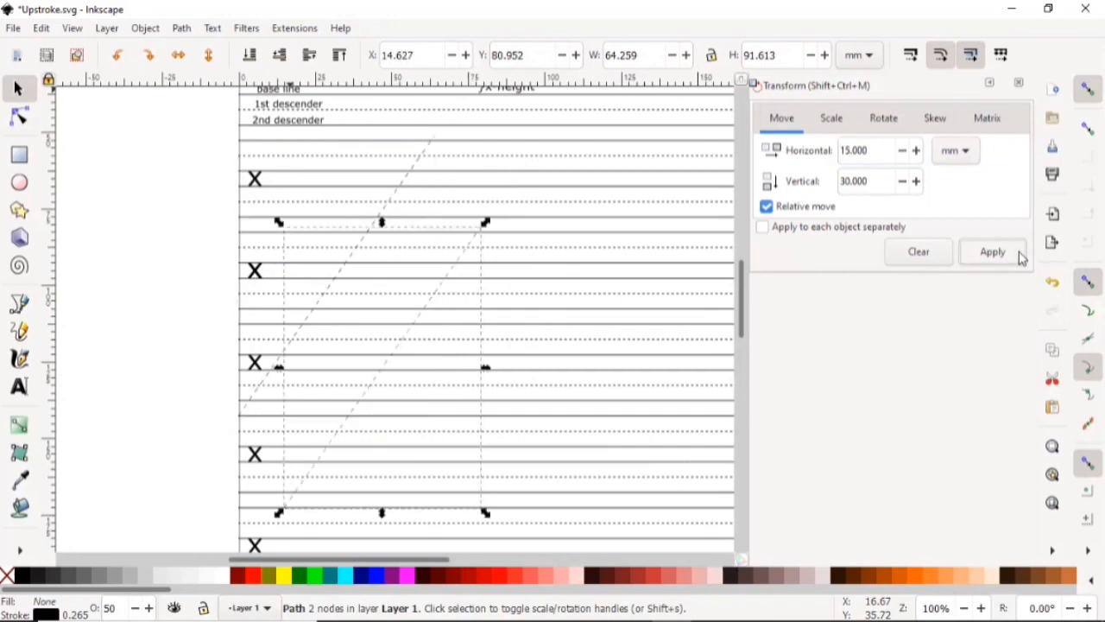
{"action": "left_click", "coordinate": [993, 251]}
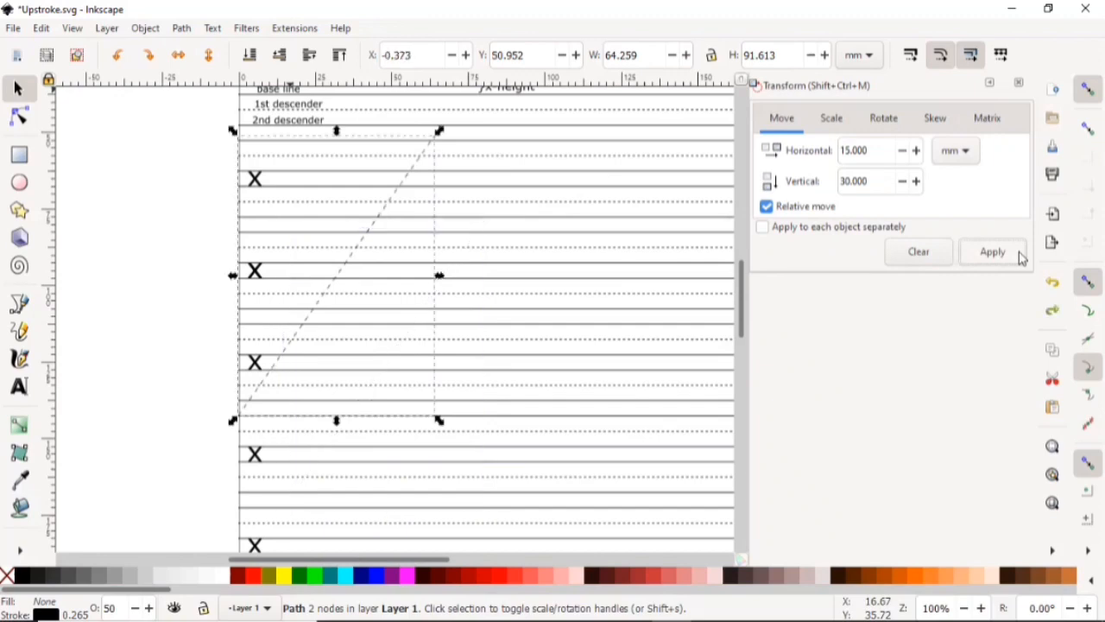
{"action": "triple_click", "coordinate": [870, 181]}
{"action": "type", "text": "0.000"}
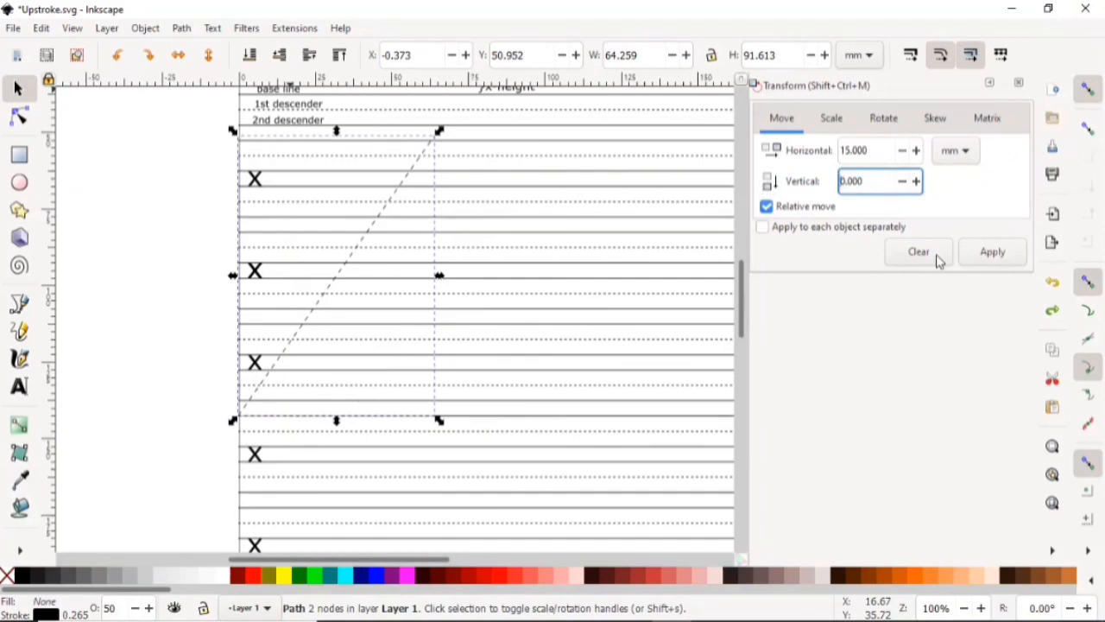
{"action": "left_click", "coordinate": [992, 252]}
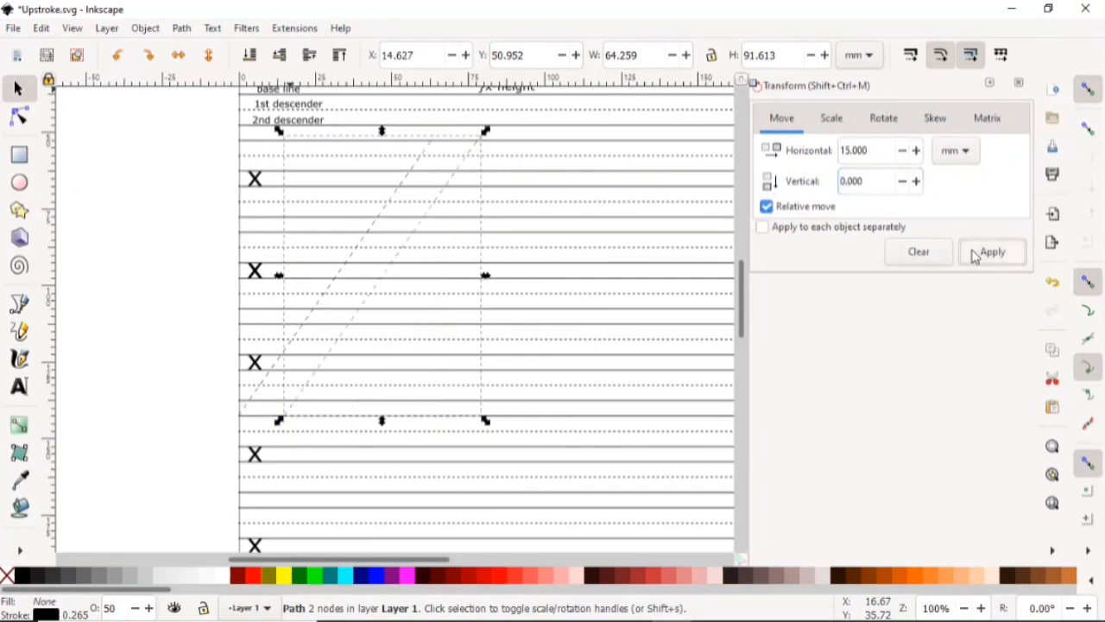
{"action": "left_click", "coordinate": [992, 251]}
{"action": "type", "text": "3"}
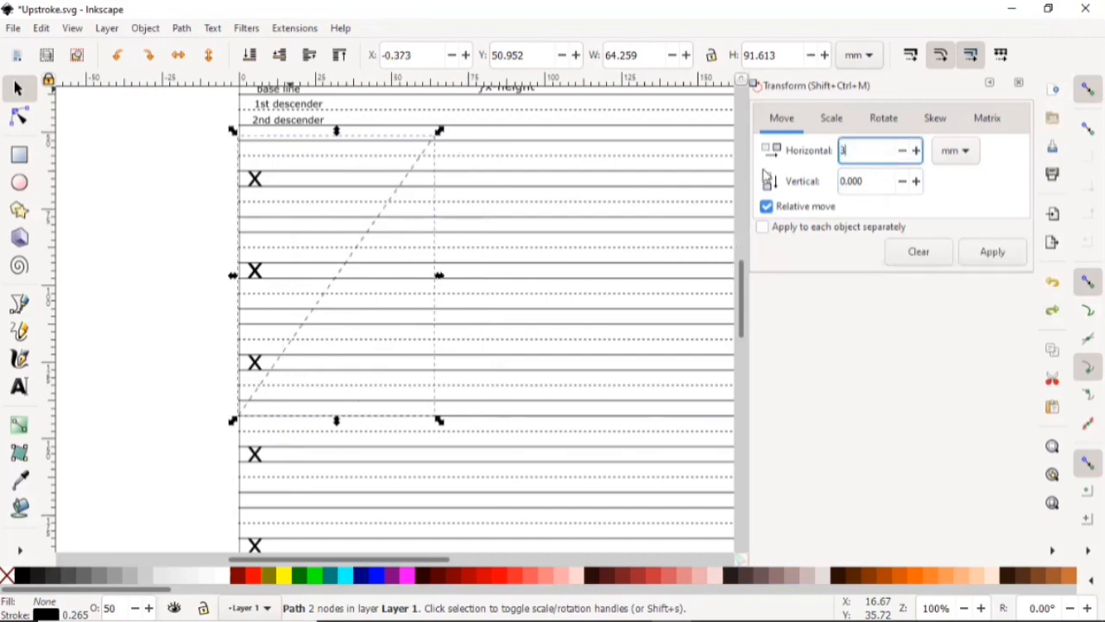
{"action": "left_click", "coordinate": [992, 252]}
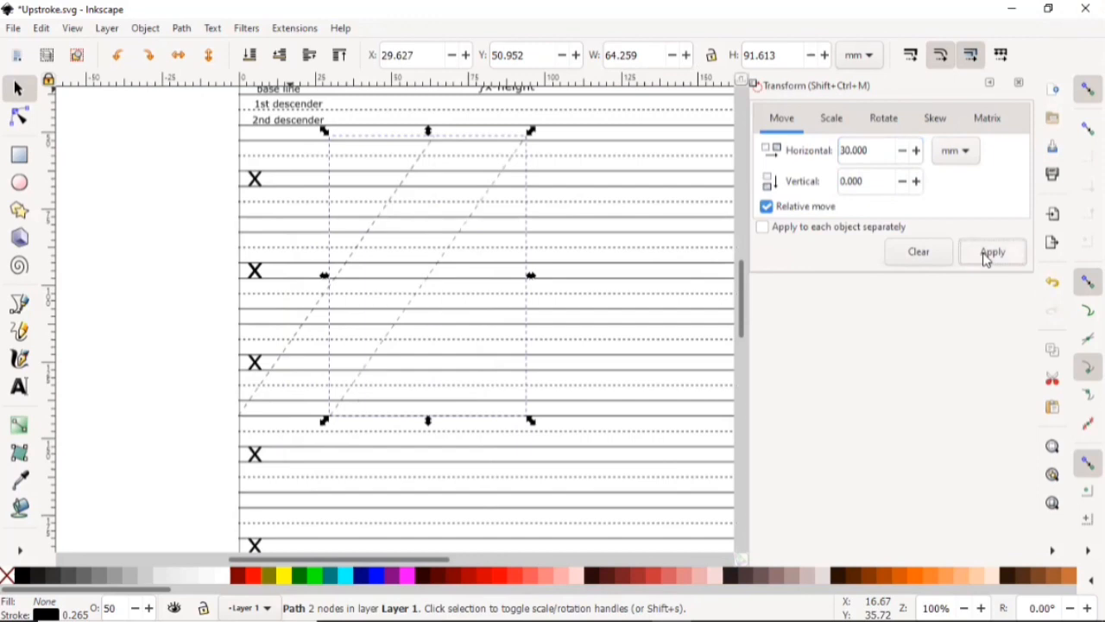
{"action": "mouse_move", "coordinate": [840, 162]}
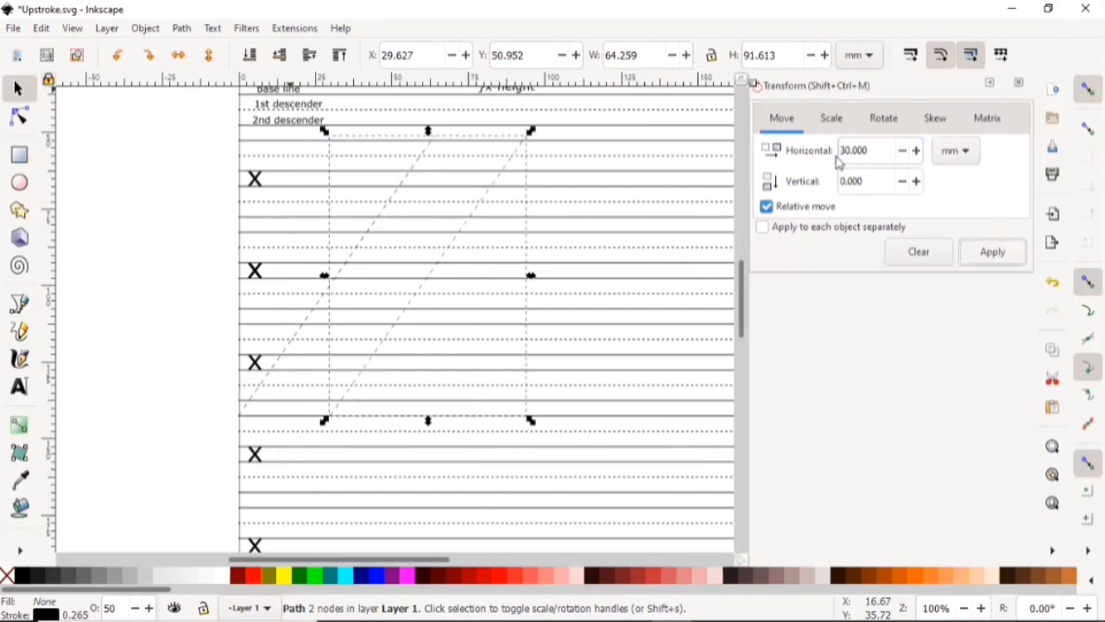
Step: Add three more slant lines, each 30 mm further right
{"action": "left_click", "coordinate": [992, 251]}
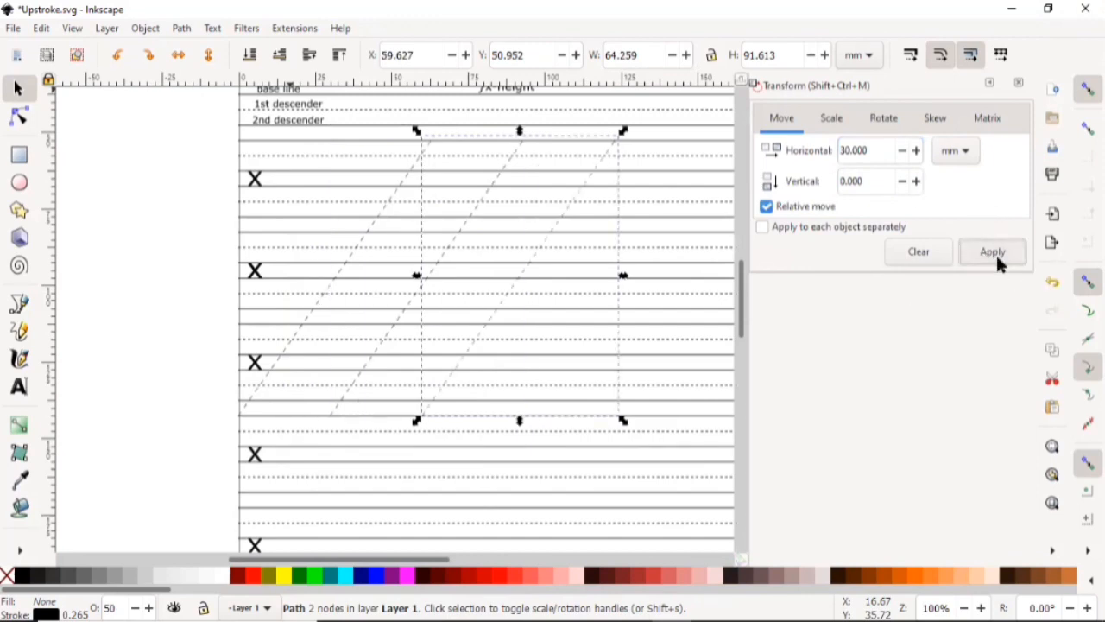
{"action": "left_click", "coordinate": [991, 251]}
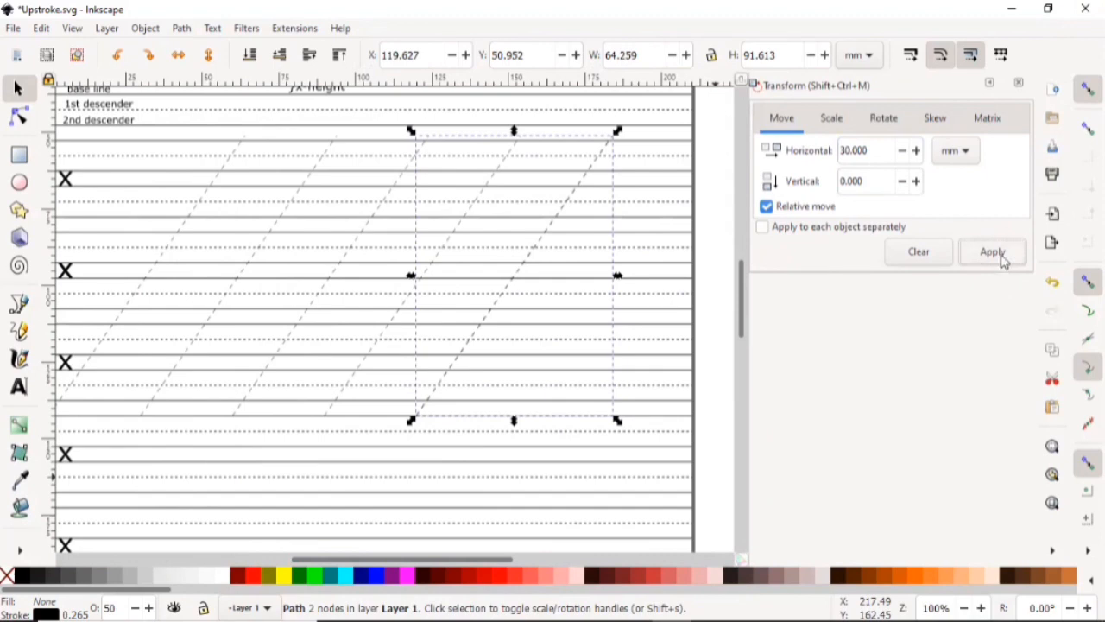
{"action": "left_click", "coordinate": [993, 251]}
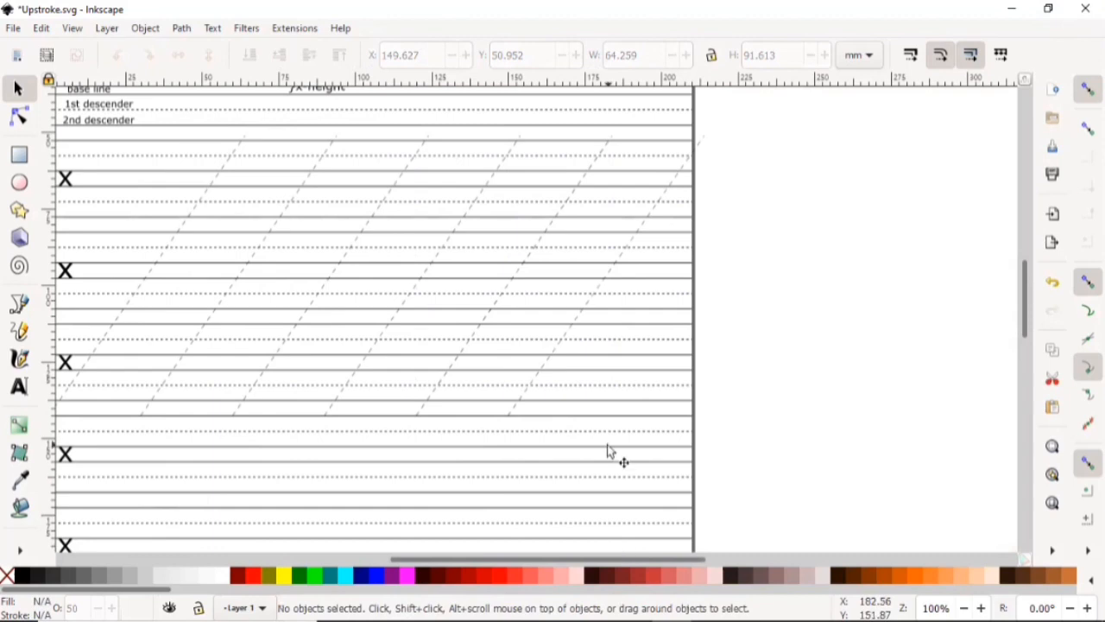
{"action": "mouse_move", "coordinate": [584, 356]}
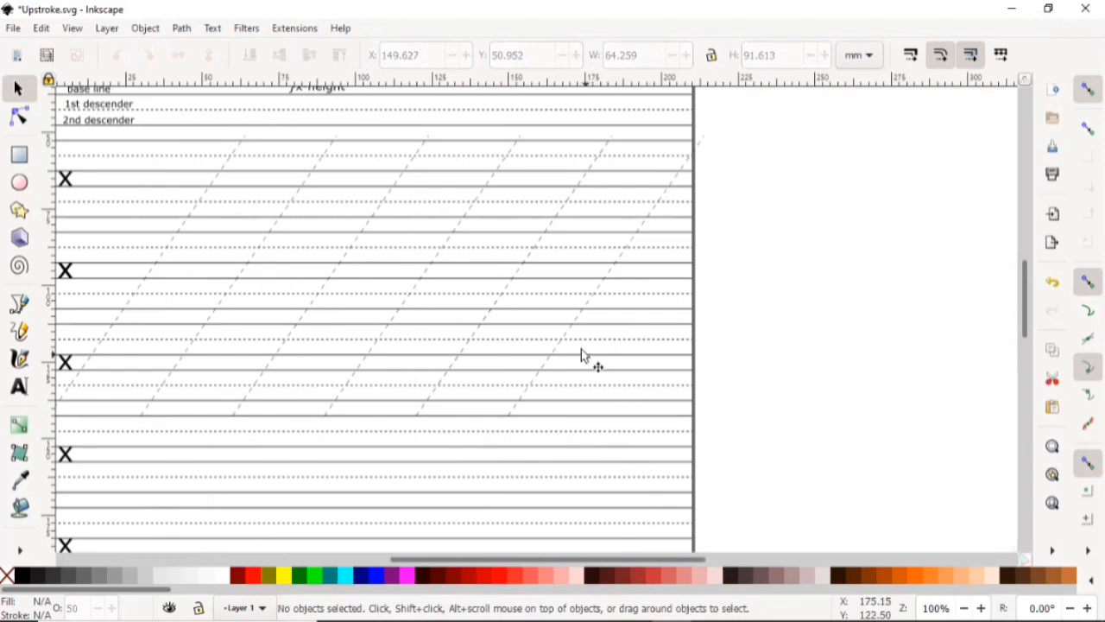
Step: From the rightmost line, add three more 30 mm copies extending past the page edge
{"action": "left_click", "coordinate": [591, 315]}
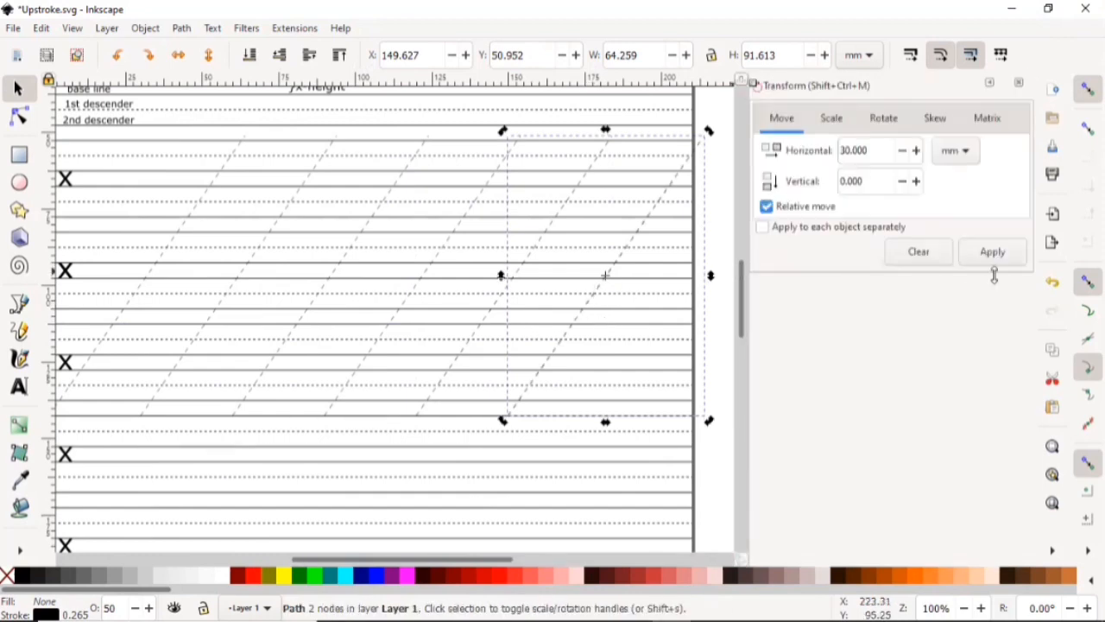
{"action": "left_click", "coordinate": [992, 251]}
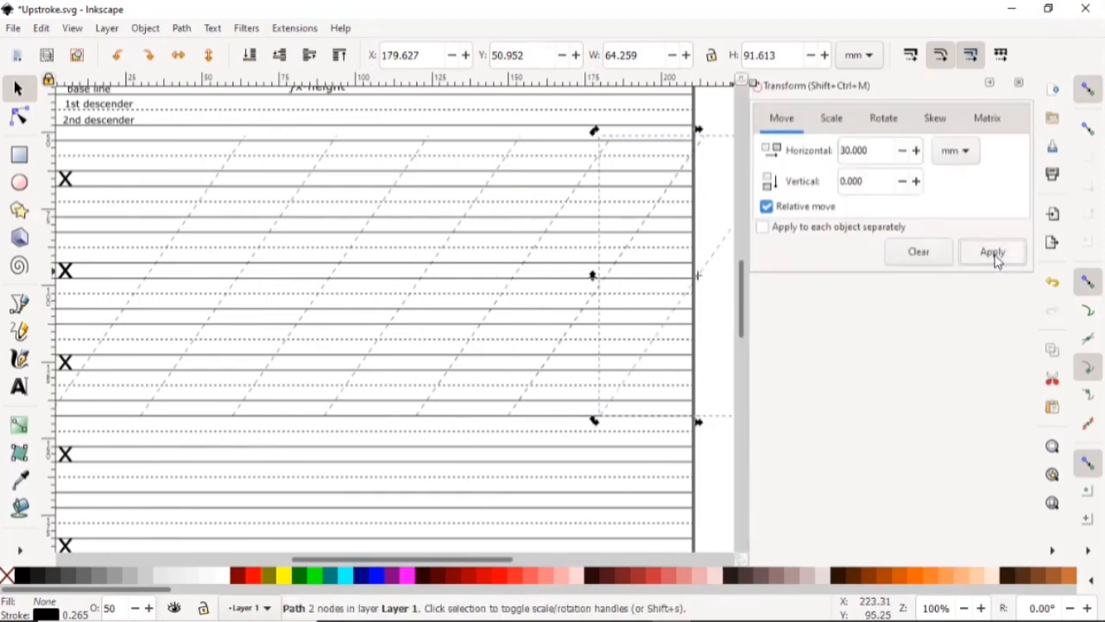
{"action": "left_click", "coordinate": [993, 252]}
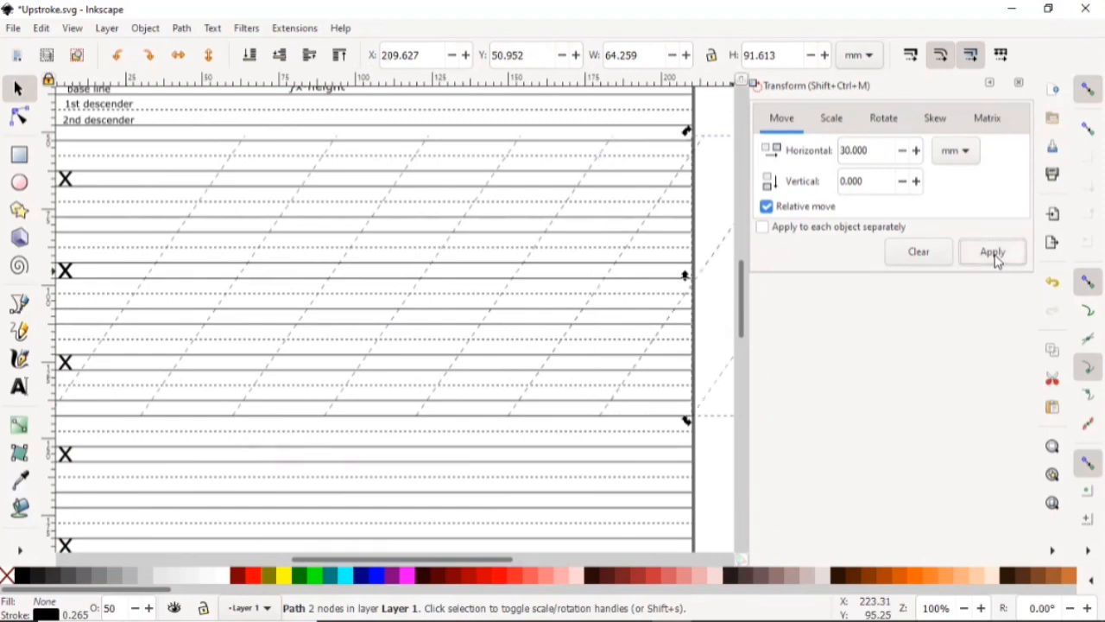
{"action": "left_click", "coordinate": [992, 251]}
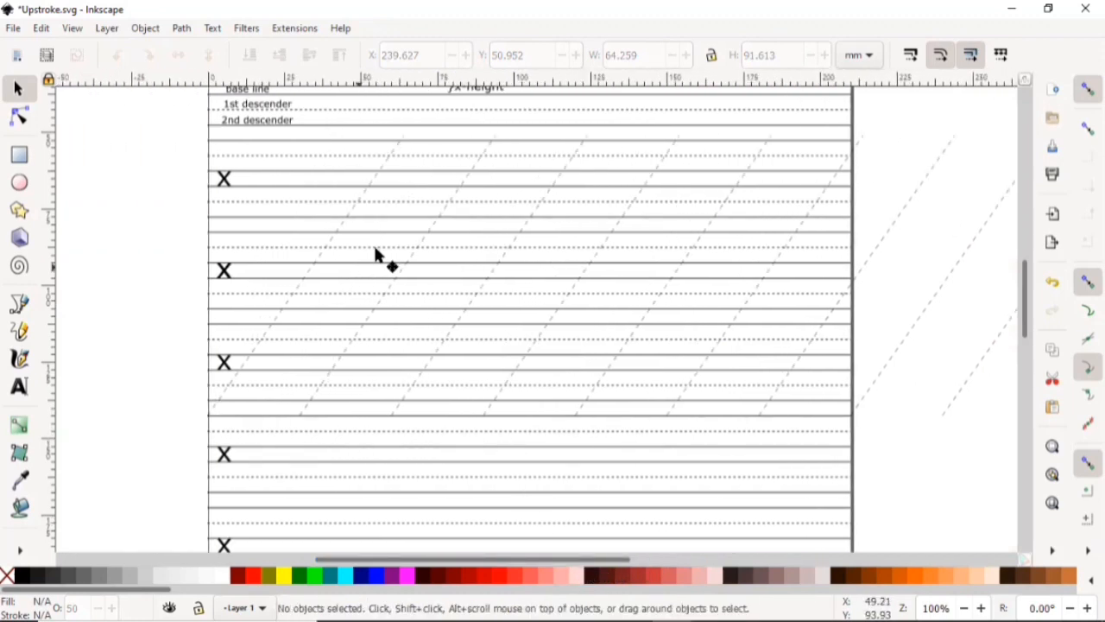
{"action": "left_click", "coordinate": [389, 268]}
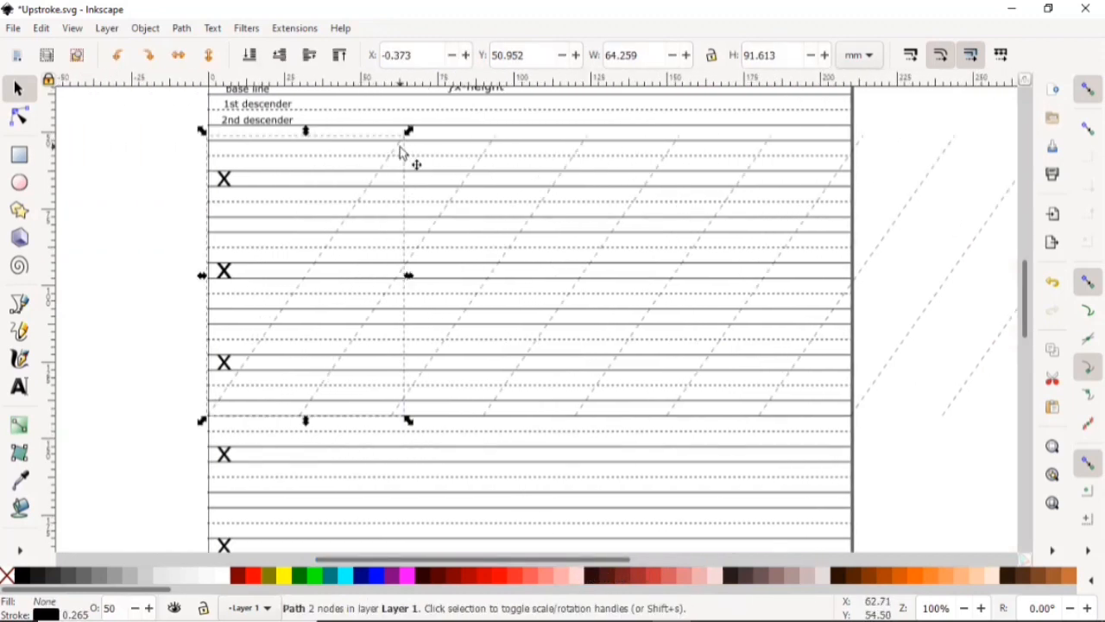
{"action": "scroll", "scroll_direction": "up", "scroll_amount": 3}
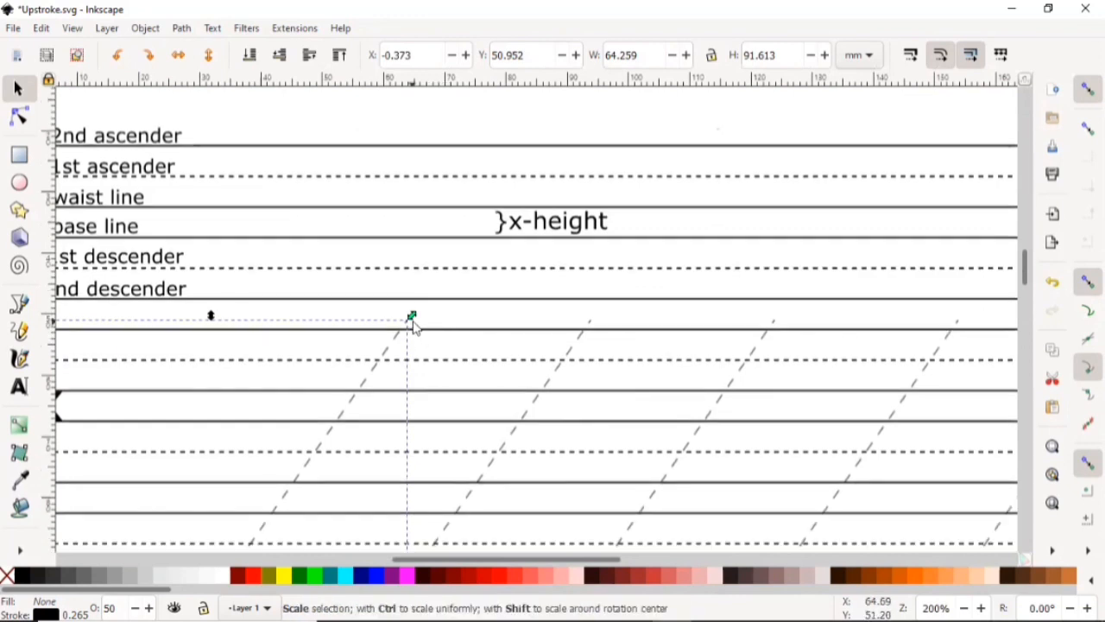
Step: Shorten the leftmost slant line so its upper end meets the top writing ruling
{"action": "left_click_drag", "start_coordinate": [412, 315], "coordinate": [406, 328]}
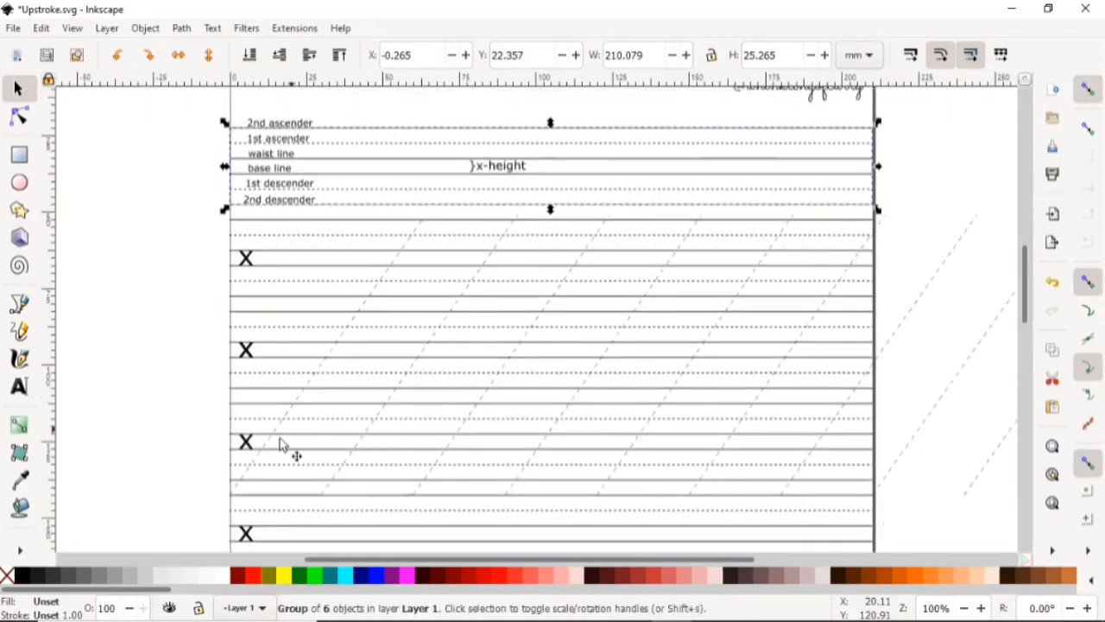
{"action": "mouse_move", "coordinate": [481, 276]}
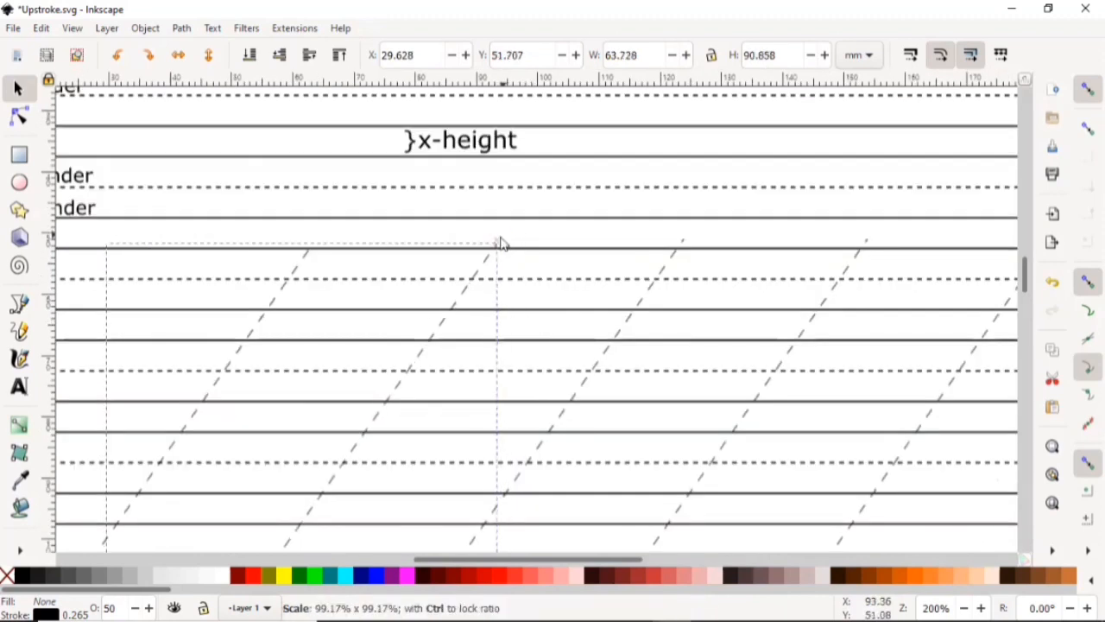
{"action": "left_click", "coordinate": [511, 266]}
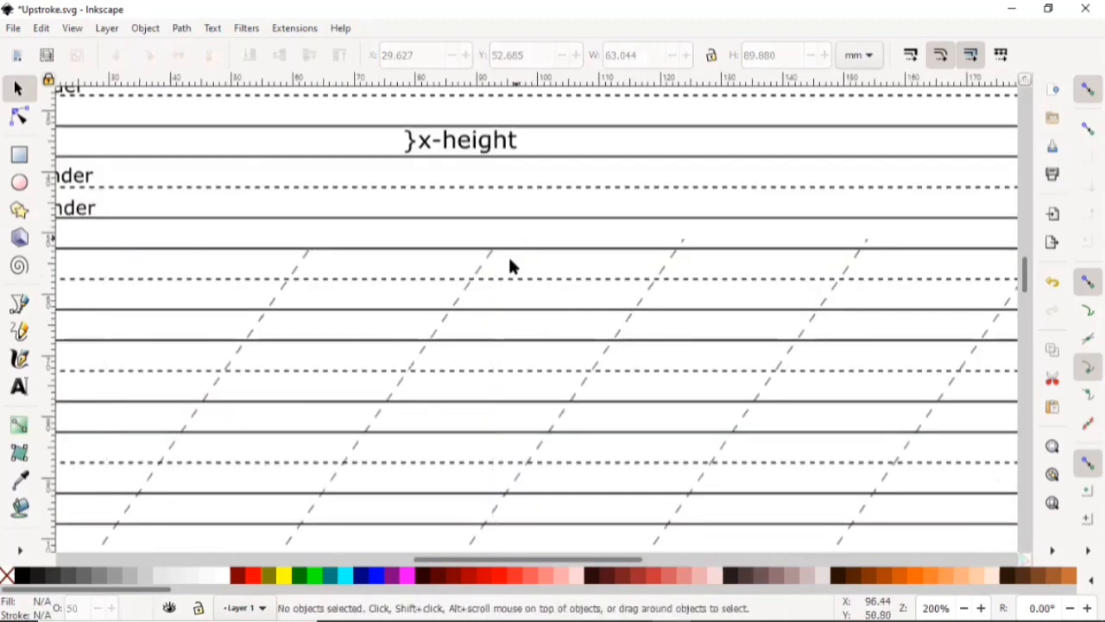
{"action": "scroll", "scroll_direction": "down", "scroll_amount": 3}
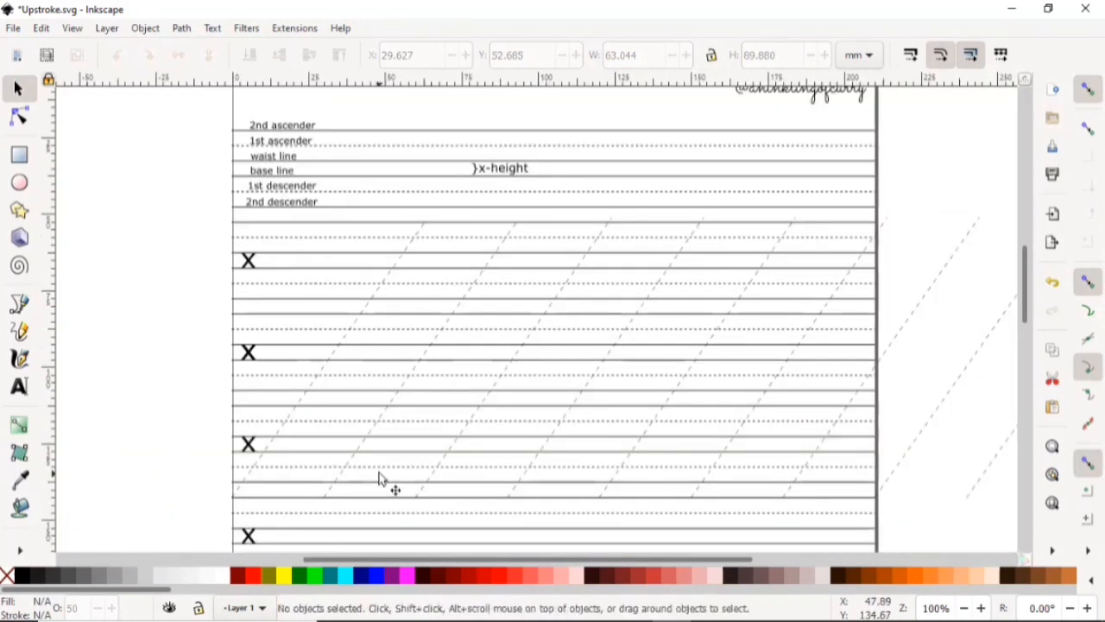
Step: Select the slant lines and trim them at the page border
{"action": "left_click", "coordinate": [378, 479]}
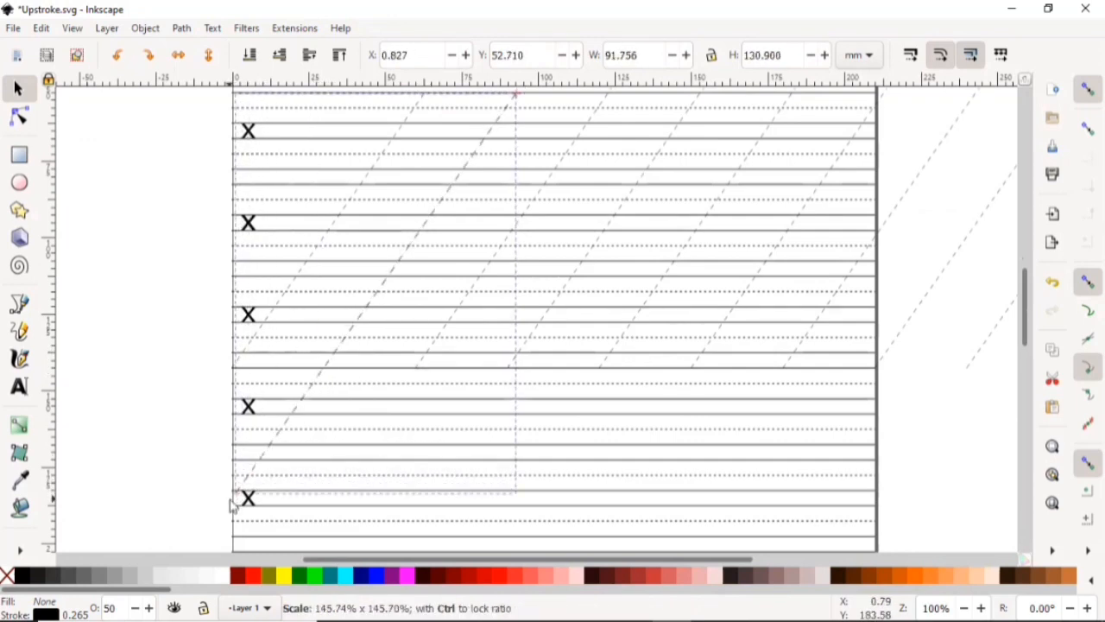
{"action": "left_click", "coordinate": [431, 345]}
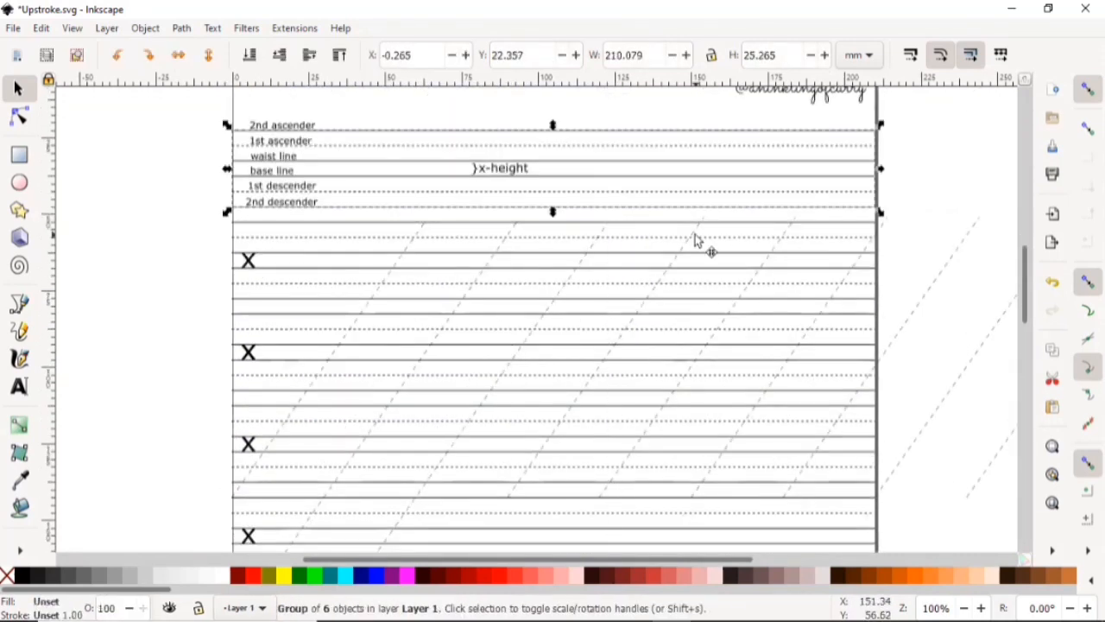
{"action": "left_click", "coordinate": [794, 281]}
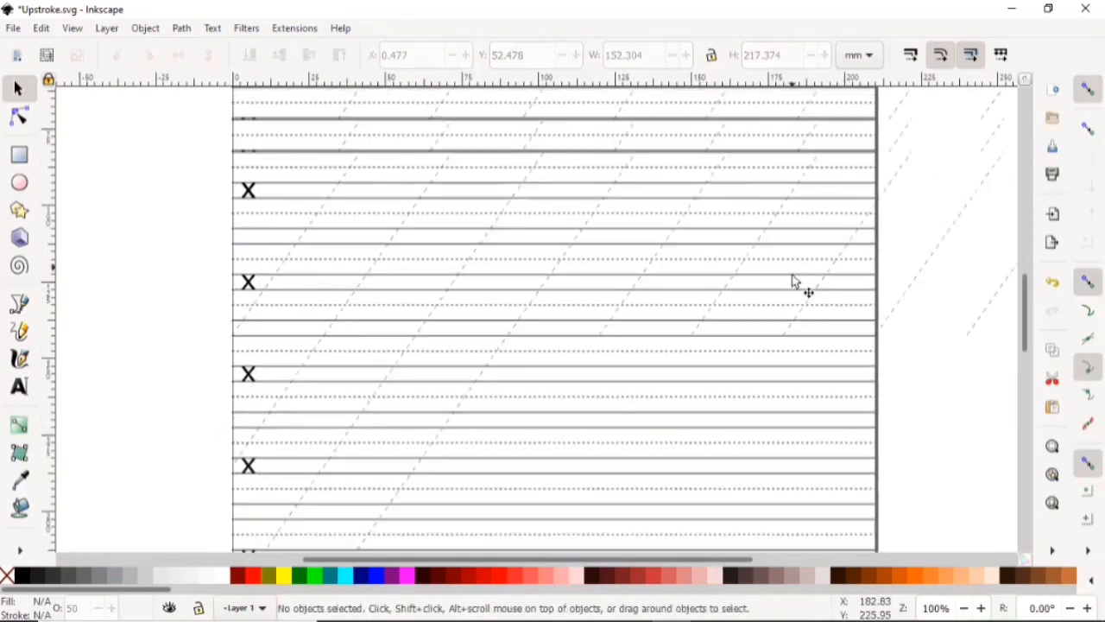
{"action": "scroll", "scroll_direction": "down", "scroll_amount": 3}
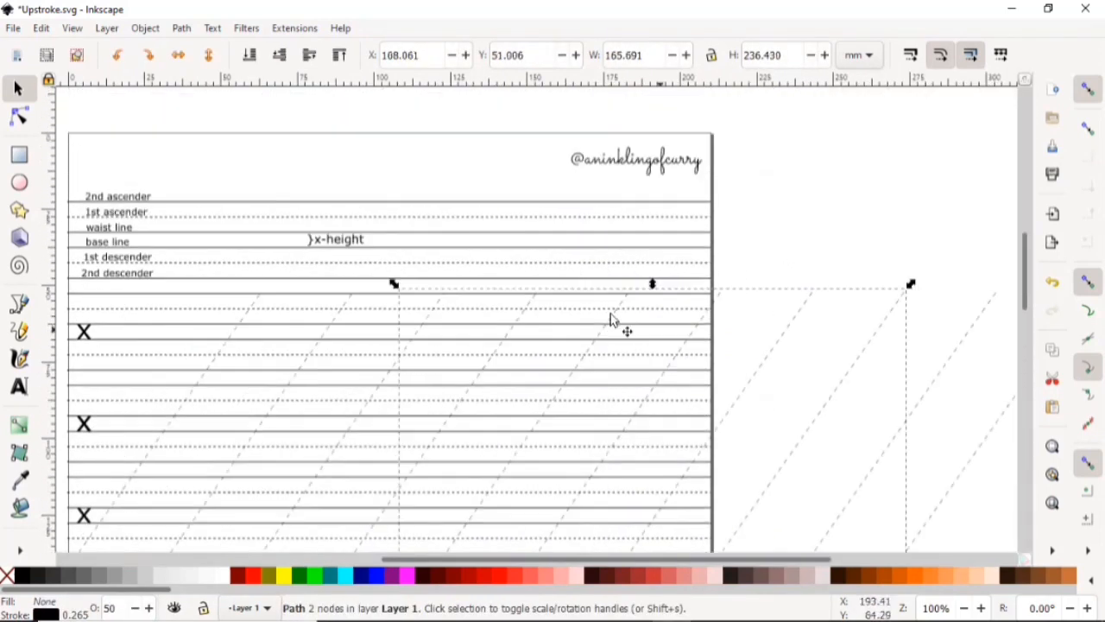
{"action": "left_click_drag", "start_coordinate": [913, 283], "coordinate": [725, 488]}
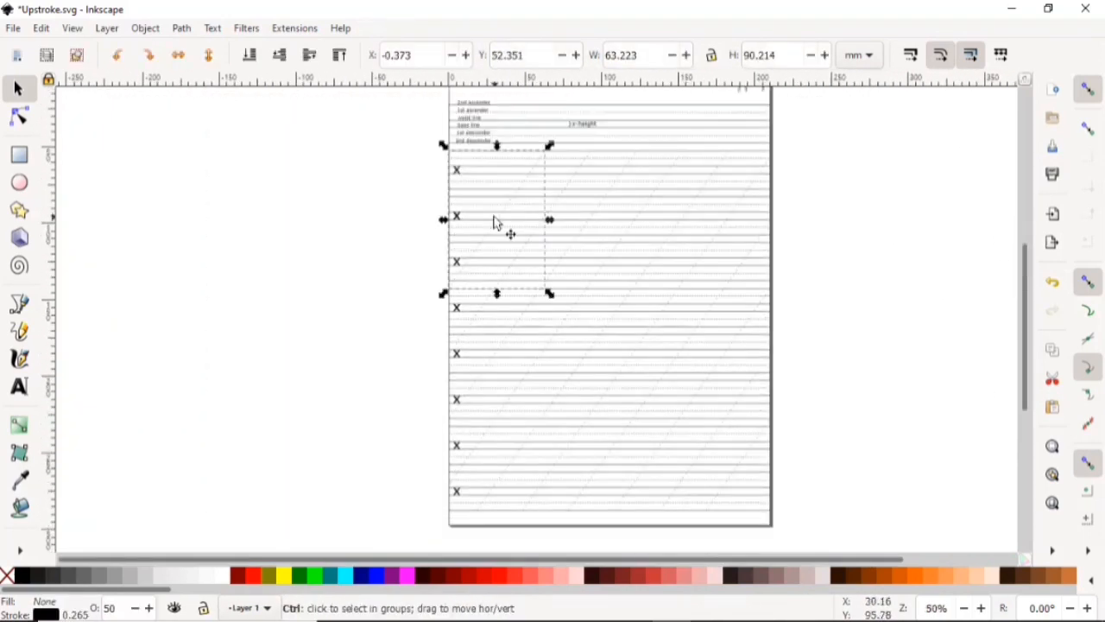
{"action": "left_click", "coordinate": [715, 475]}
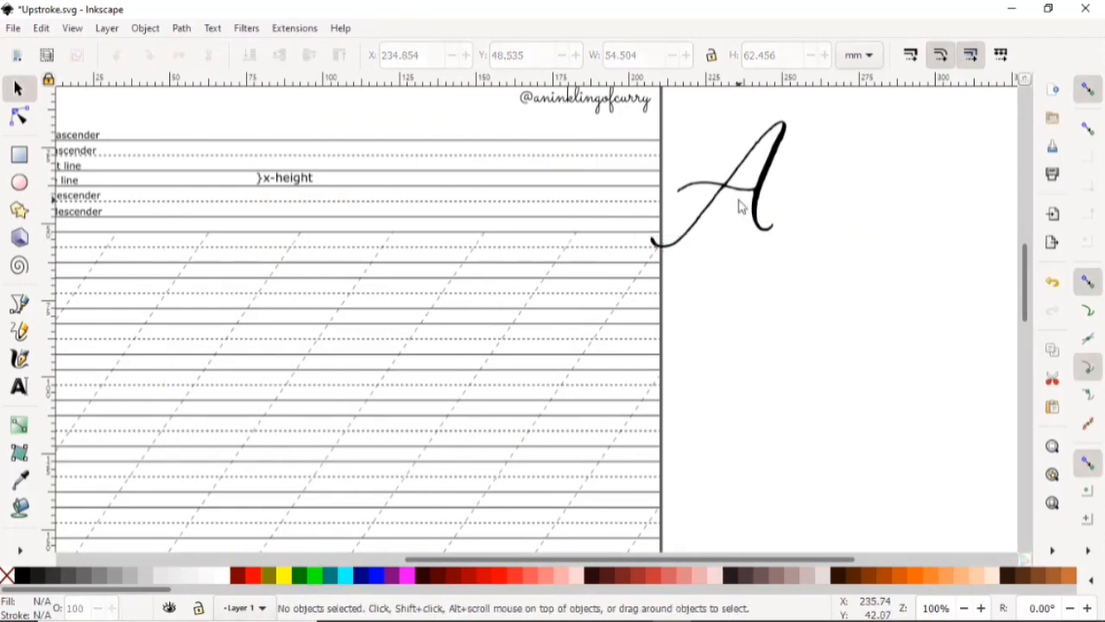
{"action": "mouse_move", "coordinate": [766, 185]}
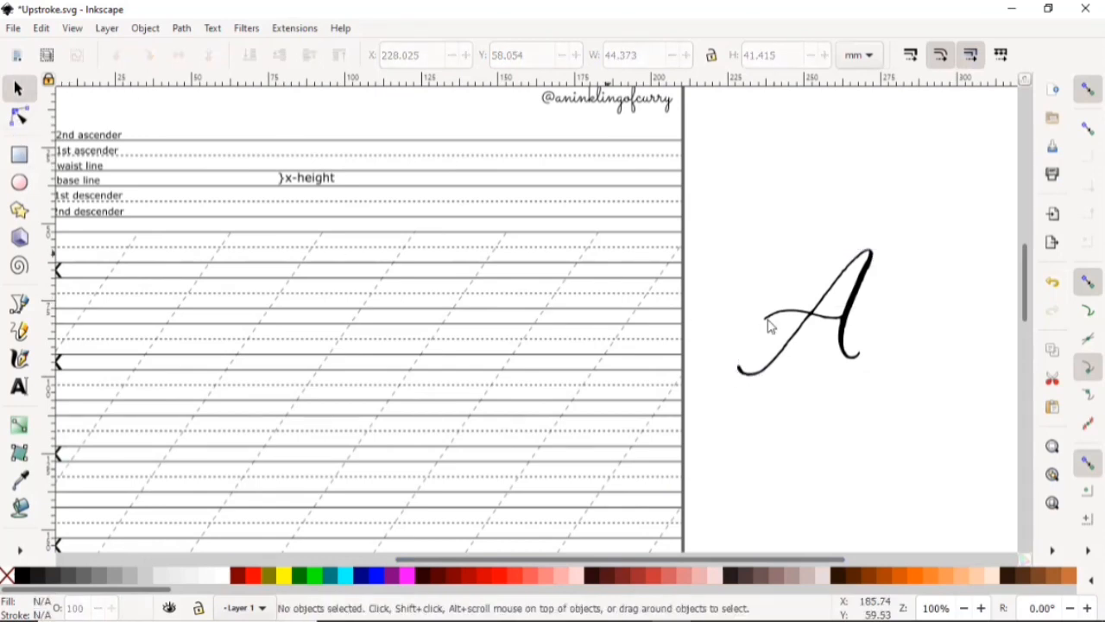
Step: Move the traced letter A from beside the page onto the first writing row
{"action": "left_click", "coordinate": [829, 323]}
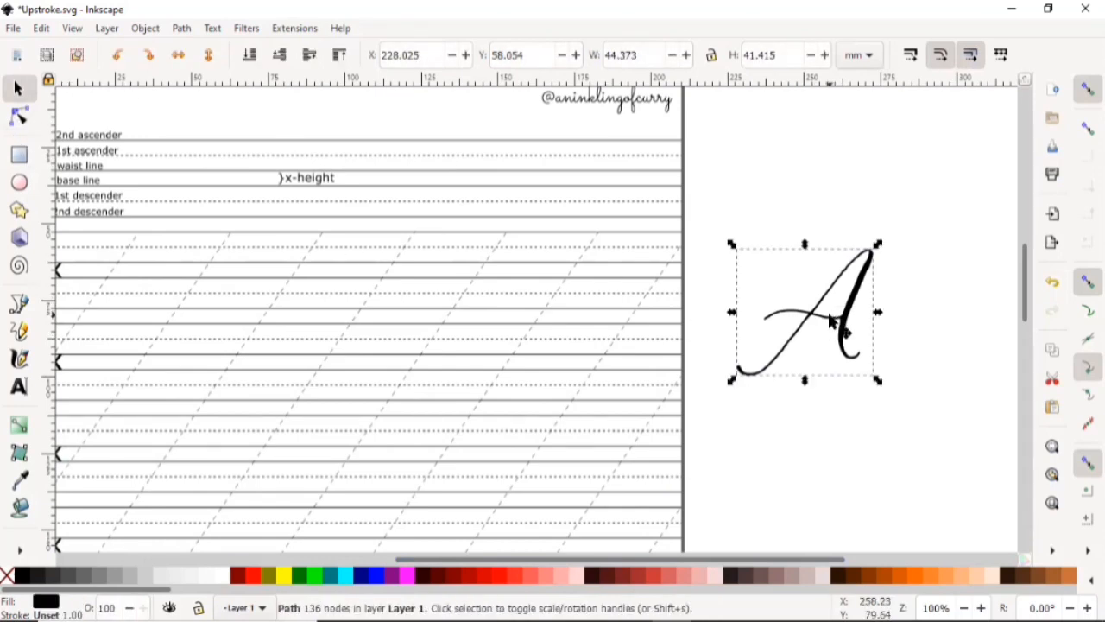
{"action": "left_click_drag", "start_coordinate": [803, 310], "coordinate": [121, 276]}
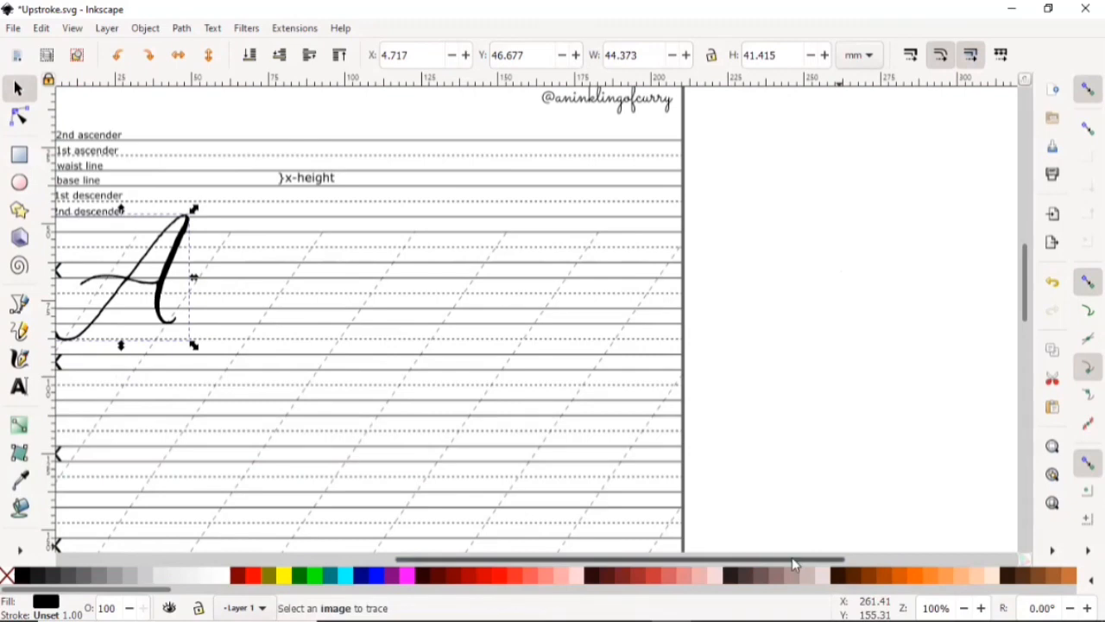
{"action": "scroll", "scroll_direction": "right", "scroll_amount": 3}
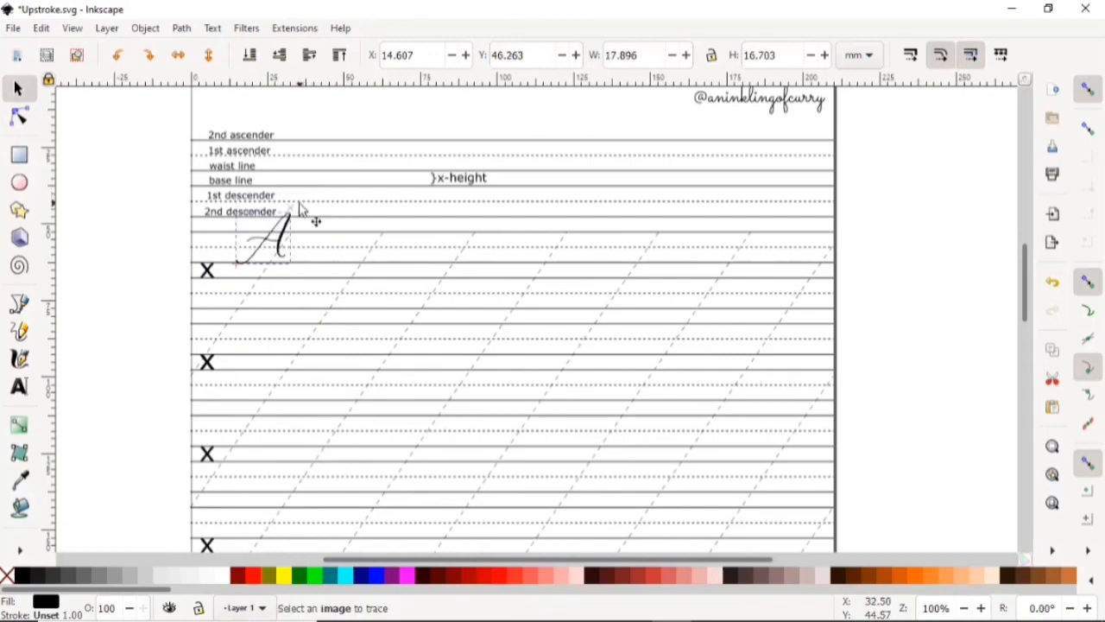
Step: Resize the letter A to fill the first writing row's full height beside the X
{"action": "left_click_drag", "start_coordinate": [302, 220], "coordinate": [272, 250]}
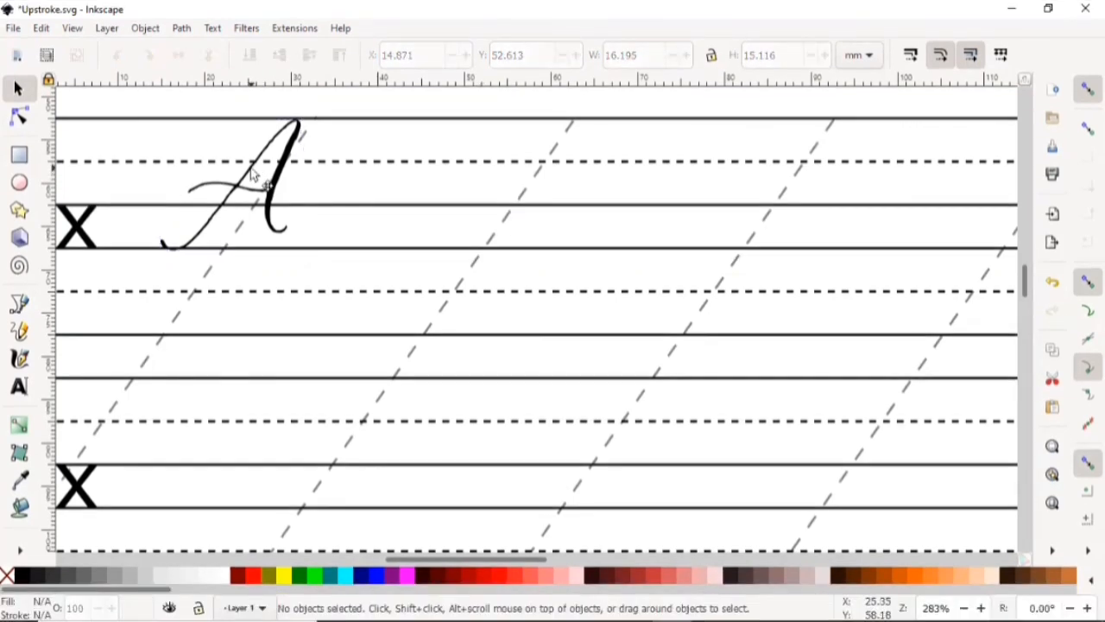
{"action": "left_click", "coordinate": [251, 182]}
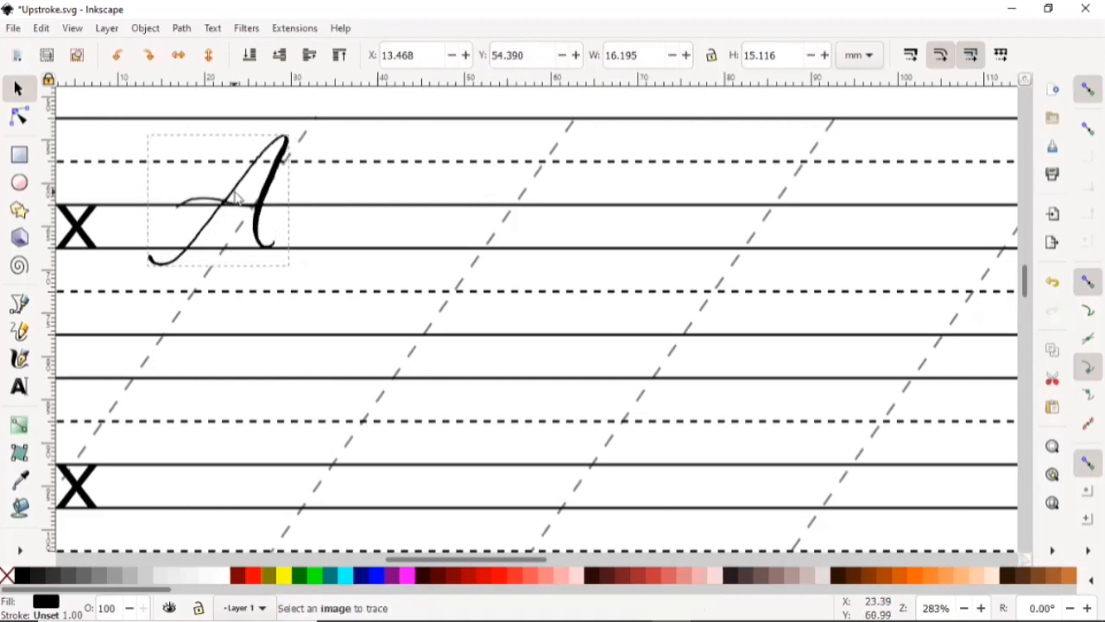
{"action": "left_click", "coordinate": [250, 198]}
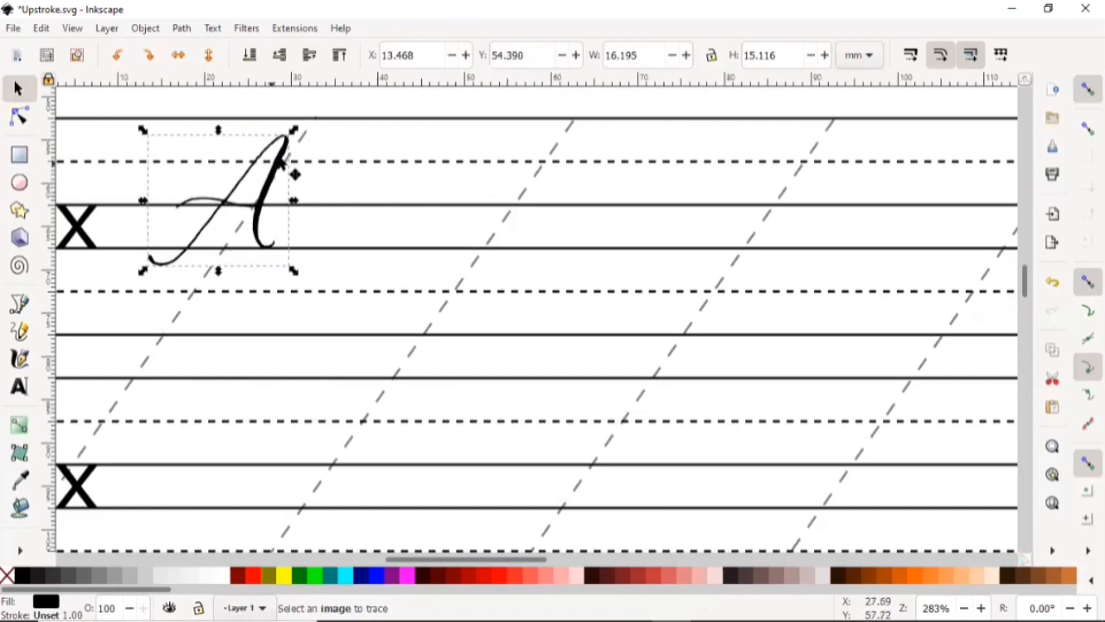
{"action": "left_click_drag", "start_coordinate": [293, 131], "coordinate": [303, 129]}
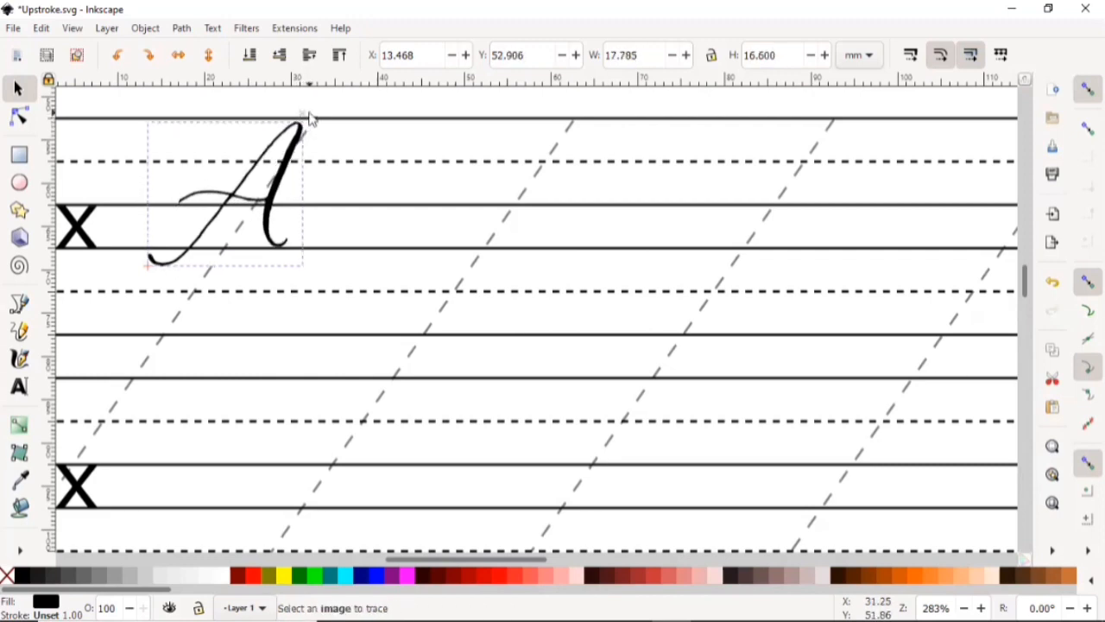
{"action": "left_click", "coordinate": [250, 198]}
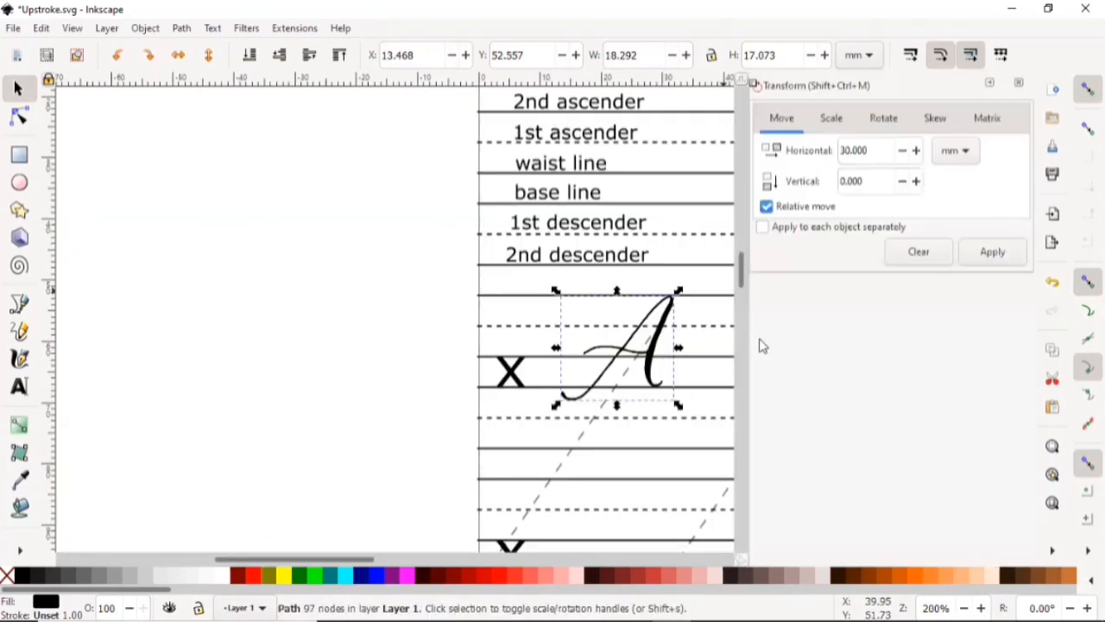
Step: Place faded copies of A every 30 mm and drag two further along the first row
{"action": "left_click", "coordinate": [993, 251]}
{"action": "type", "text": "30"}
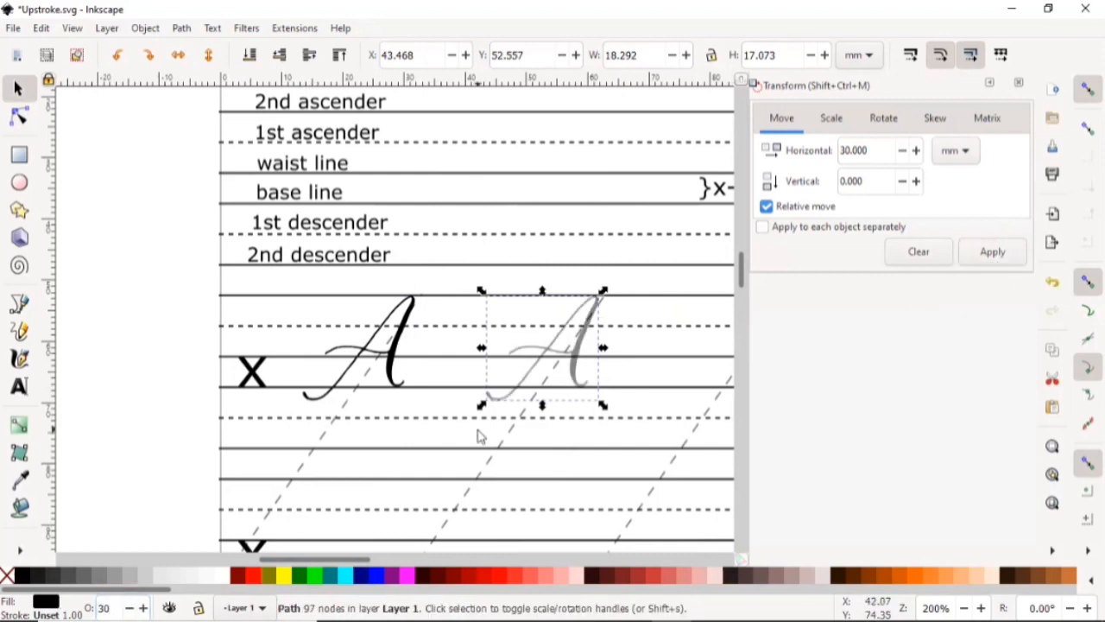
{"action": "left_click", "coordinate": [992, 251]}
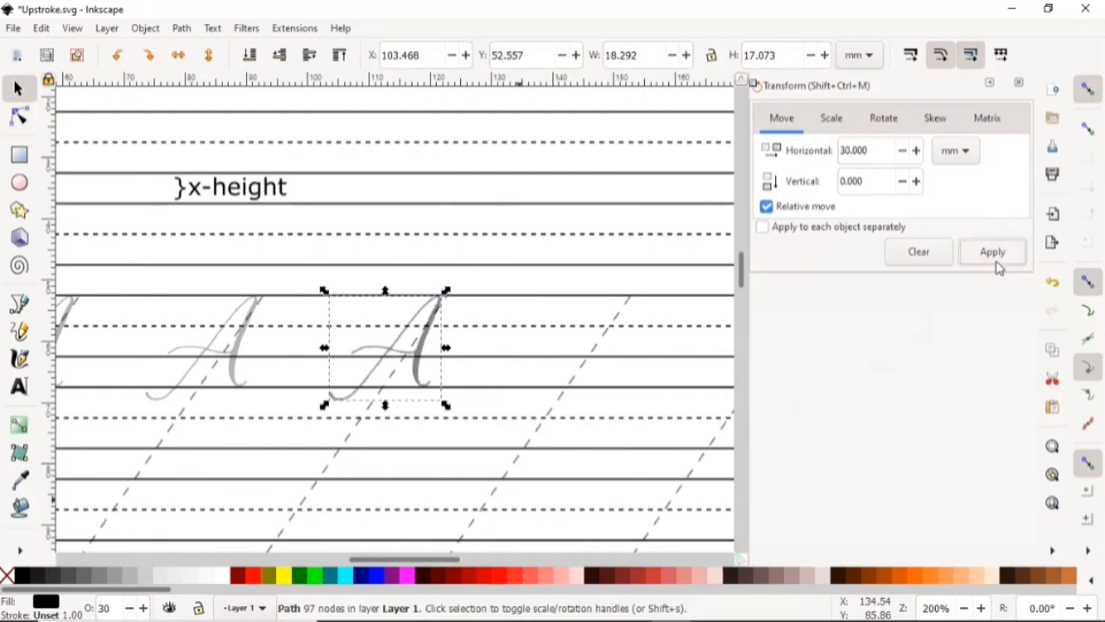
{"action": "left_click", "coordinate": [992, 251]}
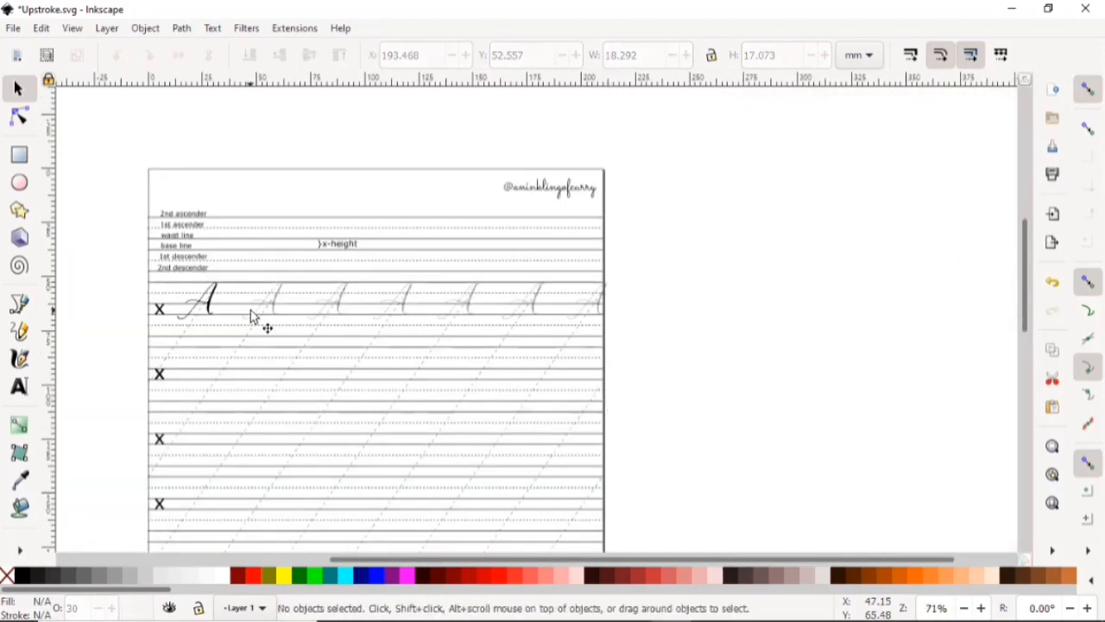
{"action": "left_click", "coordinate": [263, 302]}
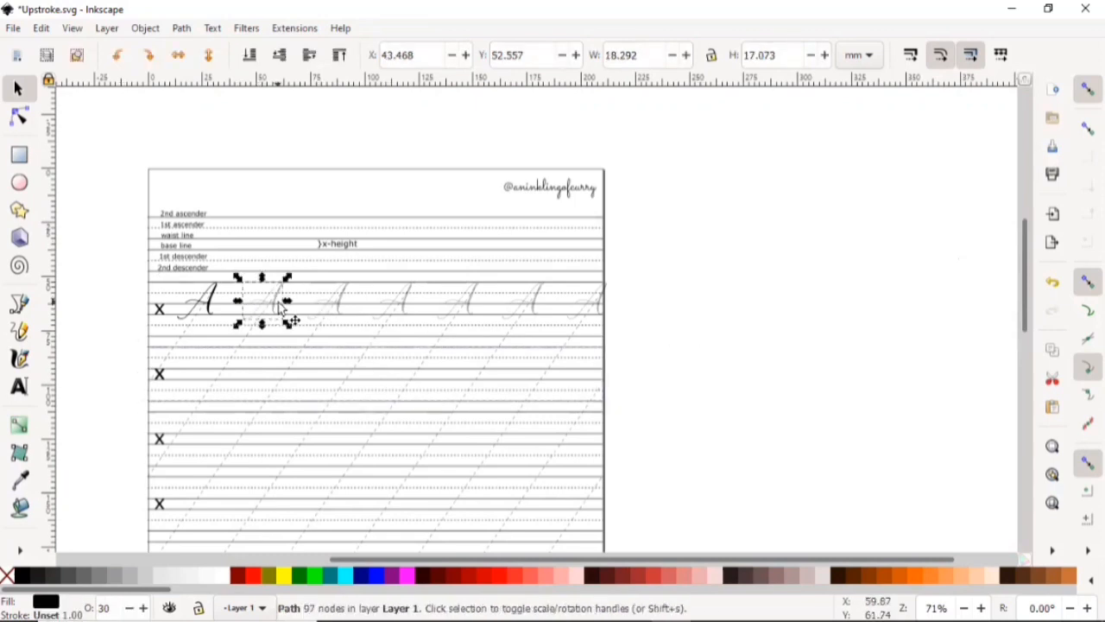
{"action": "left_click_drag", "start_coordinate": [259, 302], "coordinate": [457, 302]}
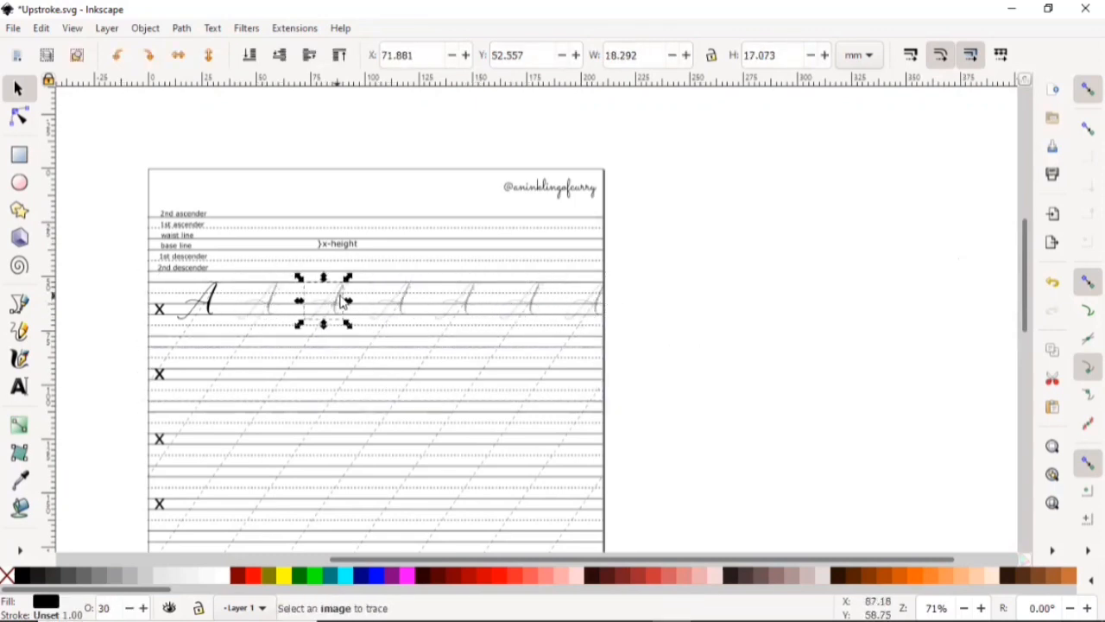
{"action": "left_click_drag", "start_coordinate": [324, 300], "coordinate": [582, 300]}
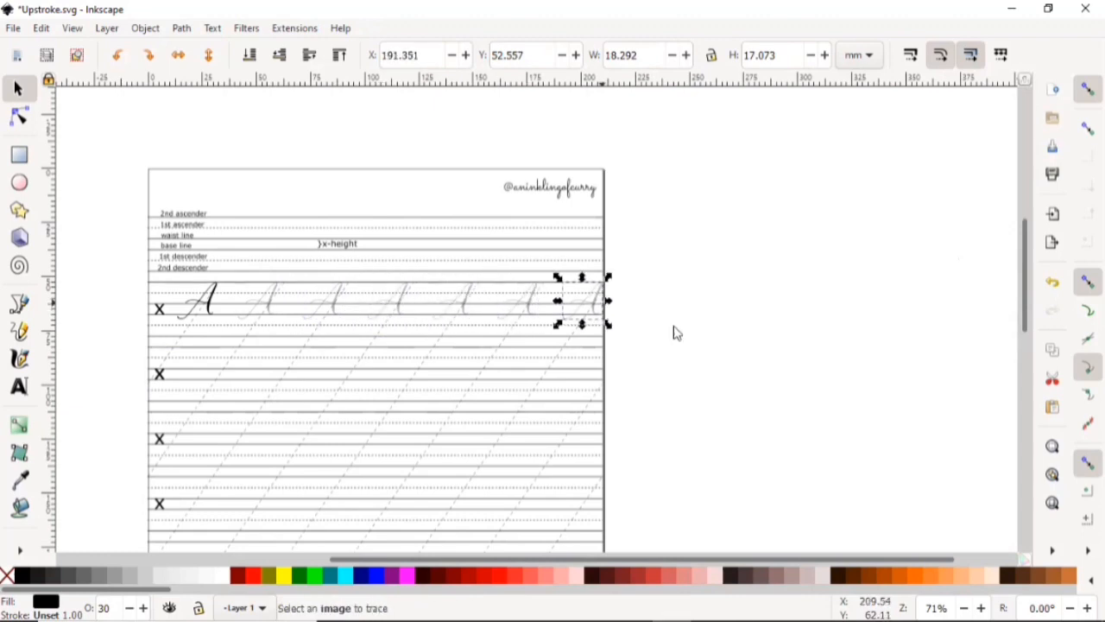
{"action": "scroll", "scroll_direction": "down", "scroll_amount": 3}
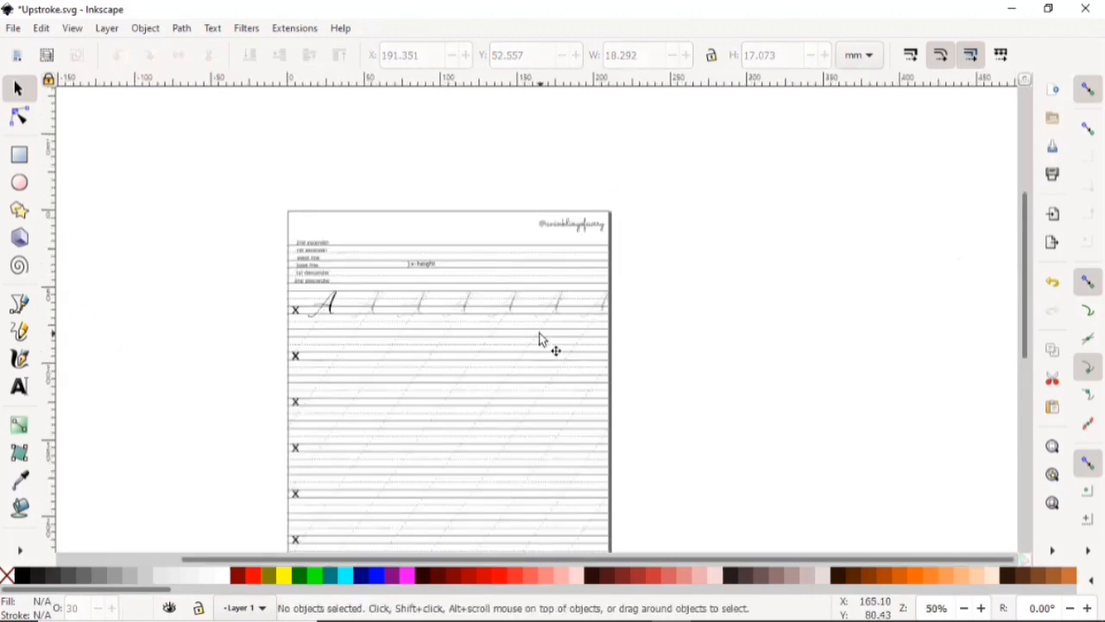
{"action": "scroll", "scroll_direction": "up", "scroll_amount": 3}
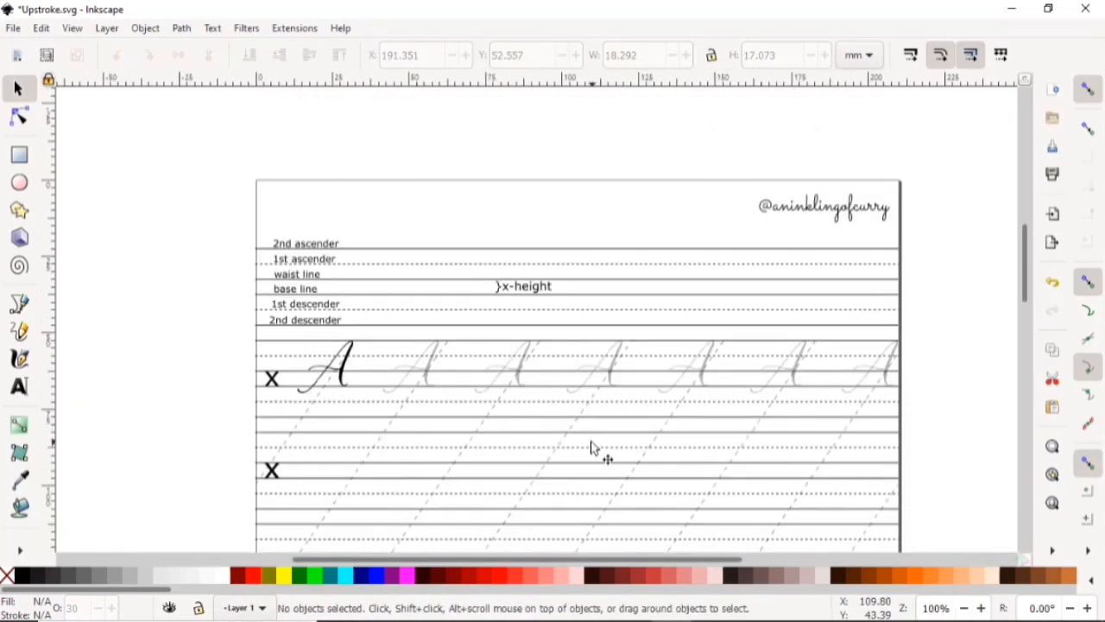
{"action": "scroll", "scroll_direction": "up", "scroll_amount": 3}
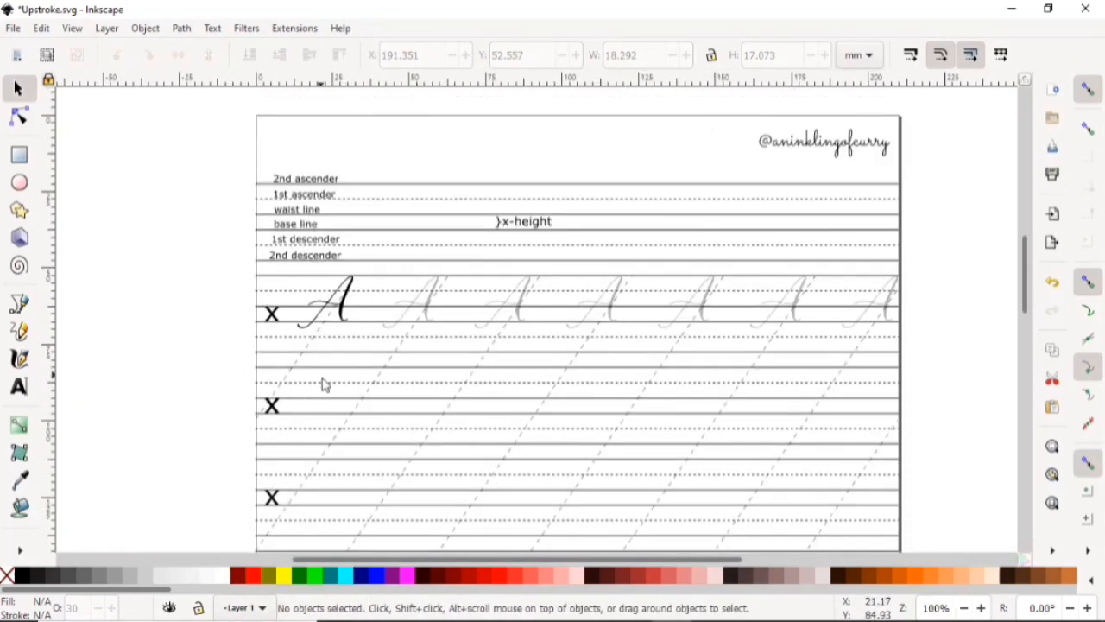
{"action": "mouse_move", "coordinate": [319, 423]}
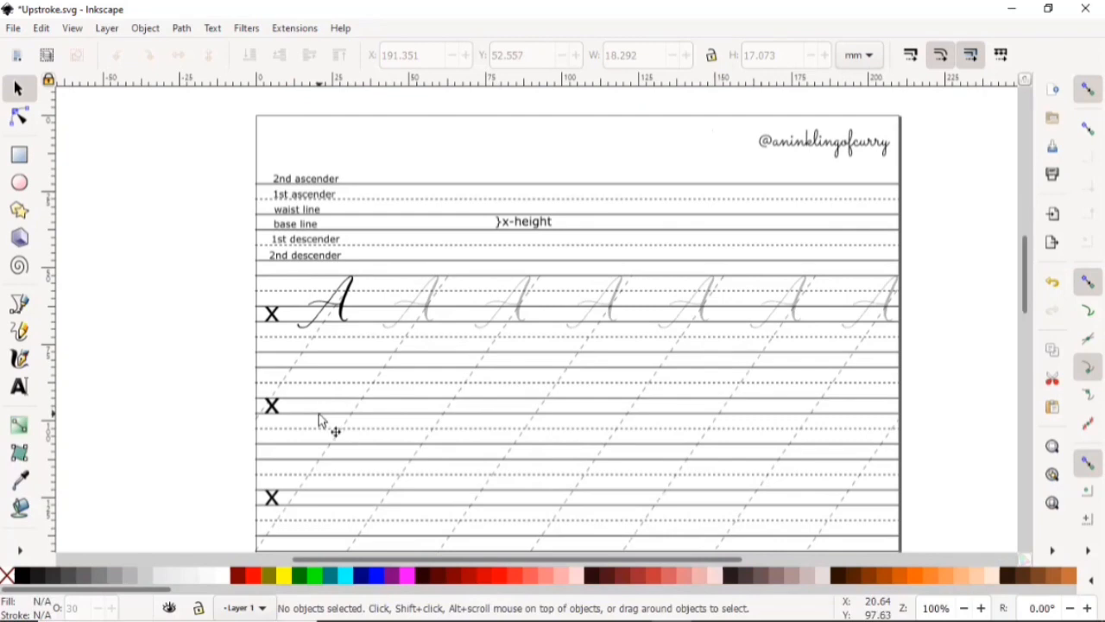
{"action": "mouse_move", "coordinate": [323, 411]}
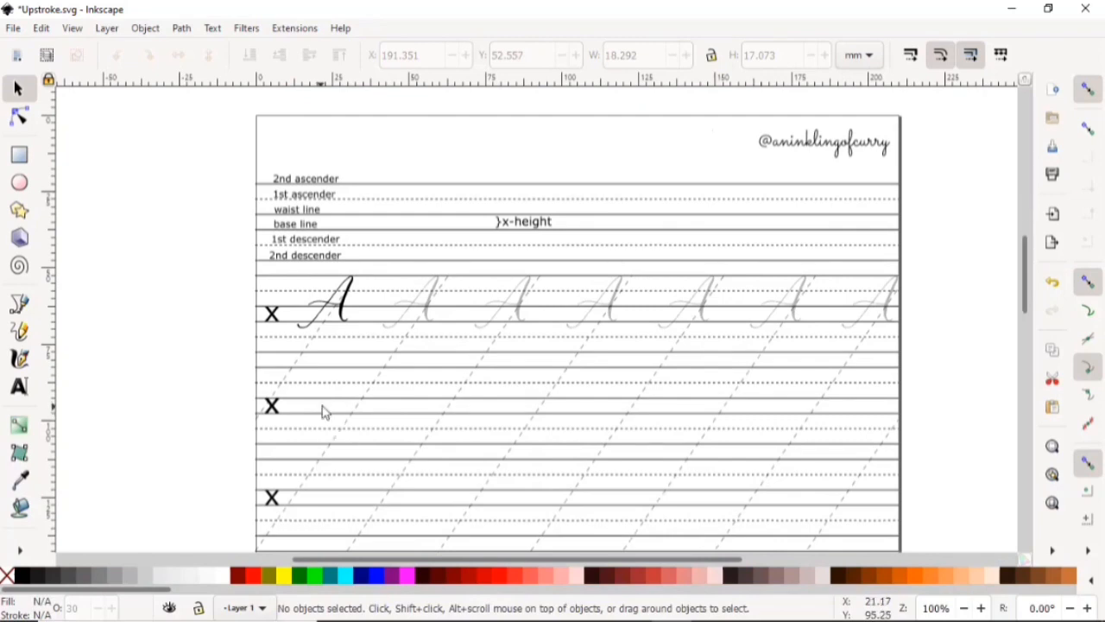
{"action": "mouse_move", "coordinate": [328, 411]}
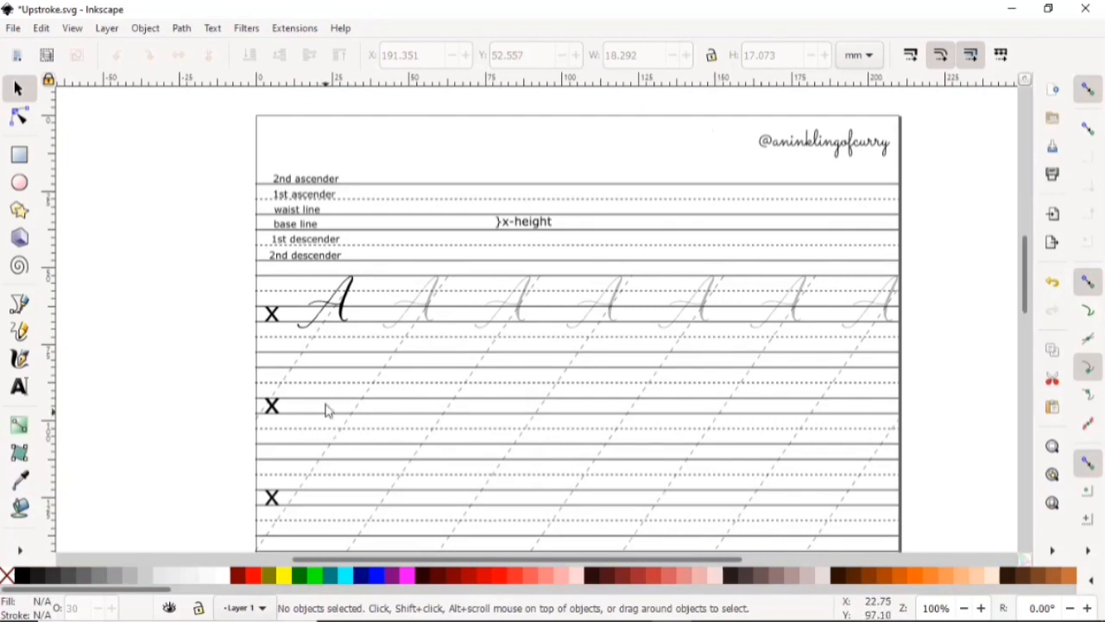
{"action": "mouse_move", "coordinate": [317, 390]}
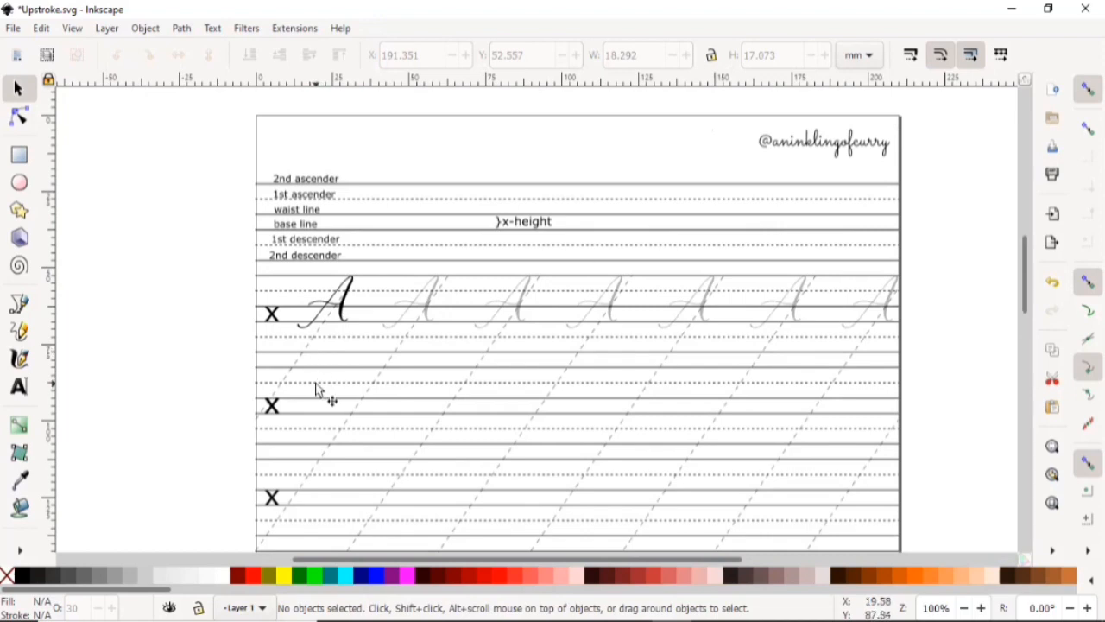
{"action": "mouse_move", "coordinate": [272, 531]}
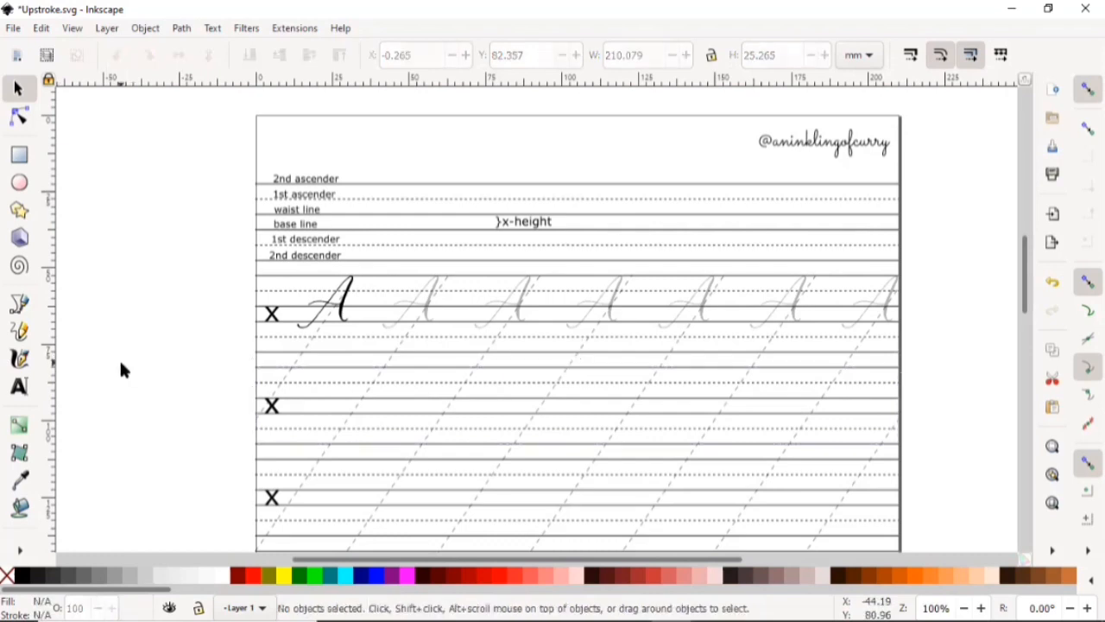
{"action": "mouse_move", "coordinate": [281, 352]}
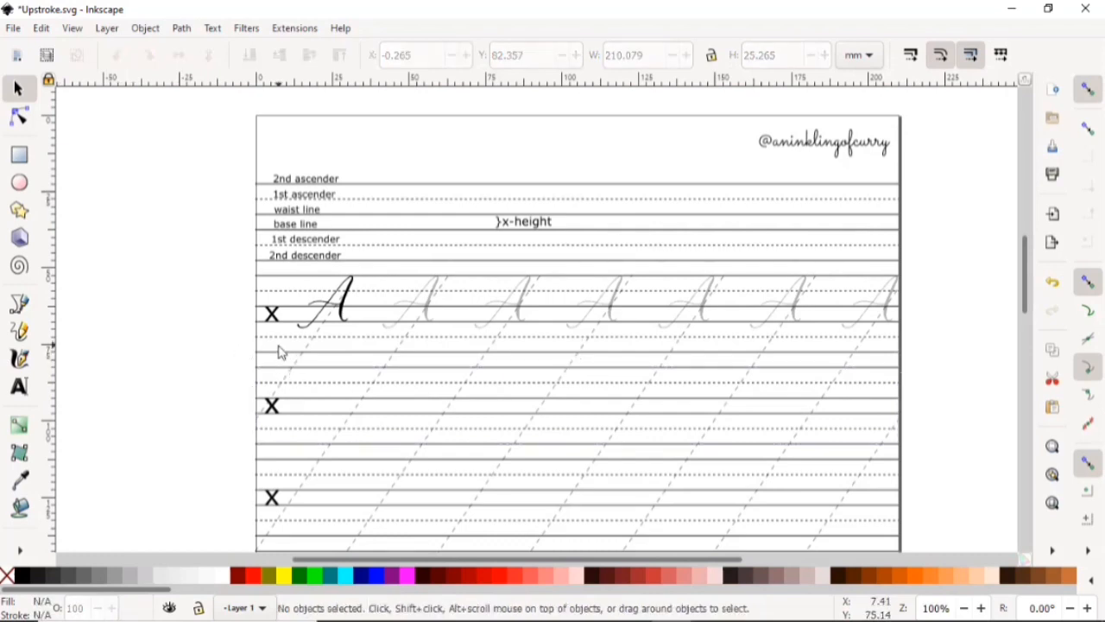